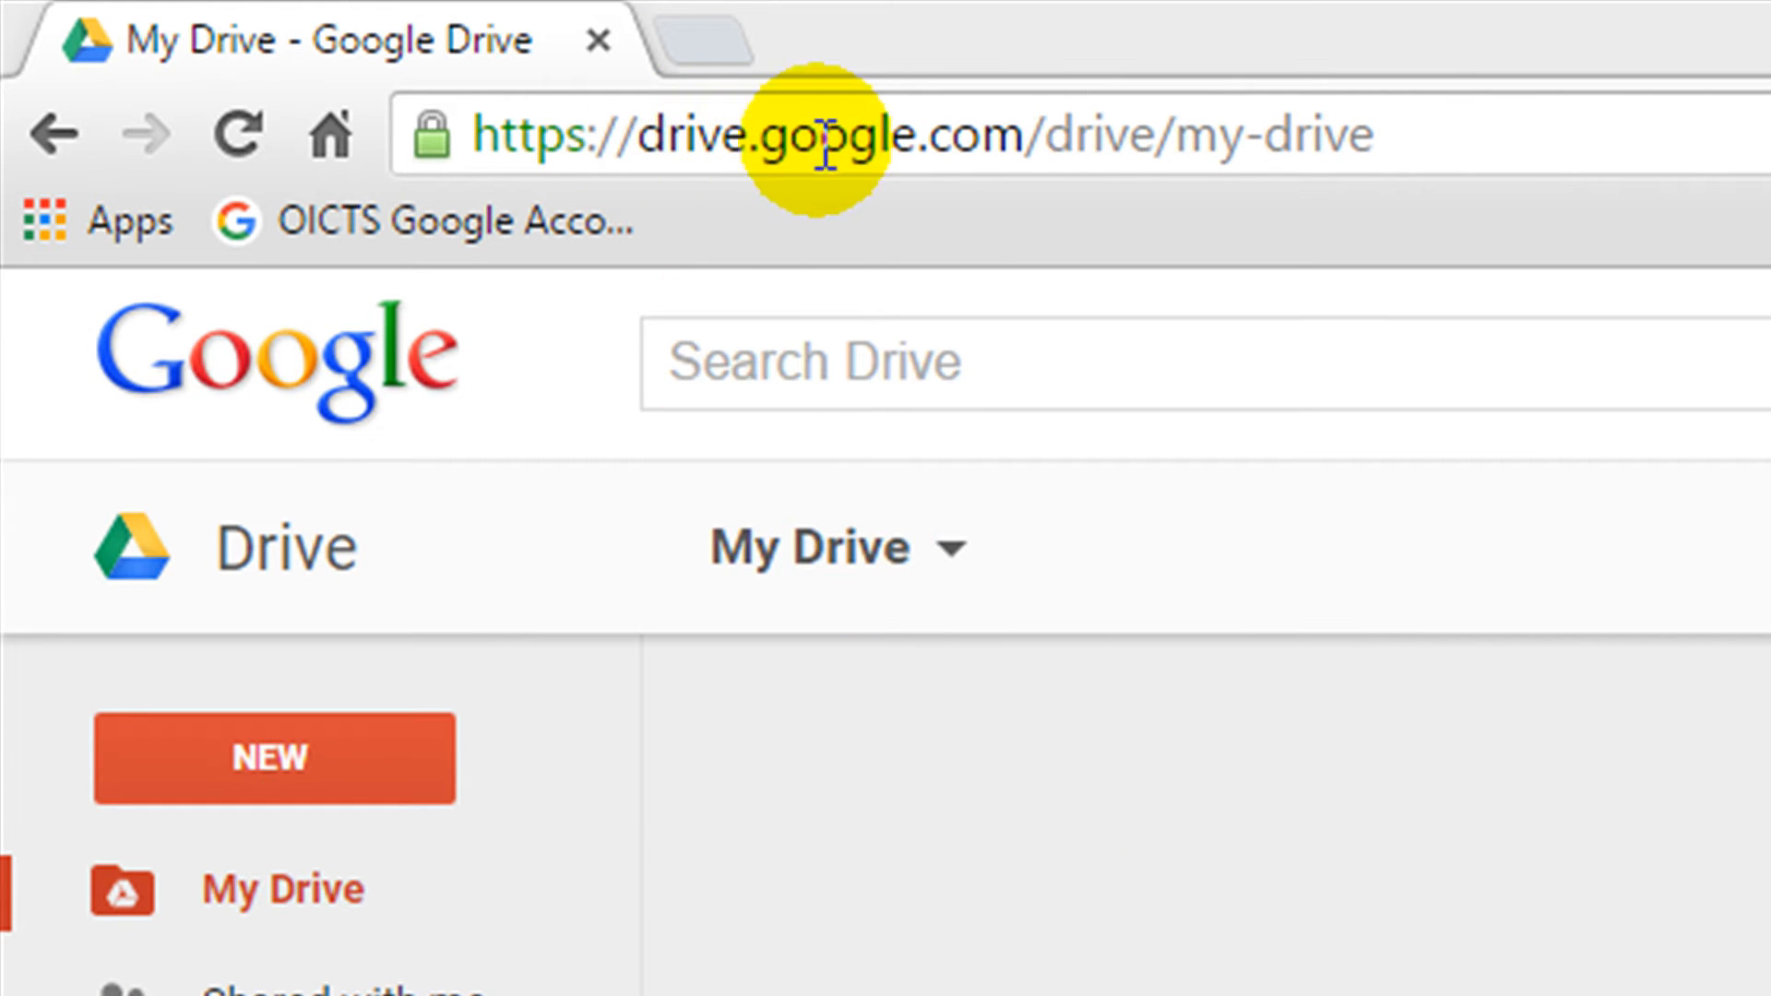
pyautogui.moveTo(1018, 353)
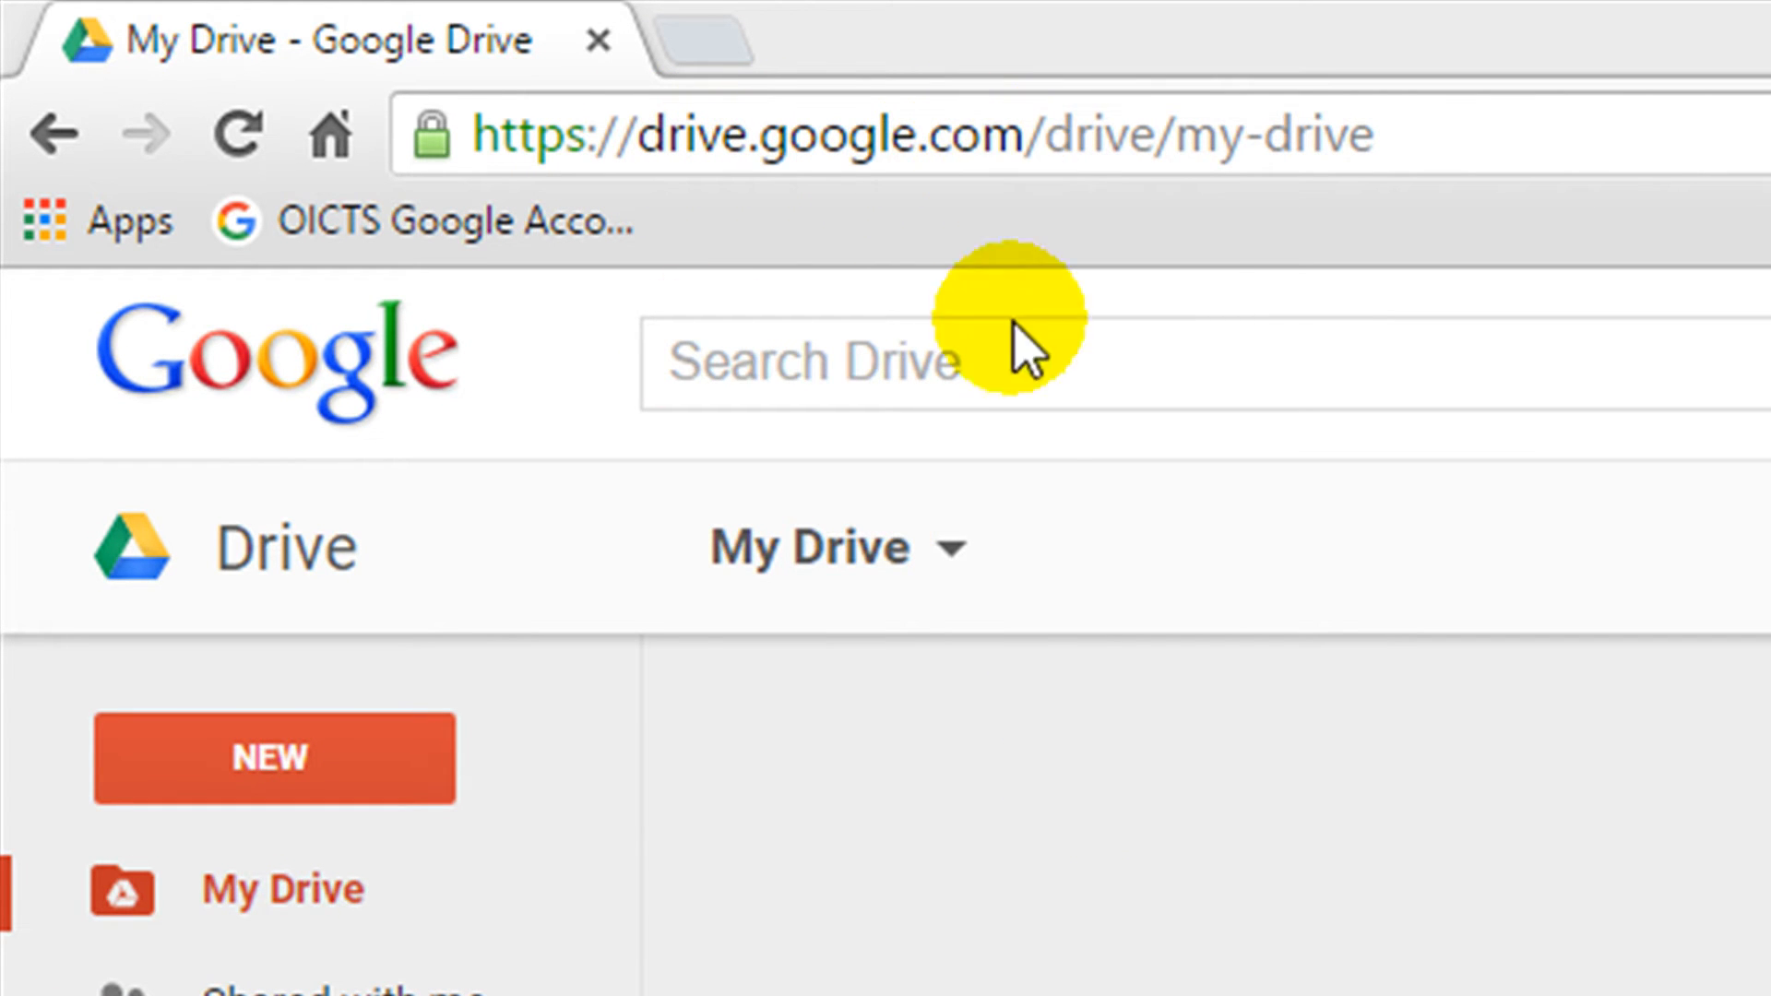
pyautogui.moveTo(577, 788)
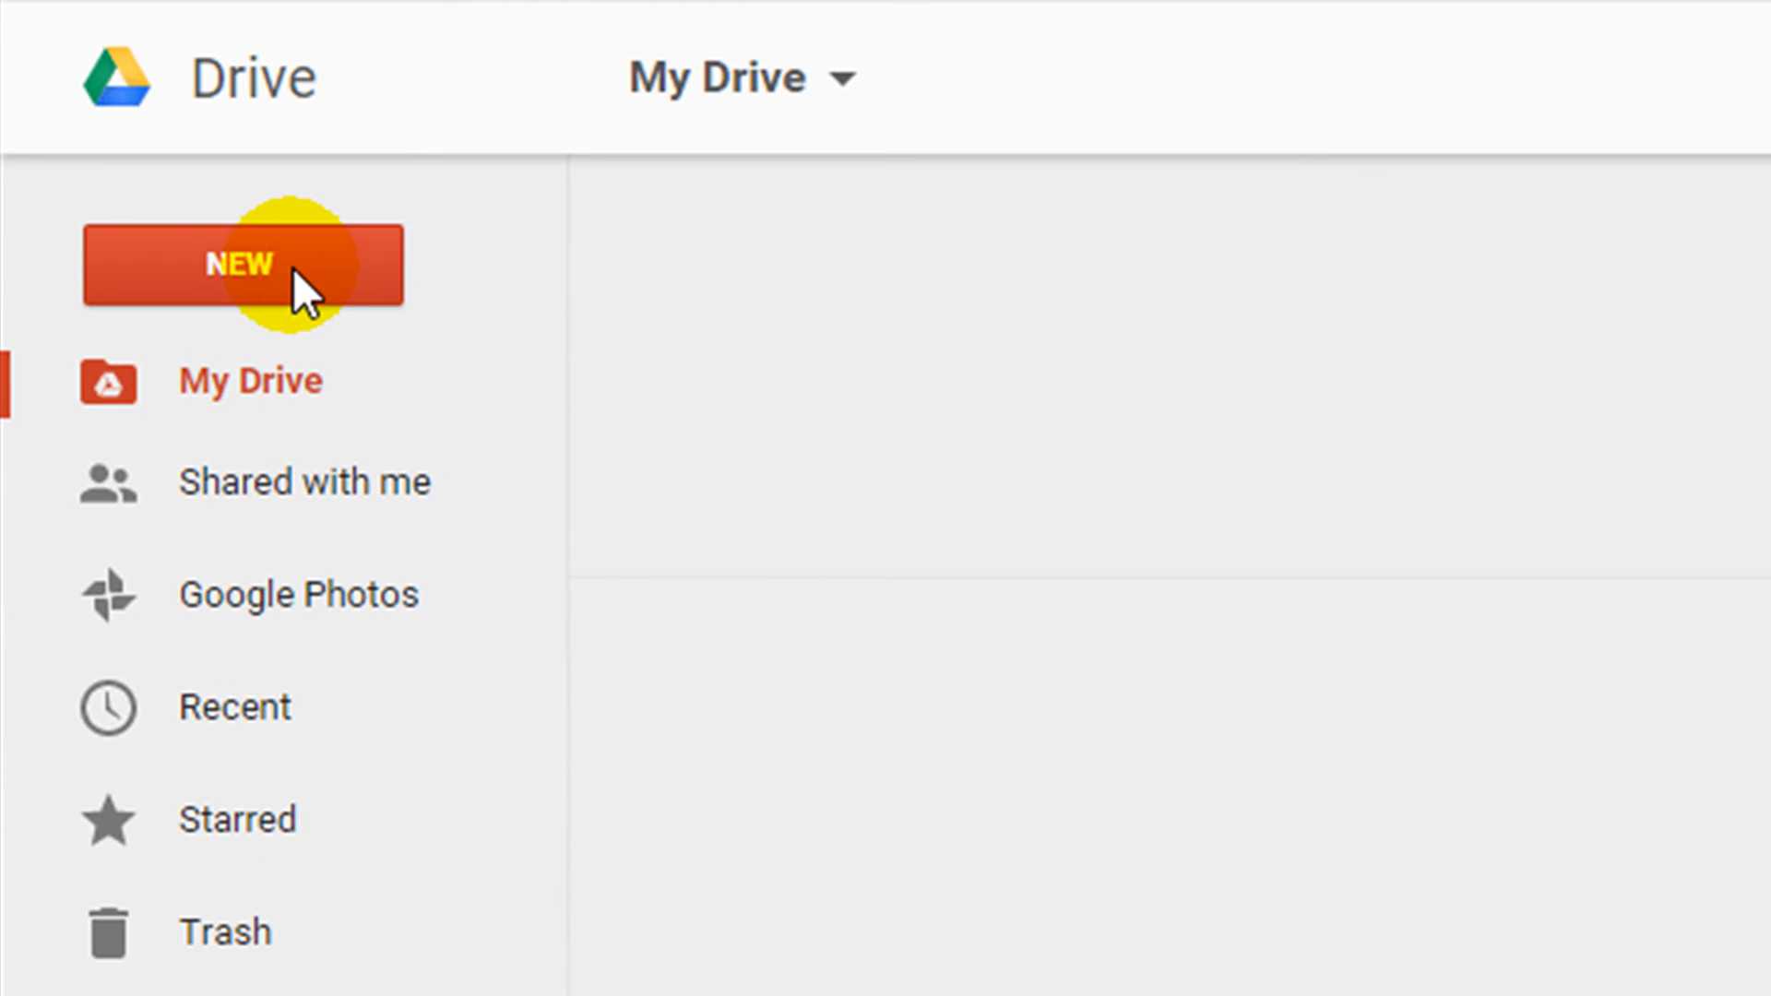
# Step: Create a new blank Google Docs document from the Drive NEW menu
pyautogui.click(240, 265)
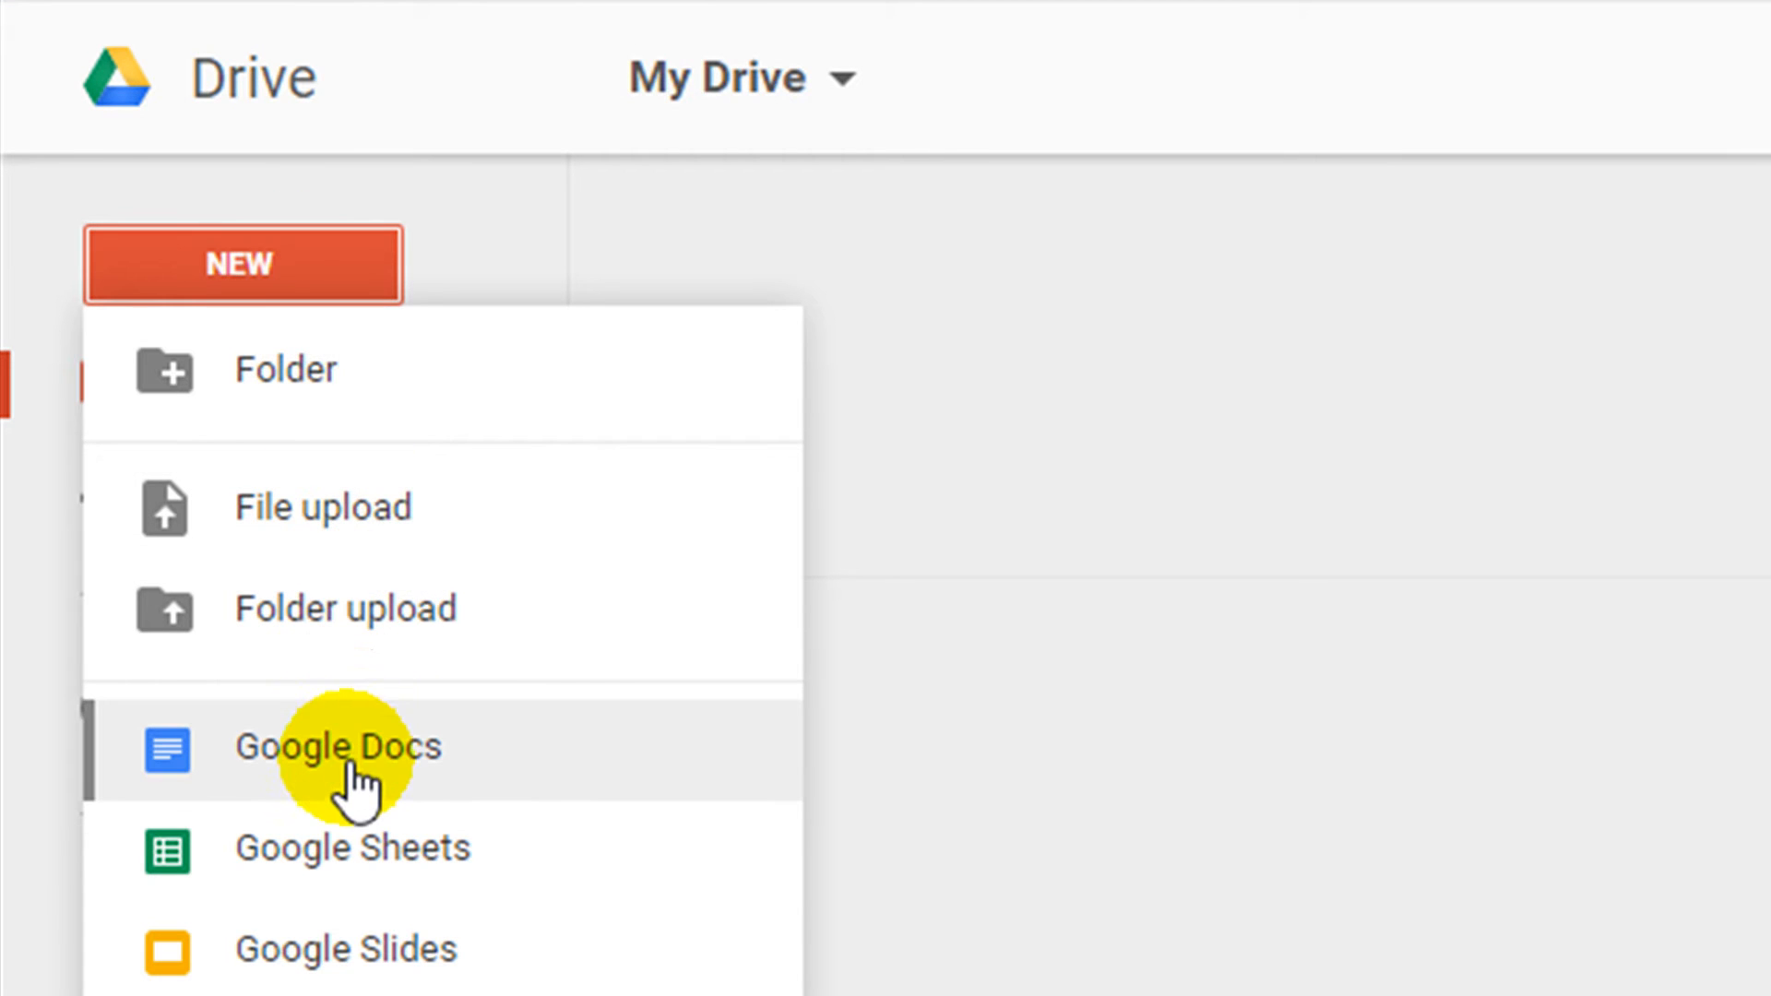
pyautogui.click(339, 745)
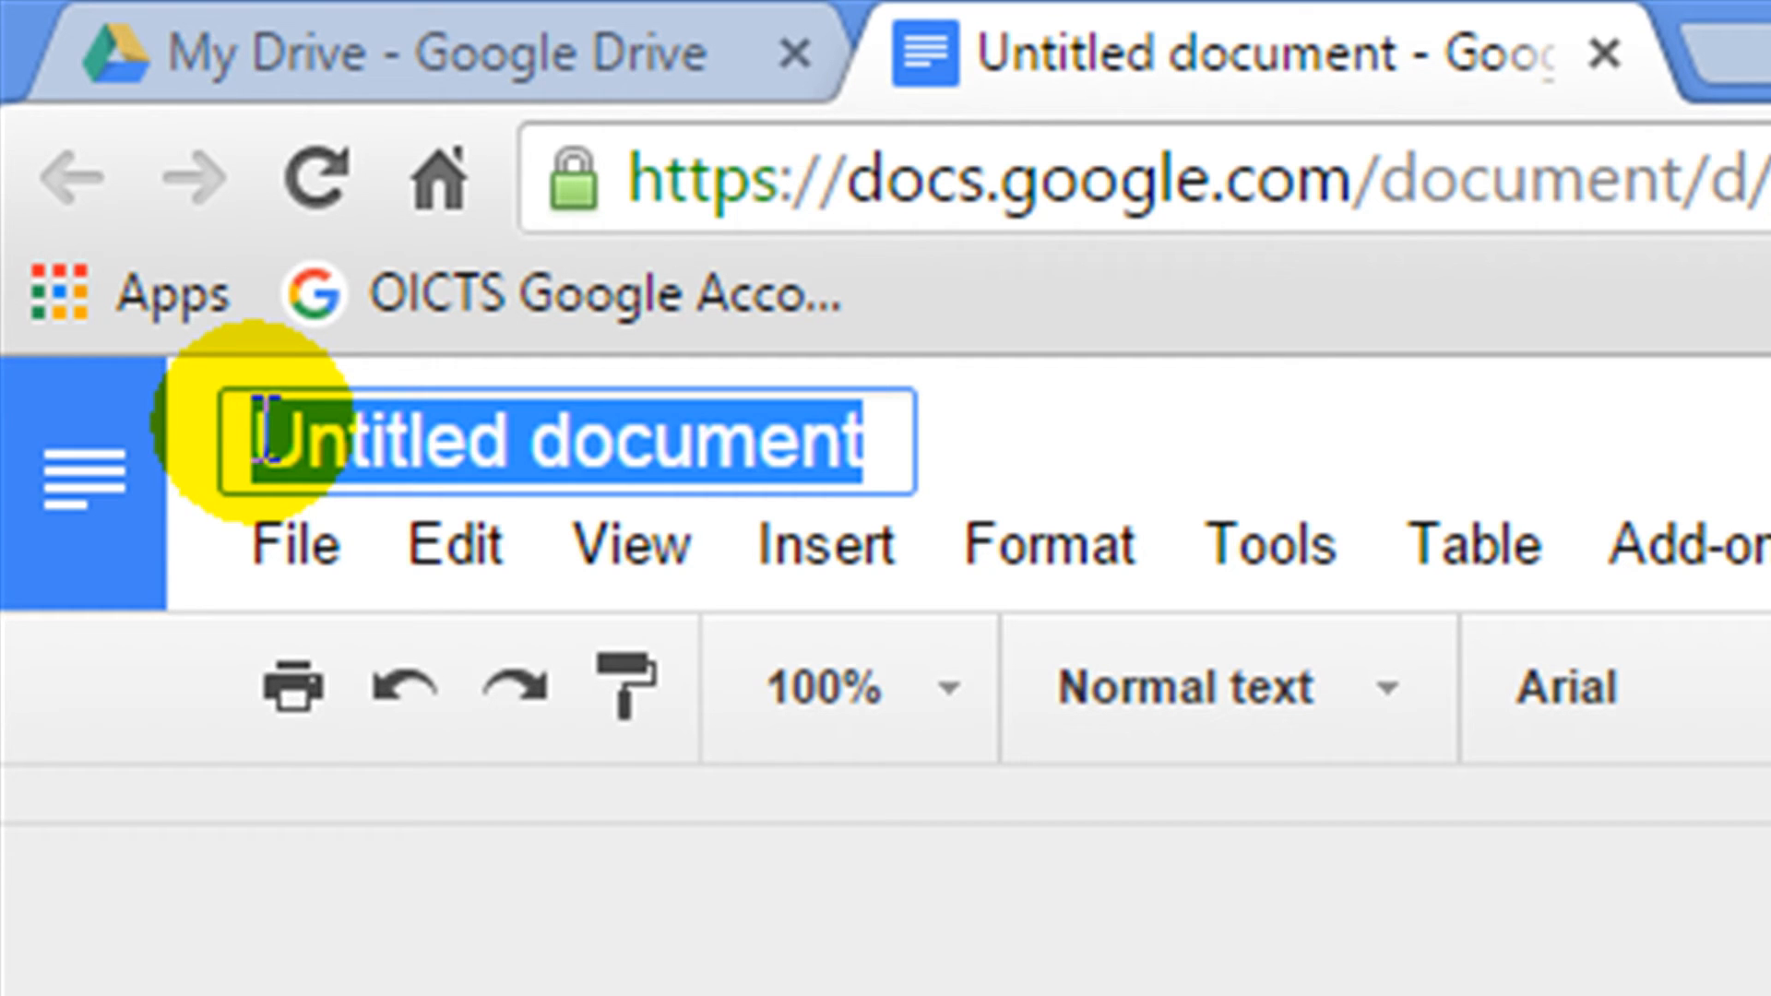
# Step: Rename the untitled document to 'My first doc'
pyautogui.write('My')
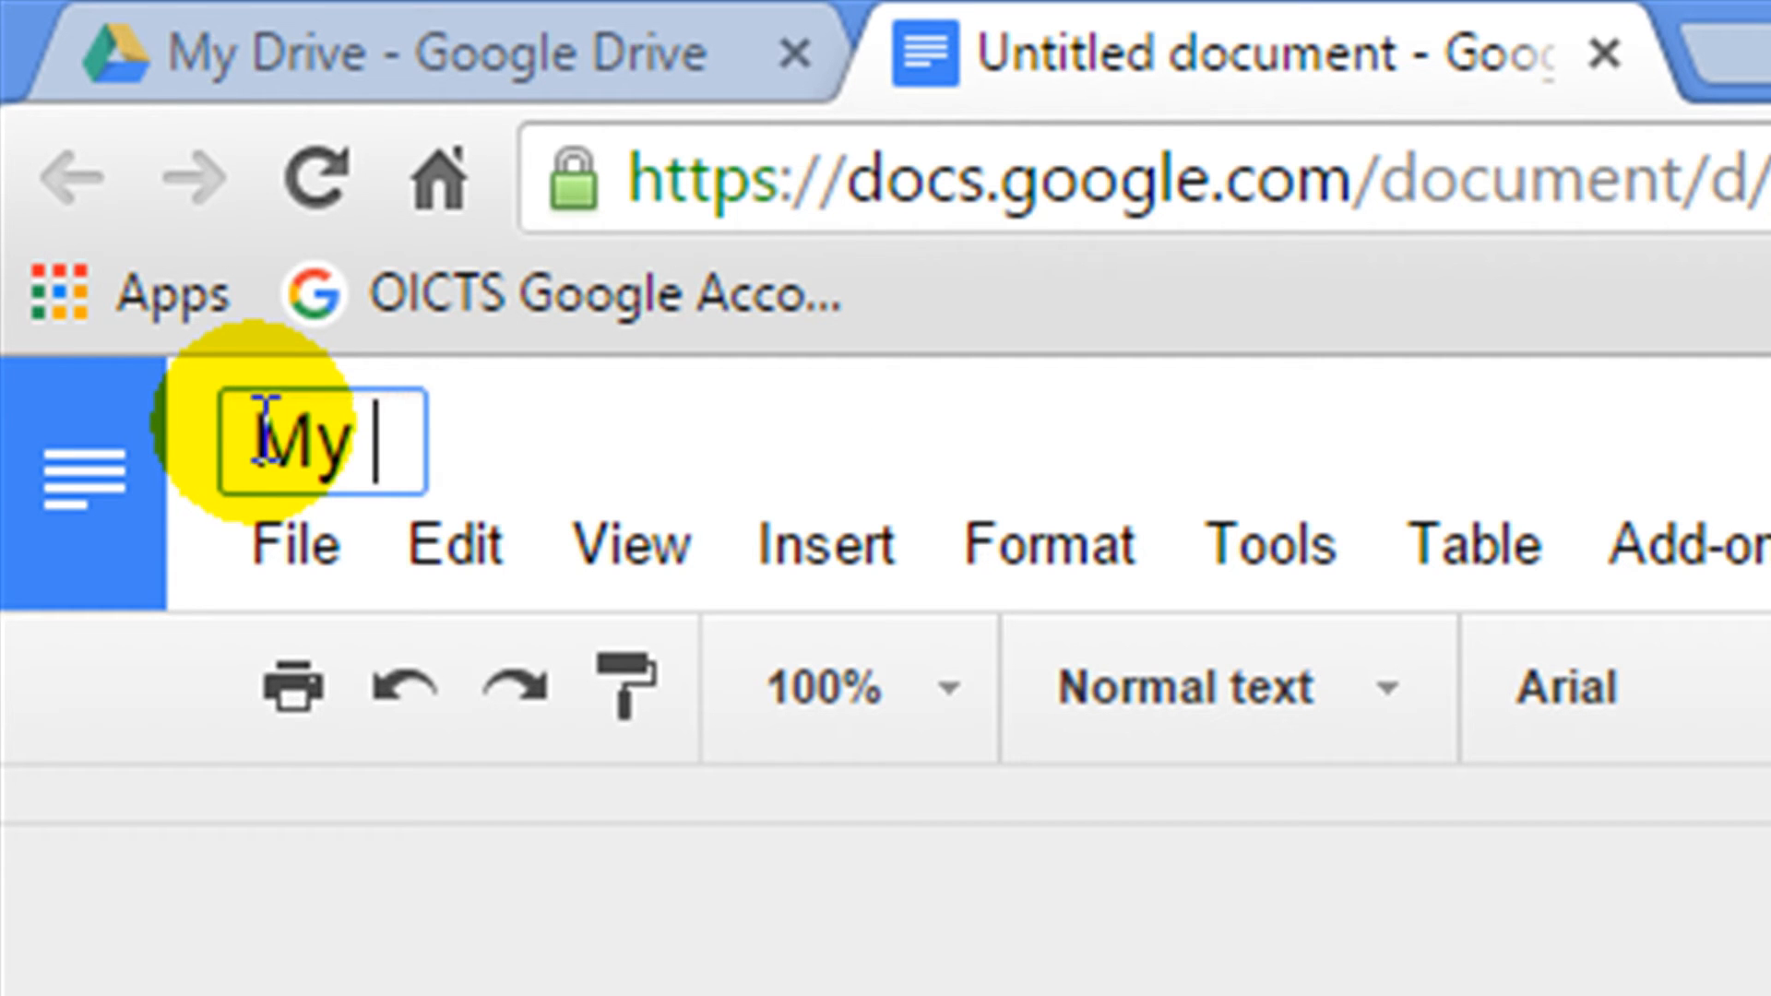
pyautogui.write('first d')
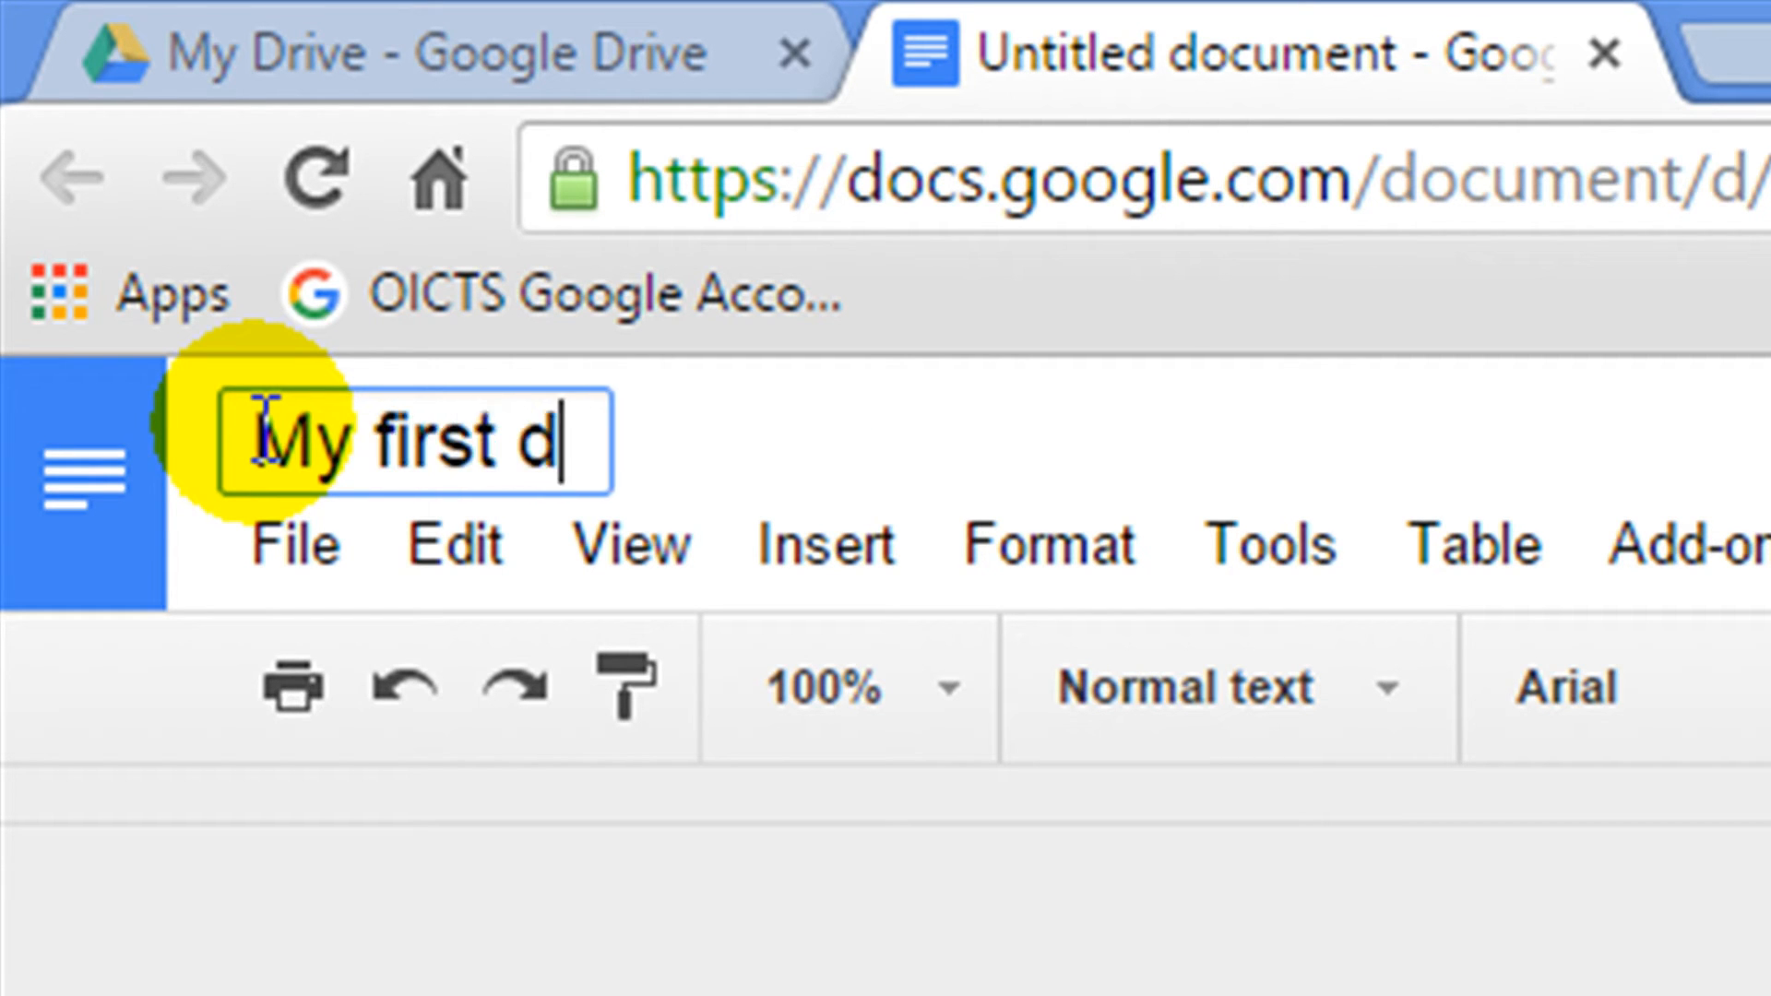
pyautogui.write('oc')
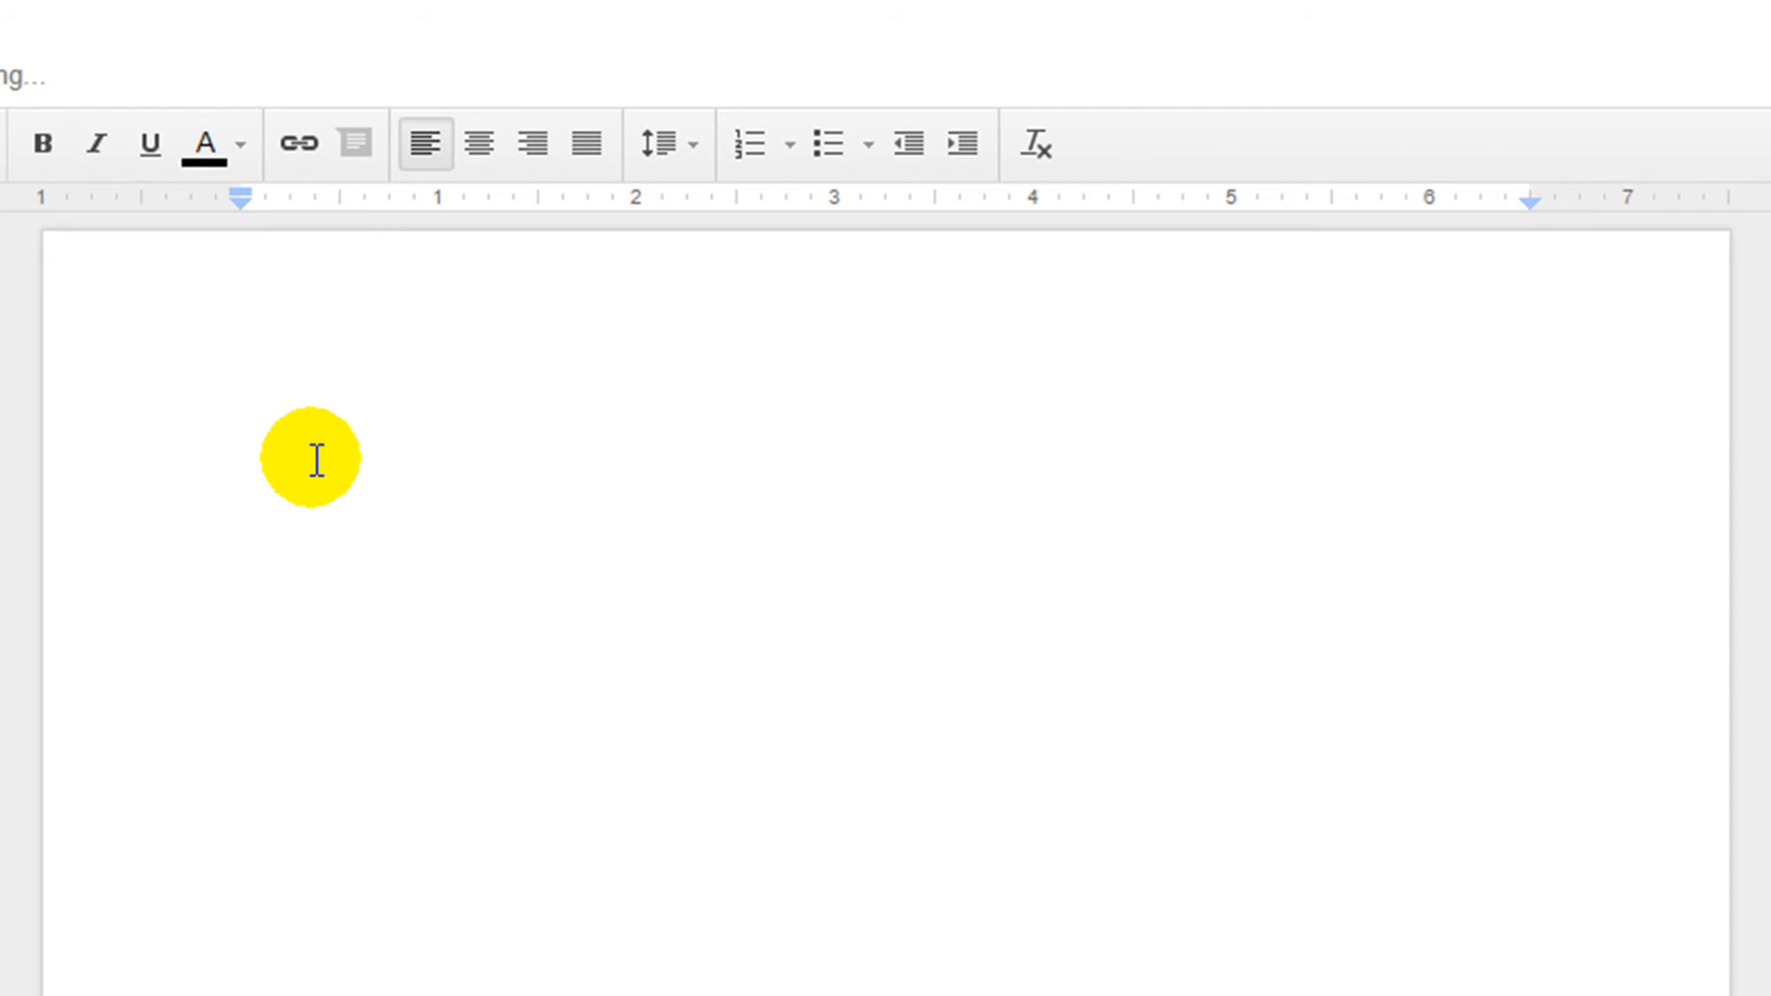
# Step: Write 'My title' then 'This is my first sentence written in Google Docs.' on the next line
pyautogui.write('My')
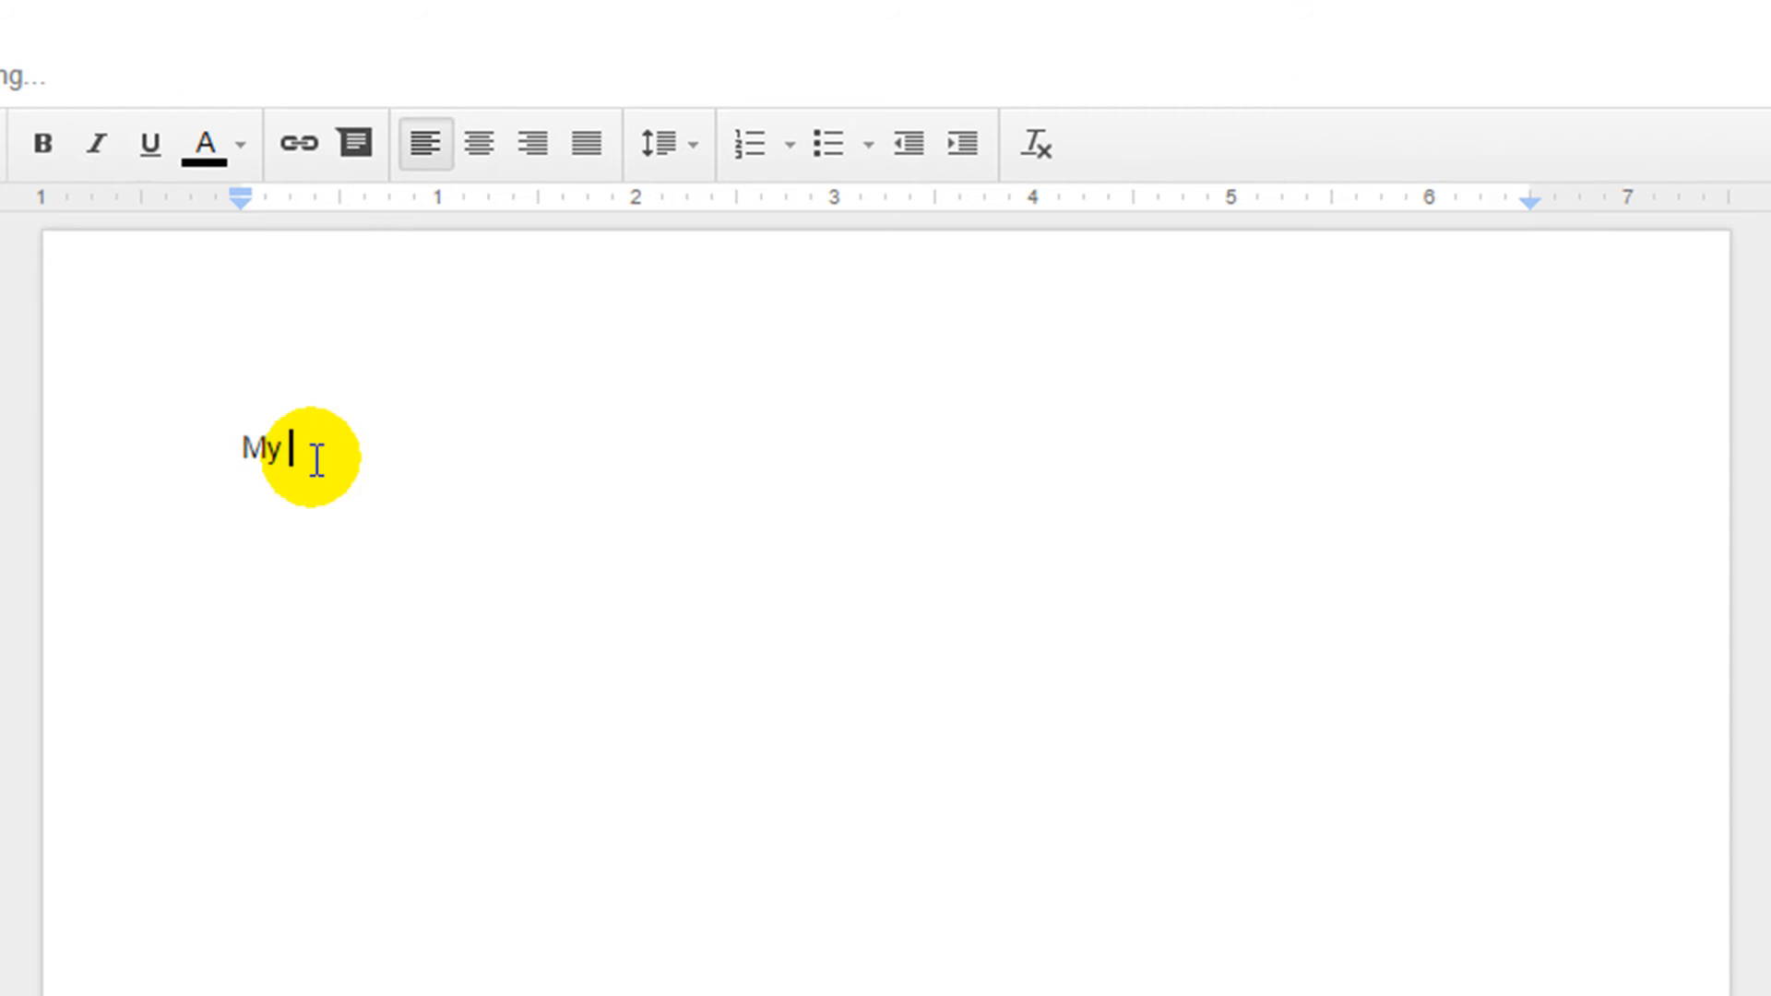
pyautogui.write('title')
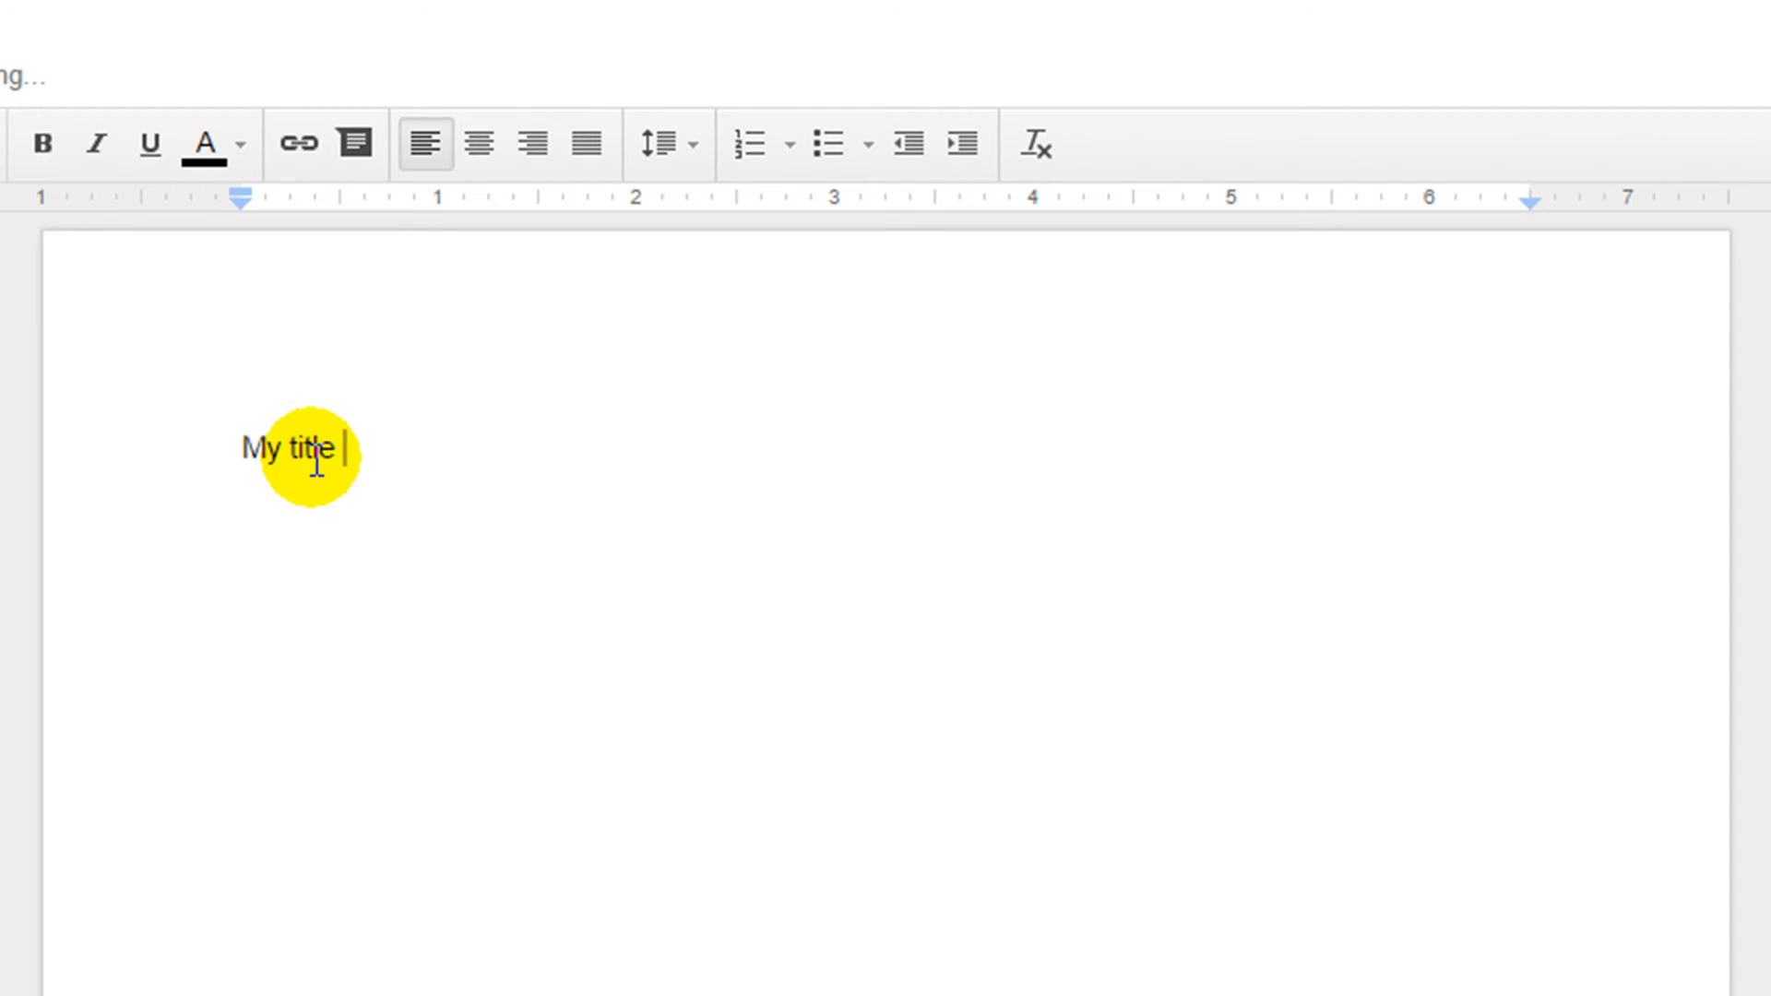
pyautogui.press('Enter')
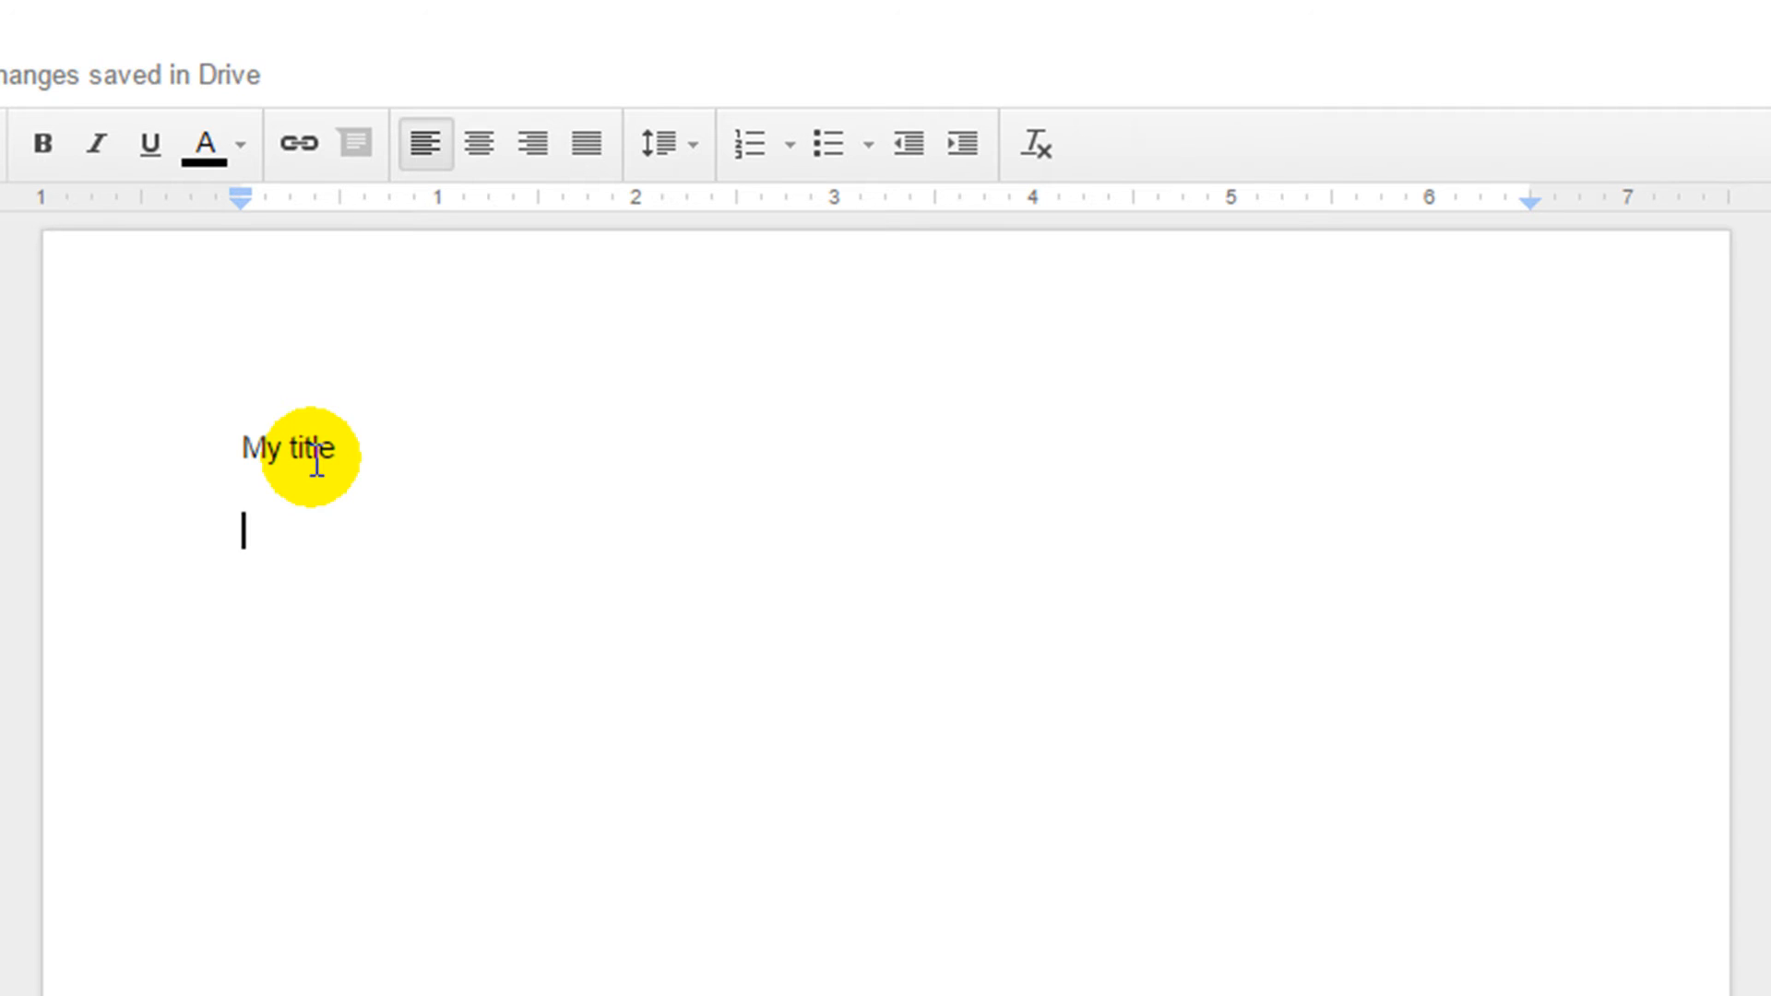
pyautogui.write('This is my first sentence written in Google Docs.')
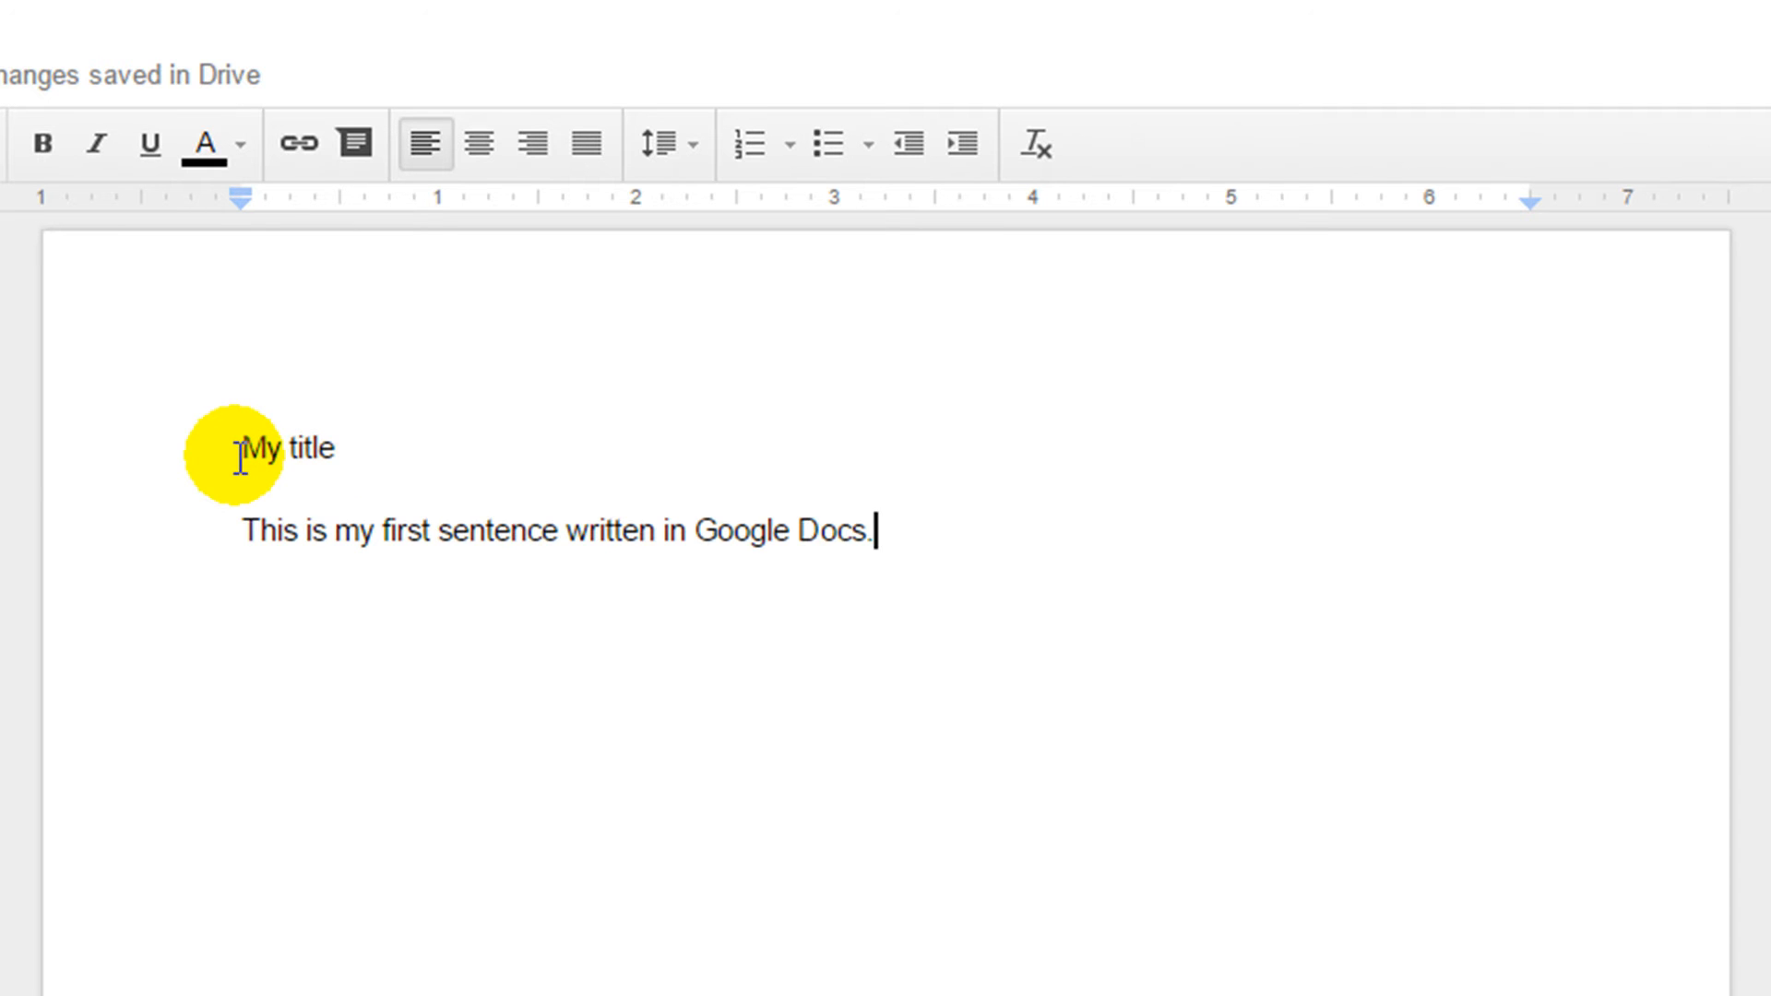
pyautogui.moveTo(347, 474)
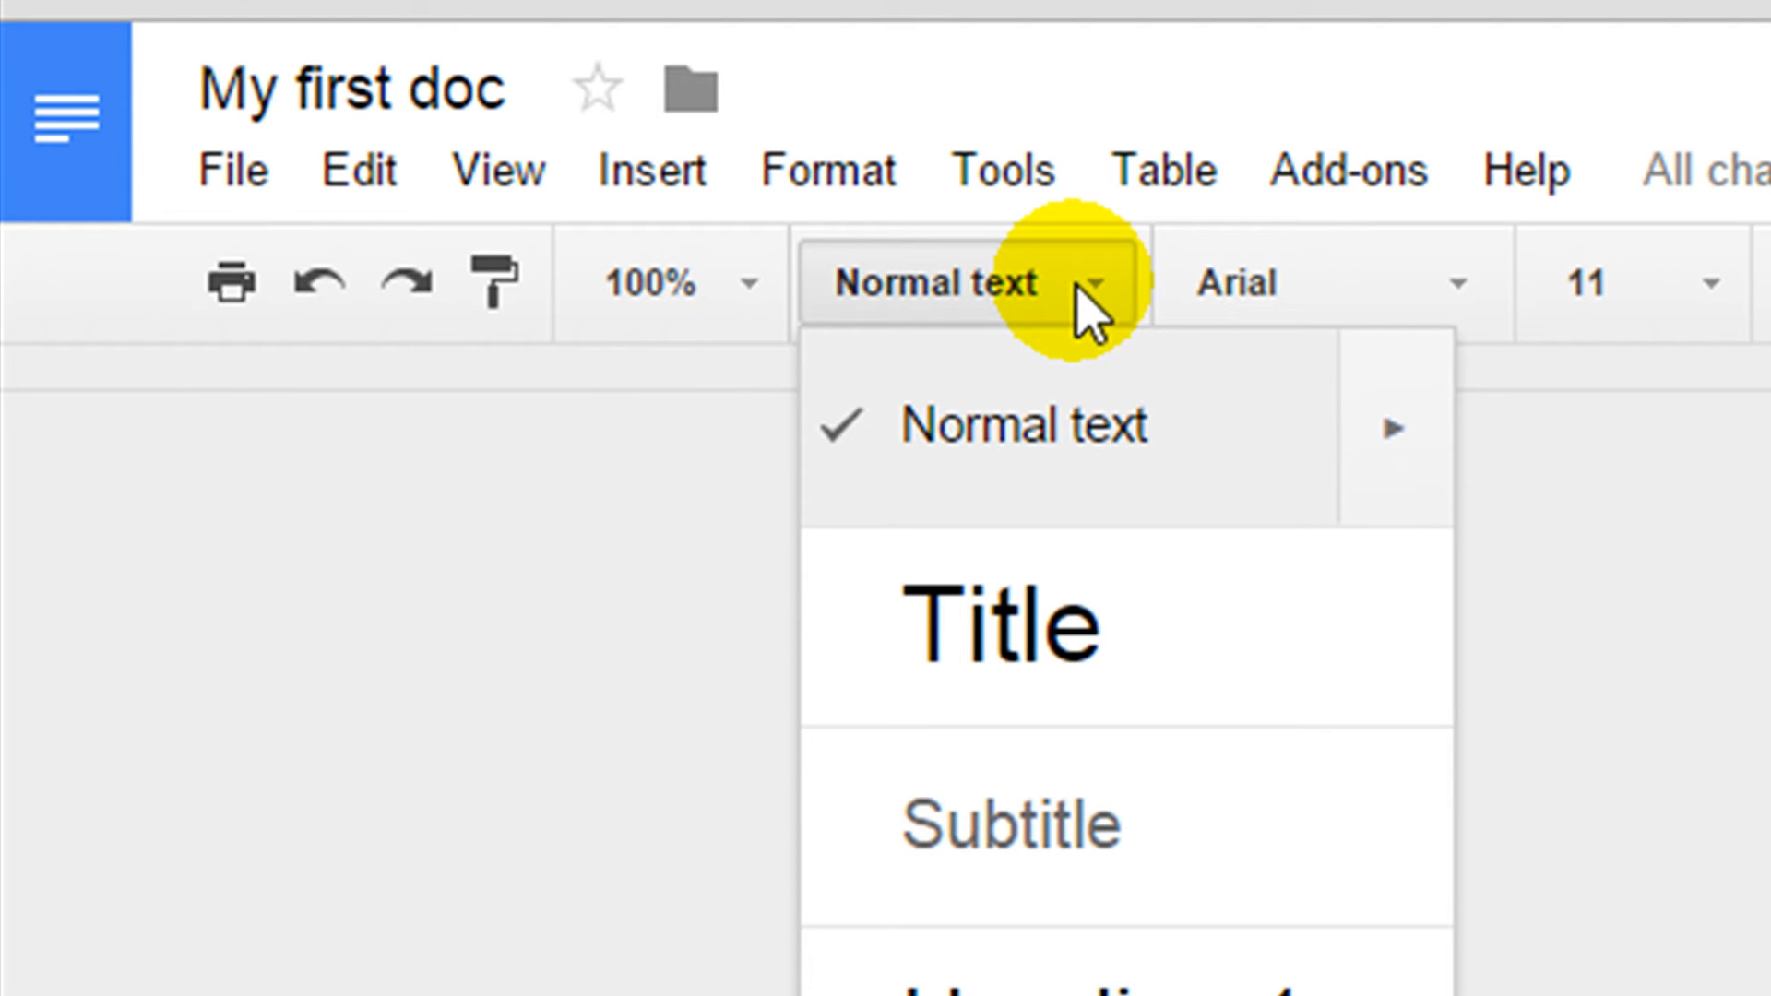
pyautogui.moveTo(1073, 590)
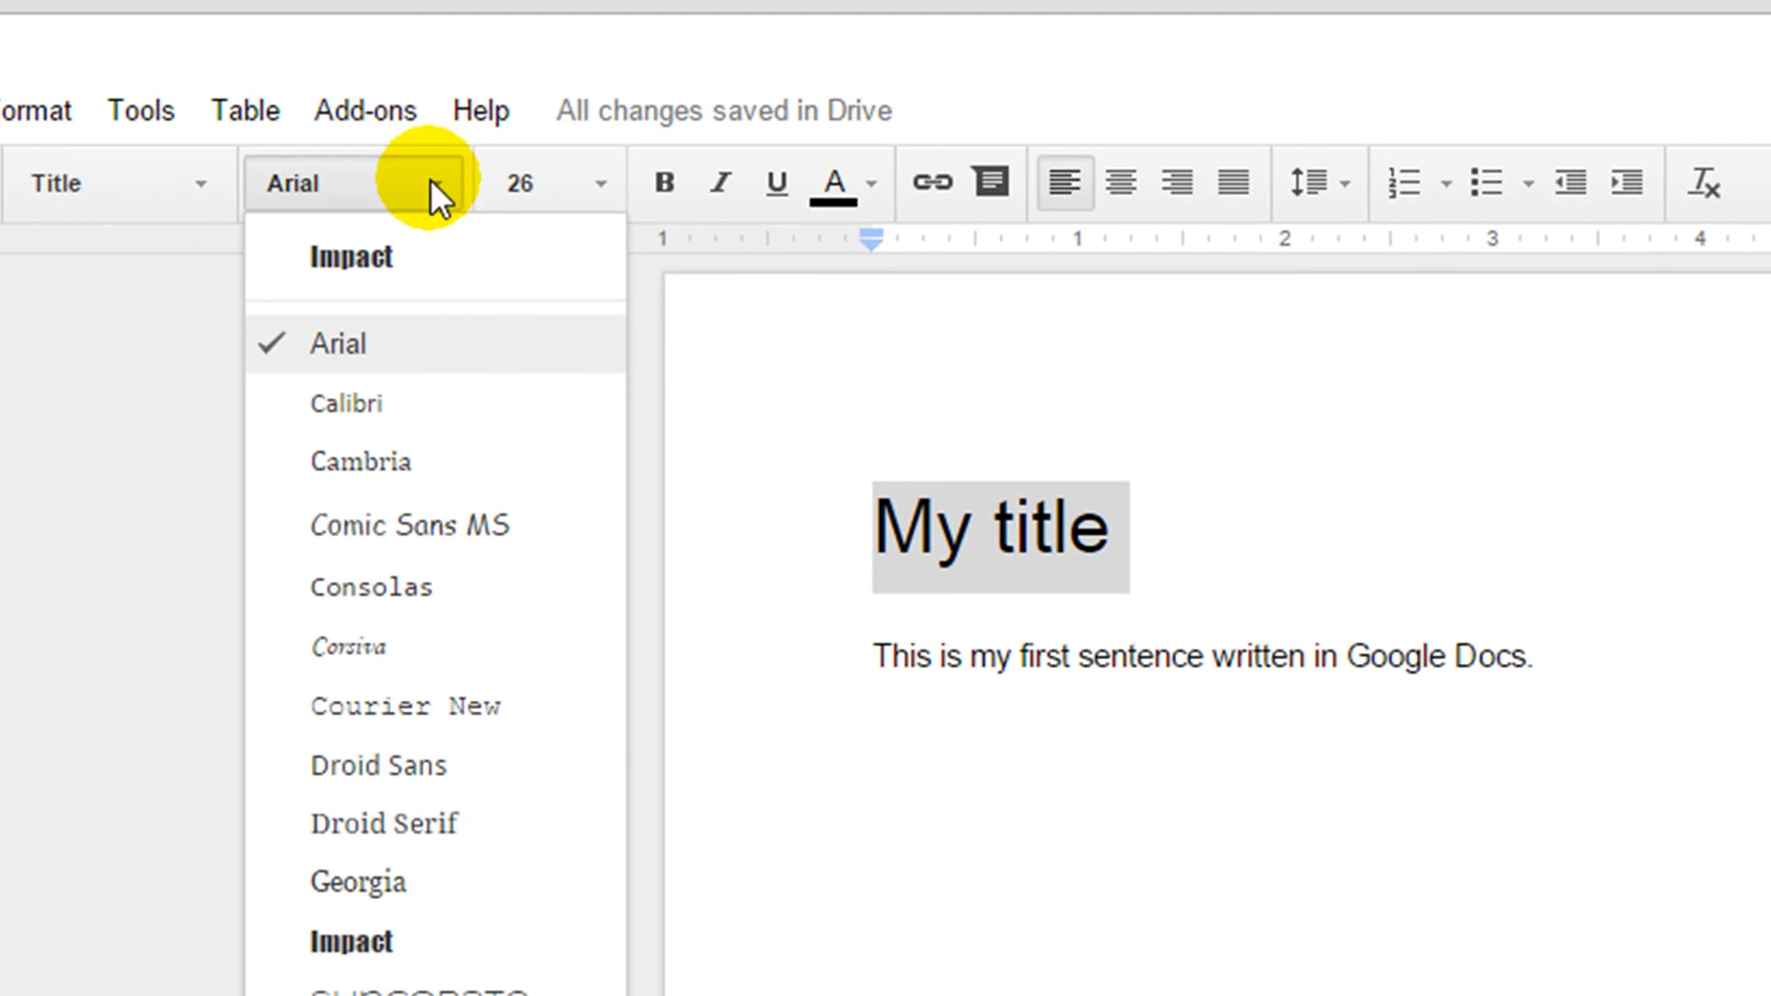
pyautogui.moveTo(394, 947)
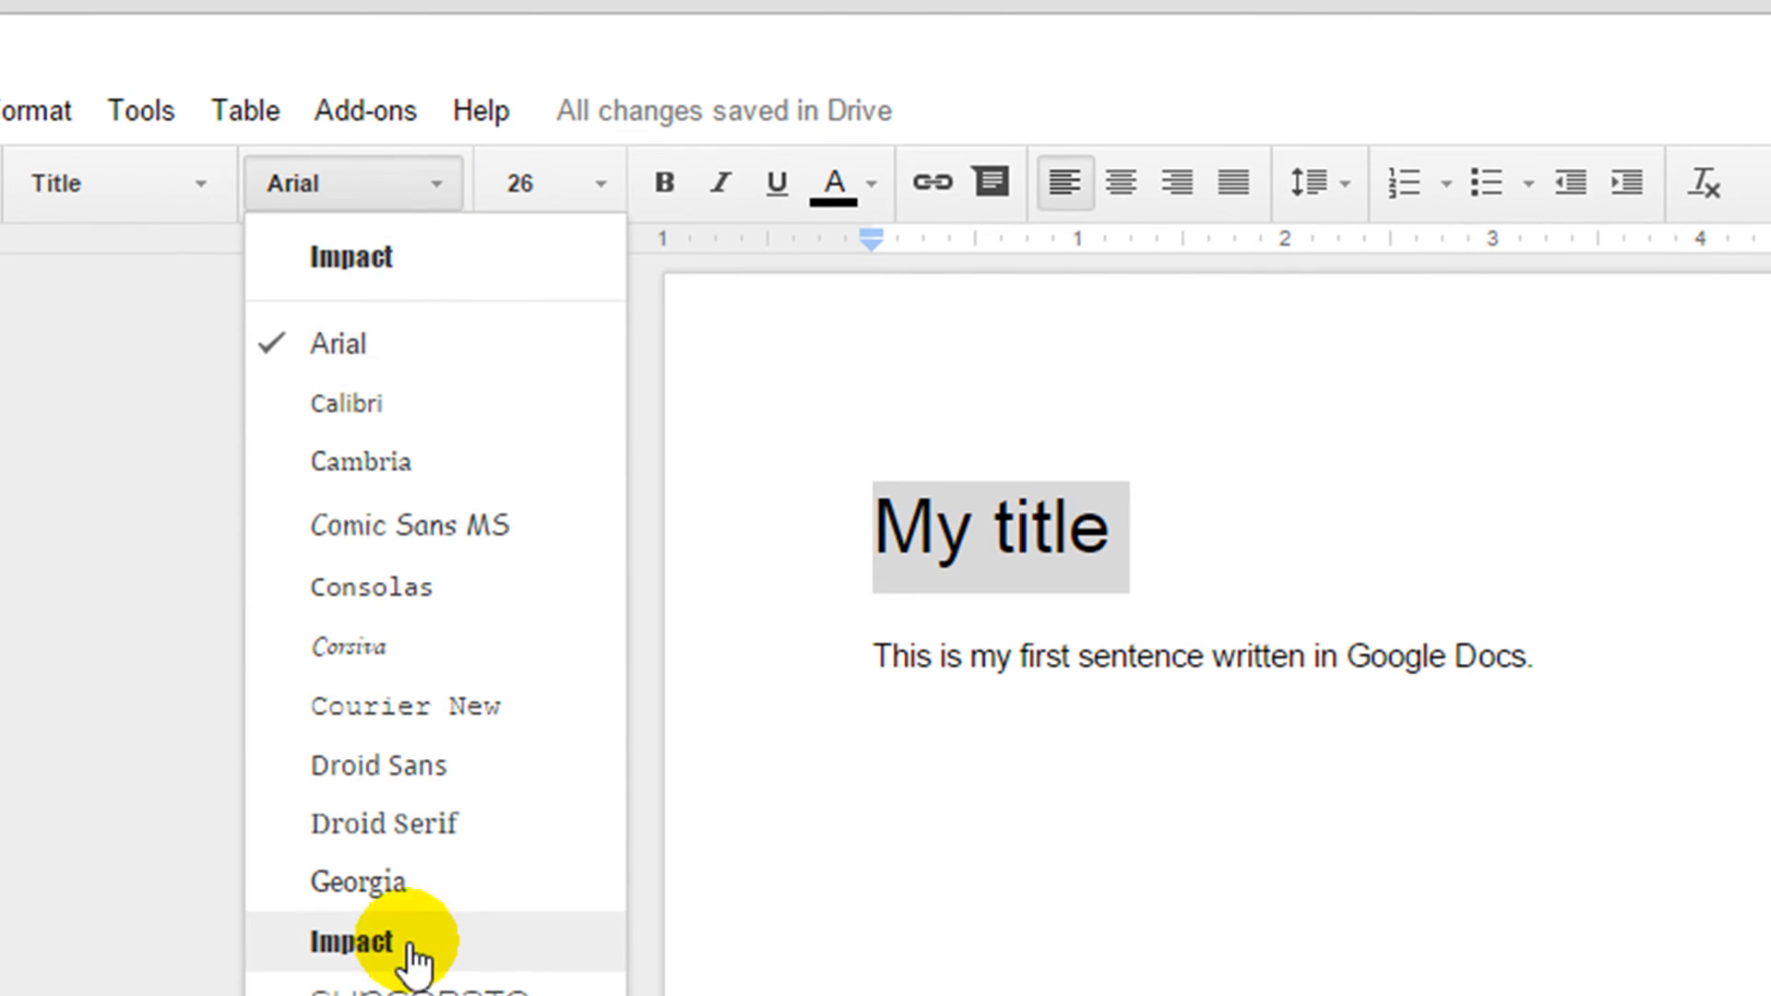
# Step: Set the title in Impact at size 48, then enter 100 as the size
pyautogui.click(351, 941)
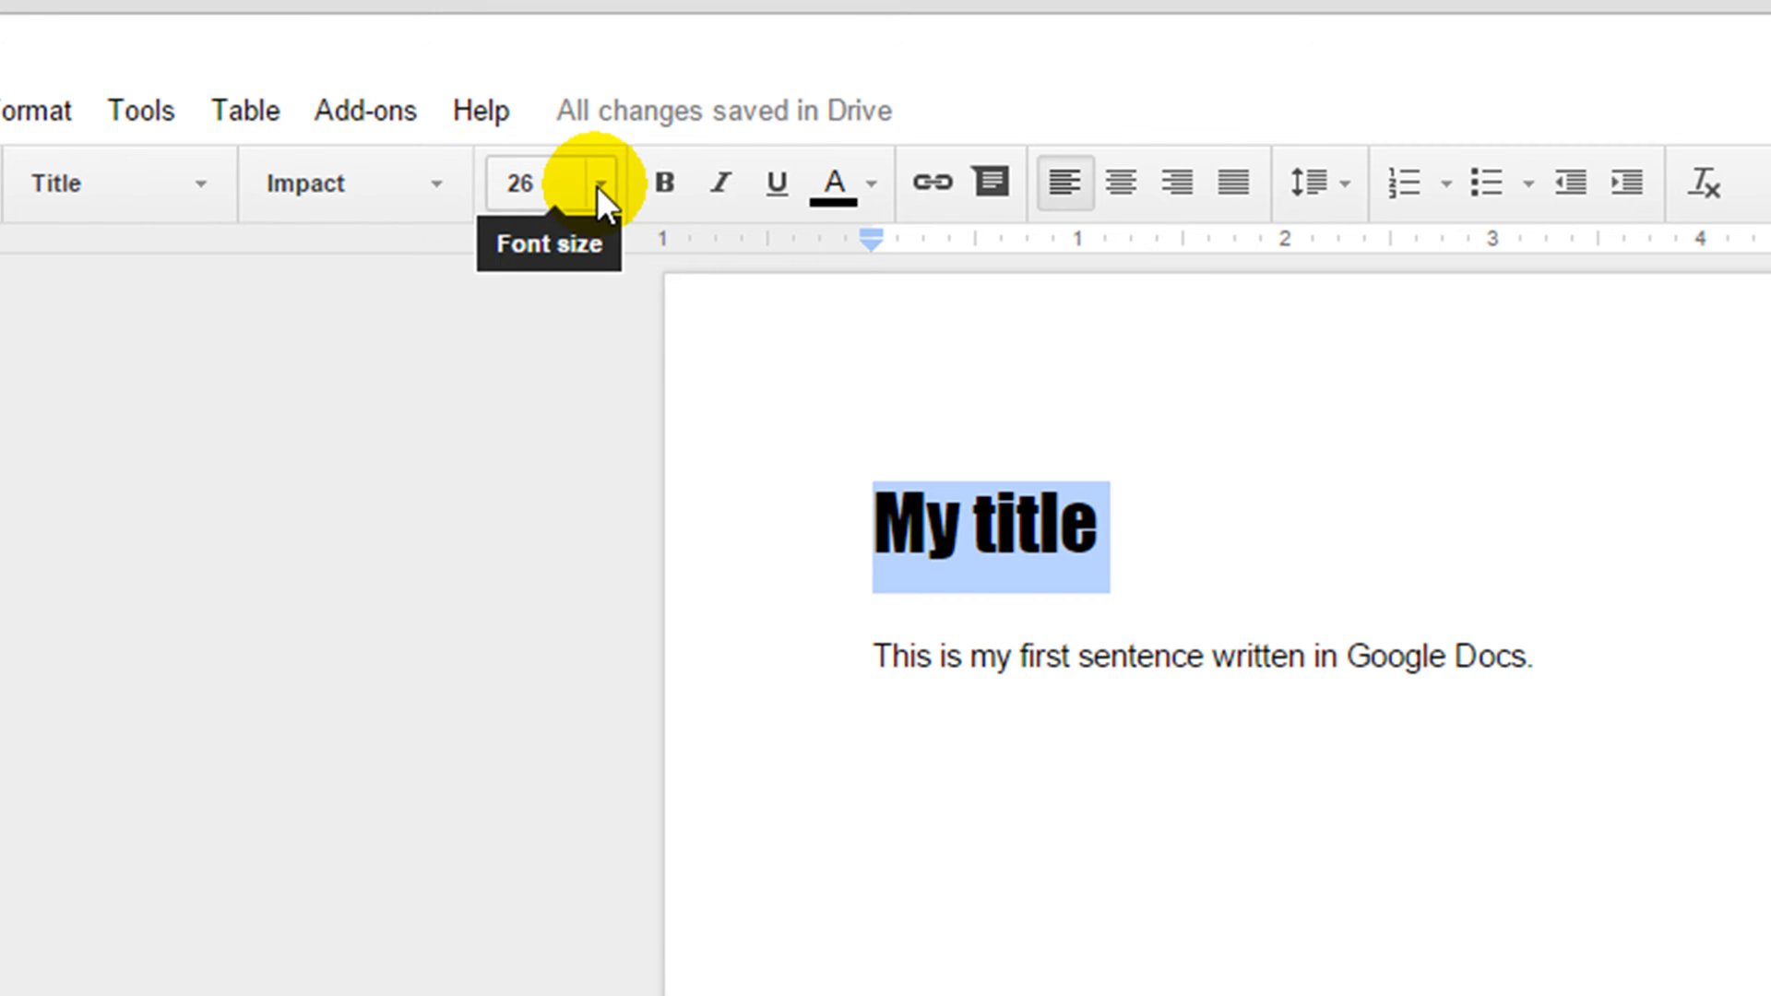
pyautogui.click(603, 182)
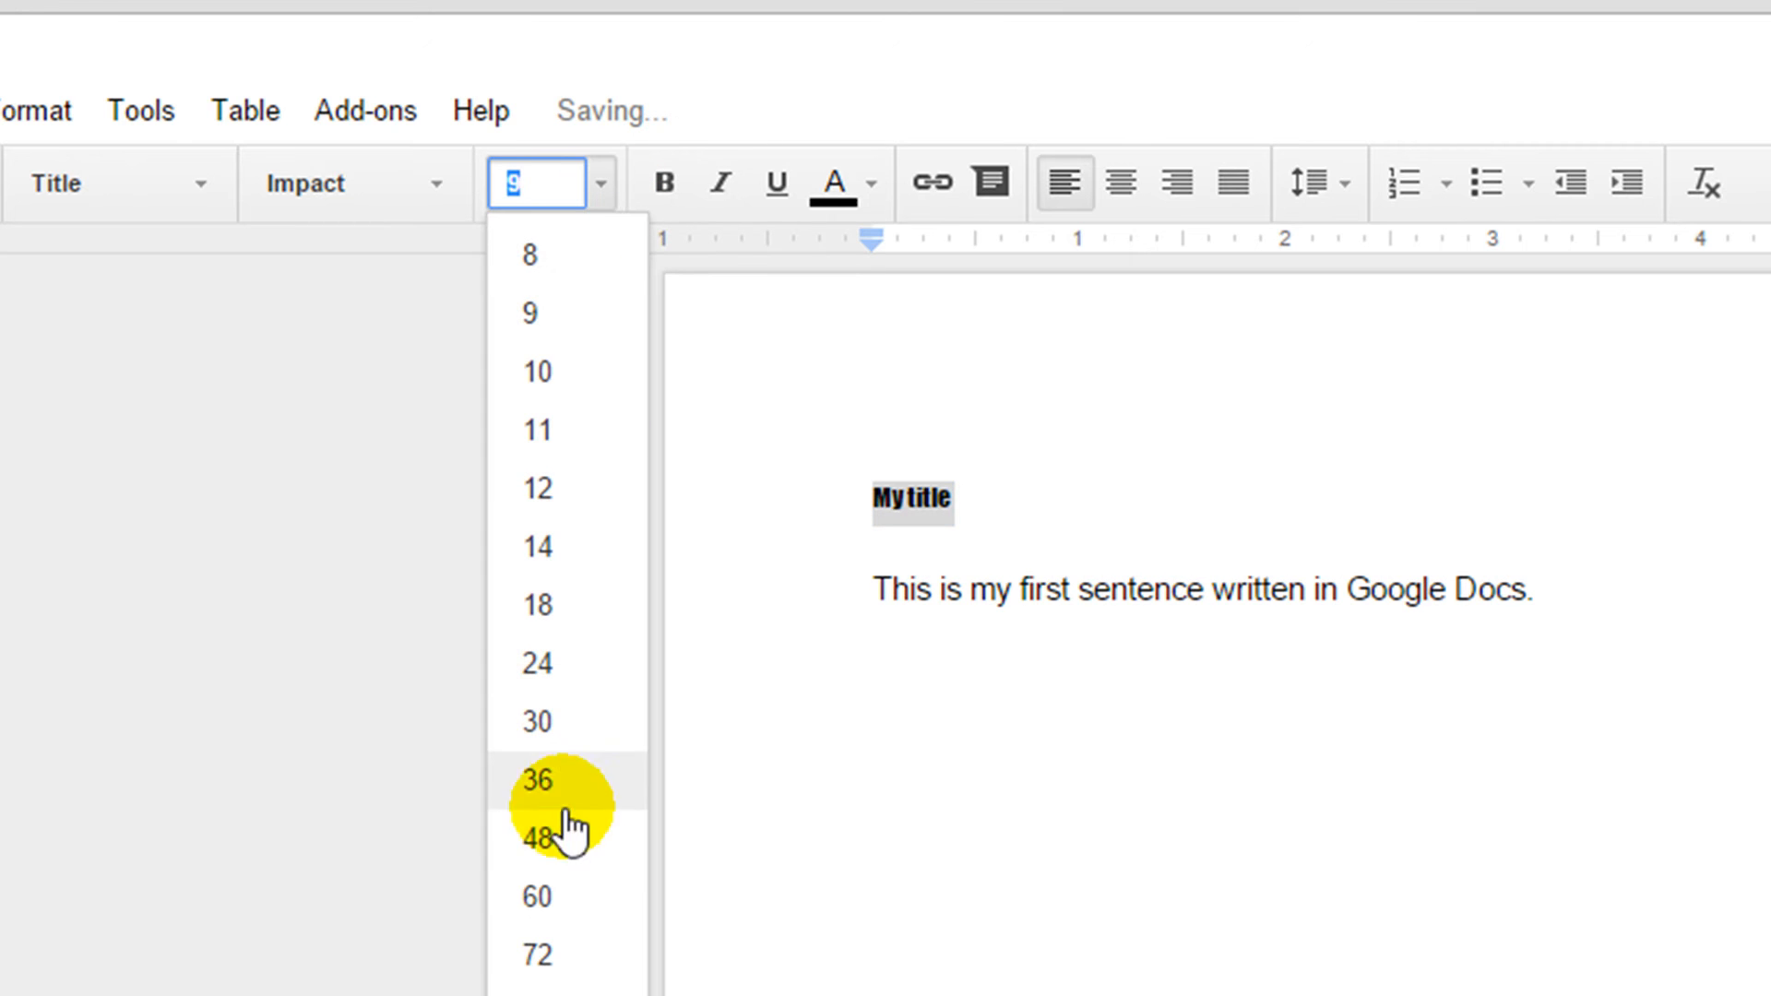
pyautogui.click(539, 836)
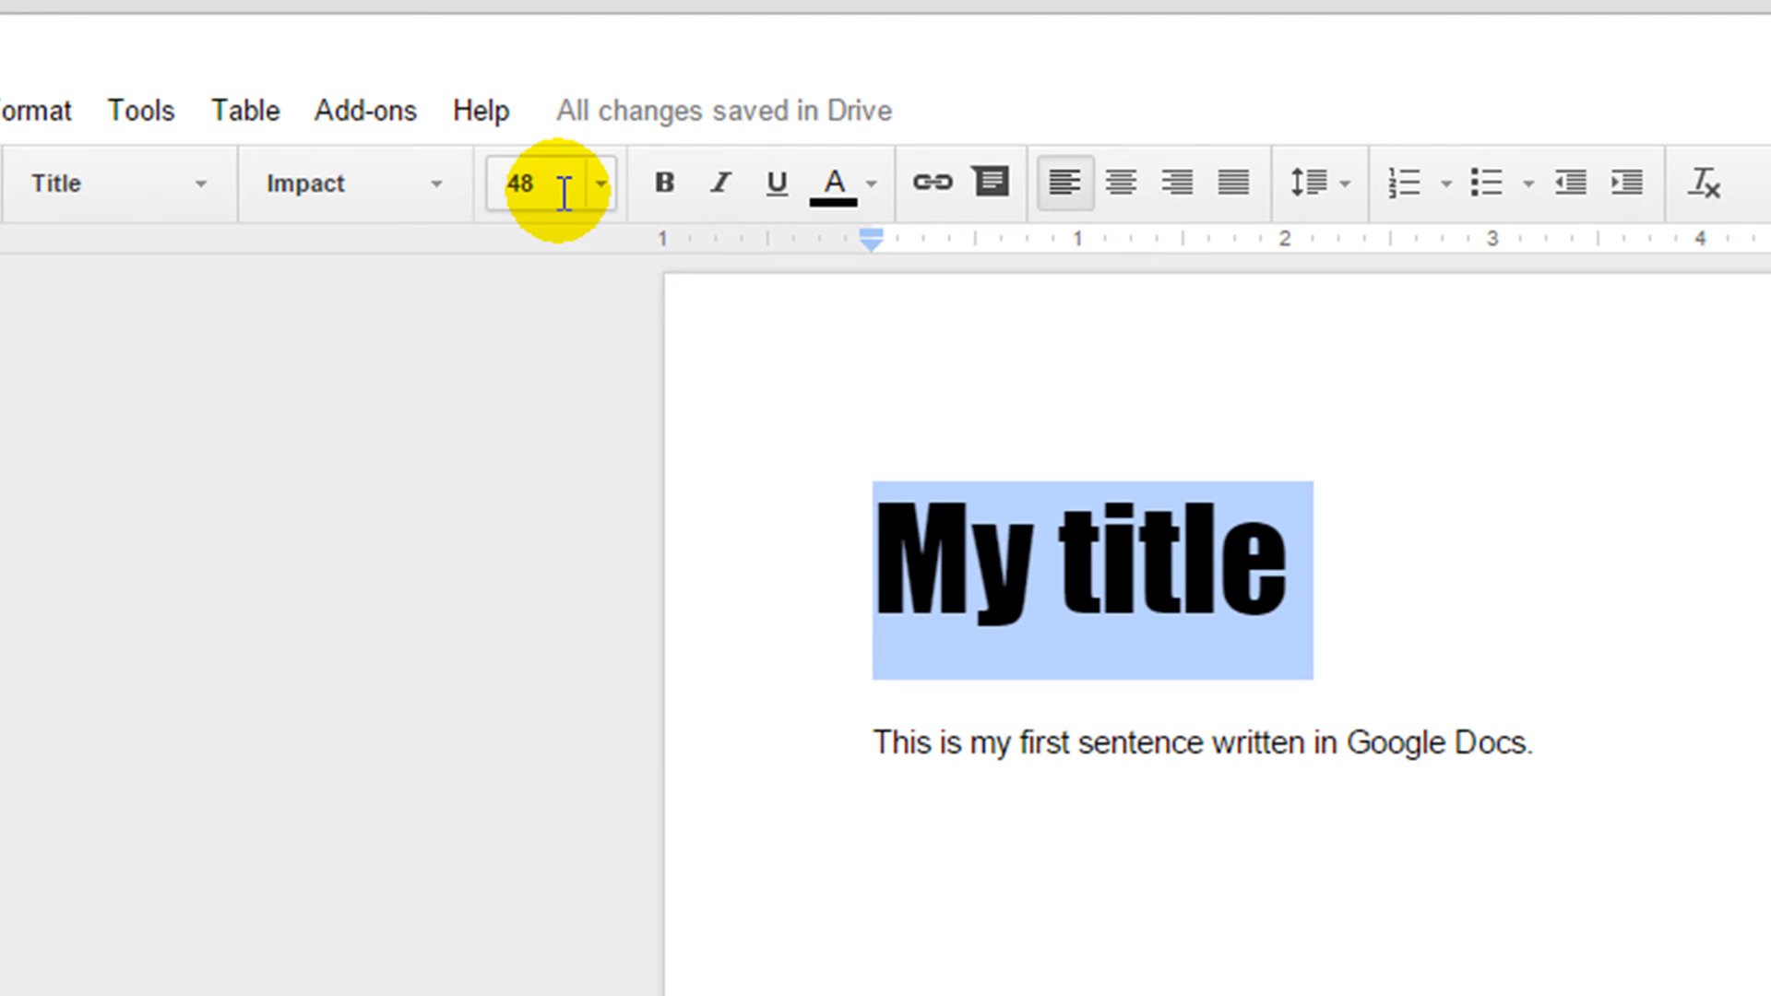
pyautogui.click(604, 182)
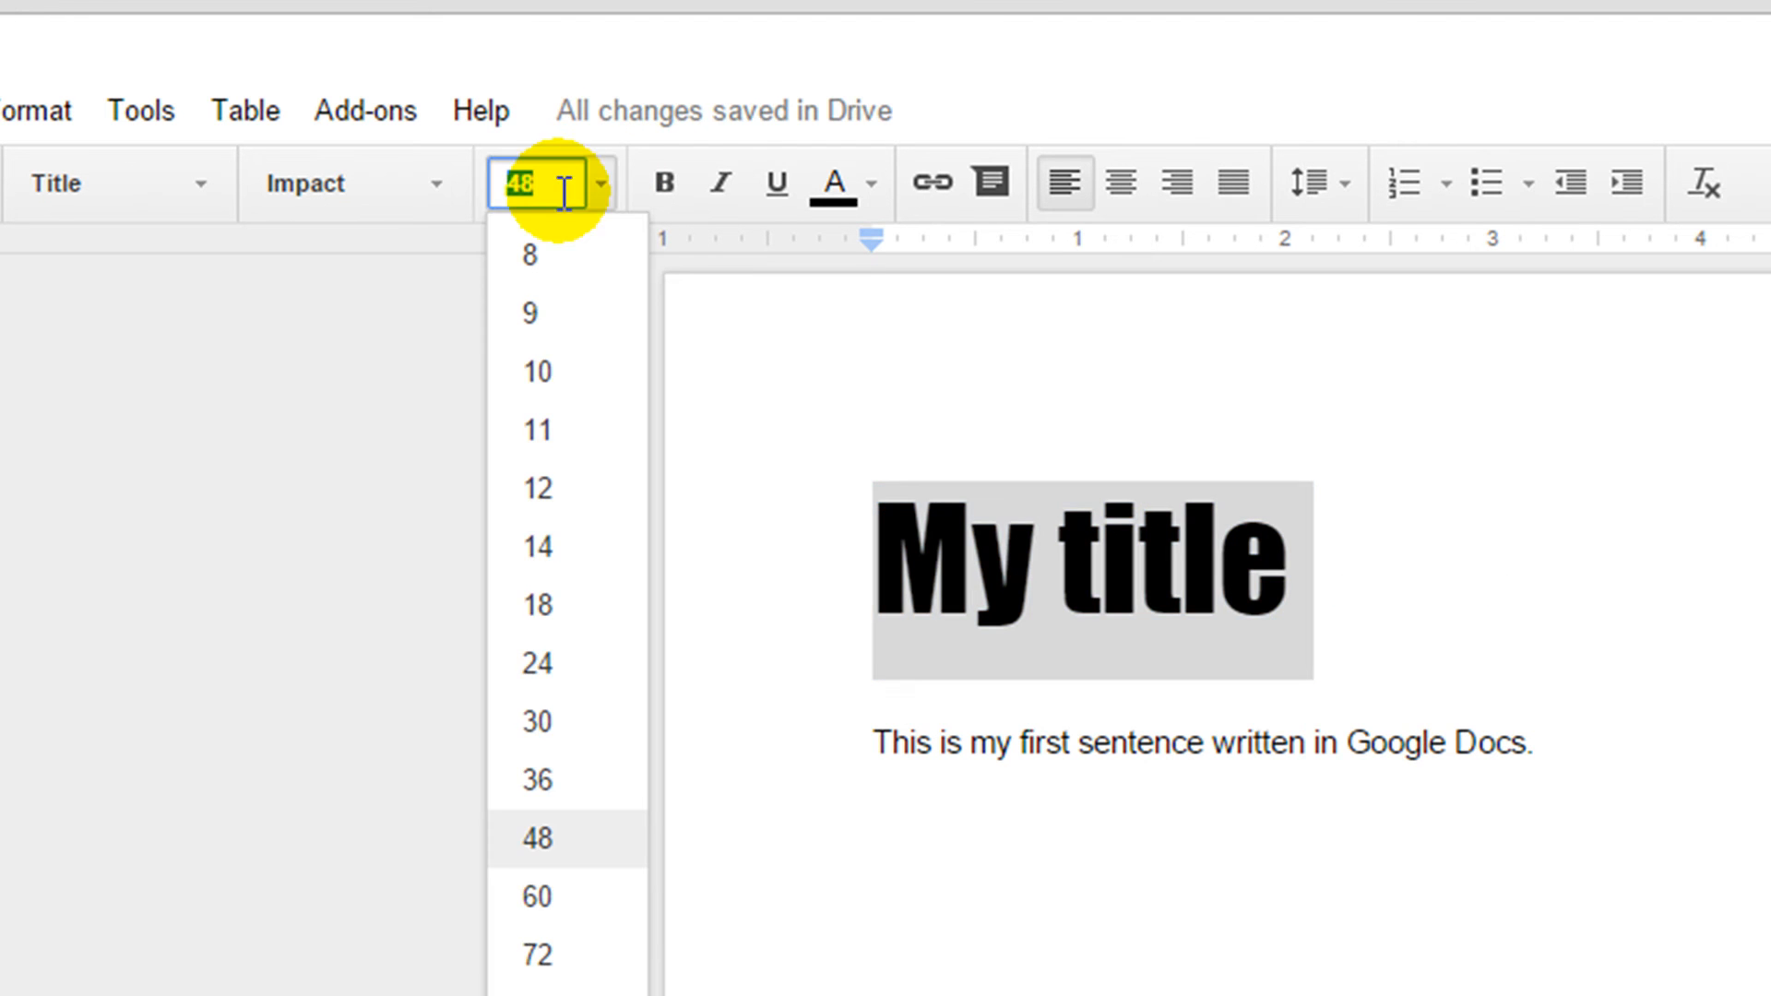
pyautogui.write('100')
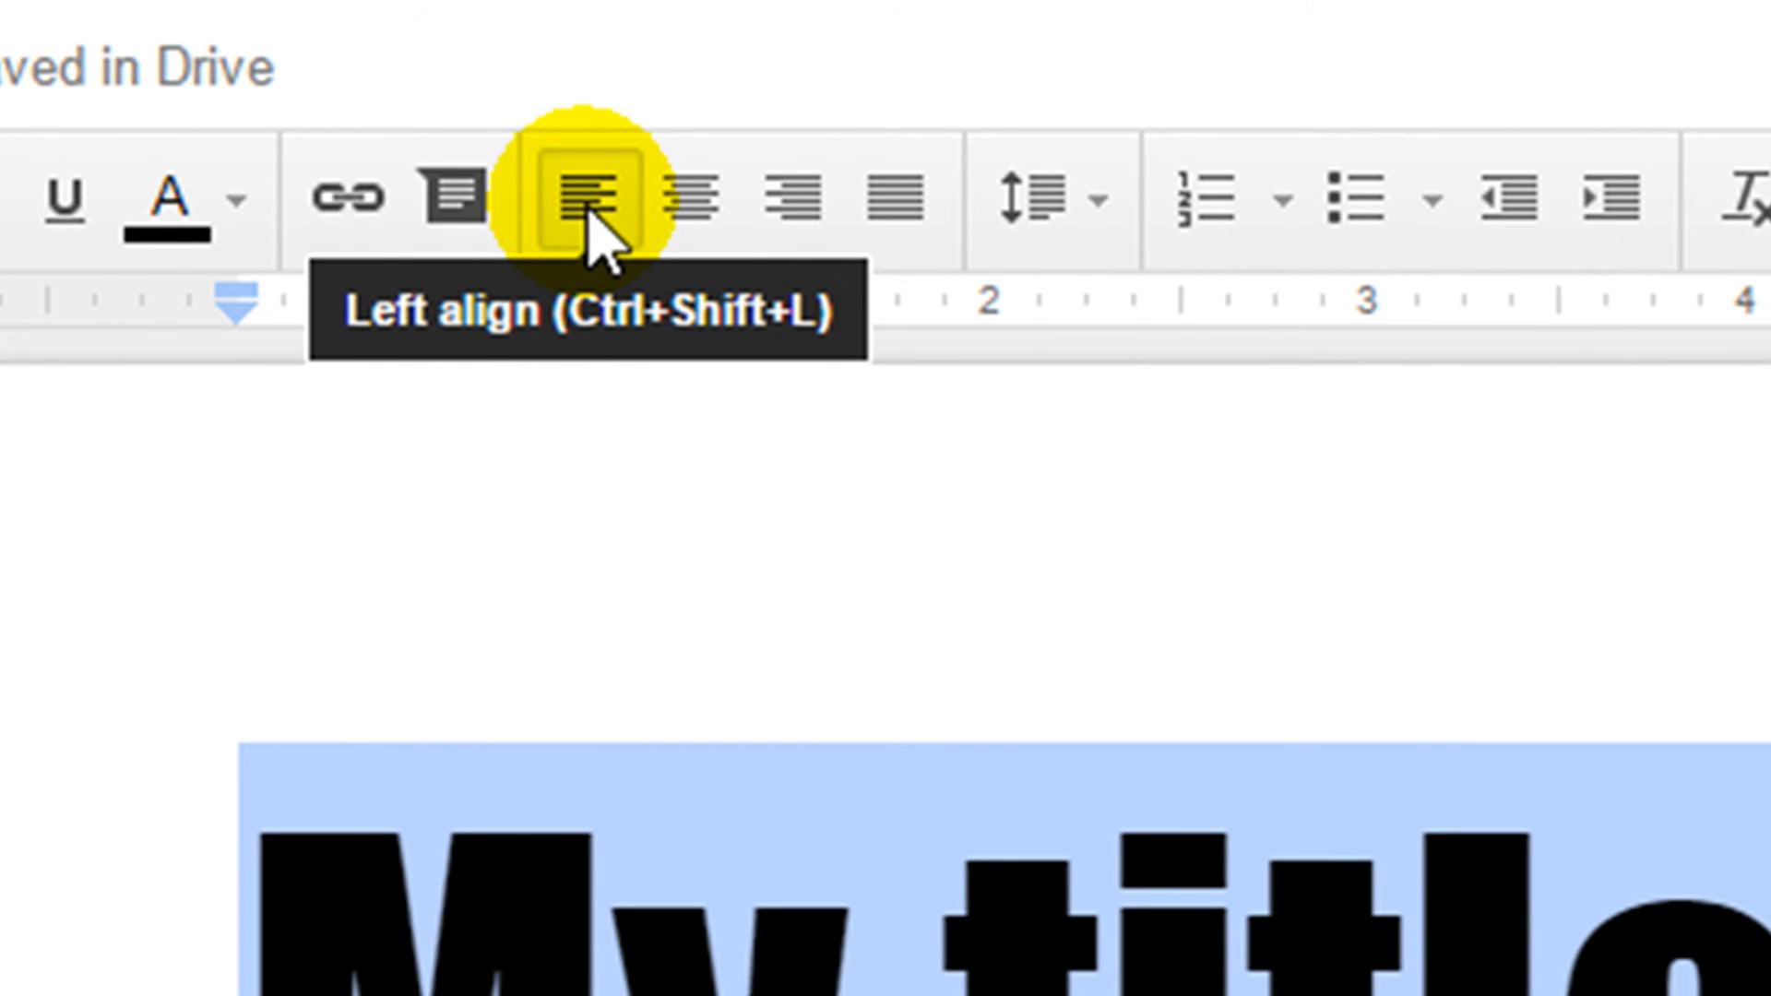
pyautogui.moveTo(692, 199)
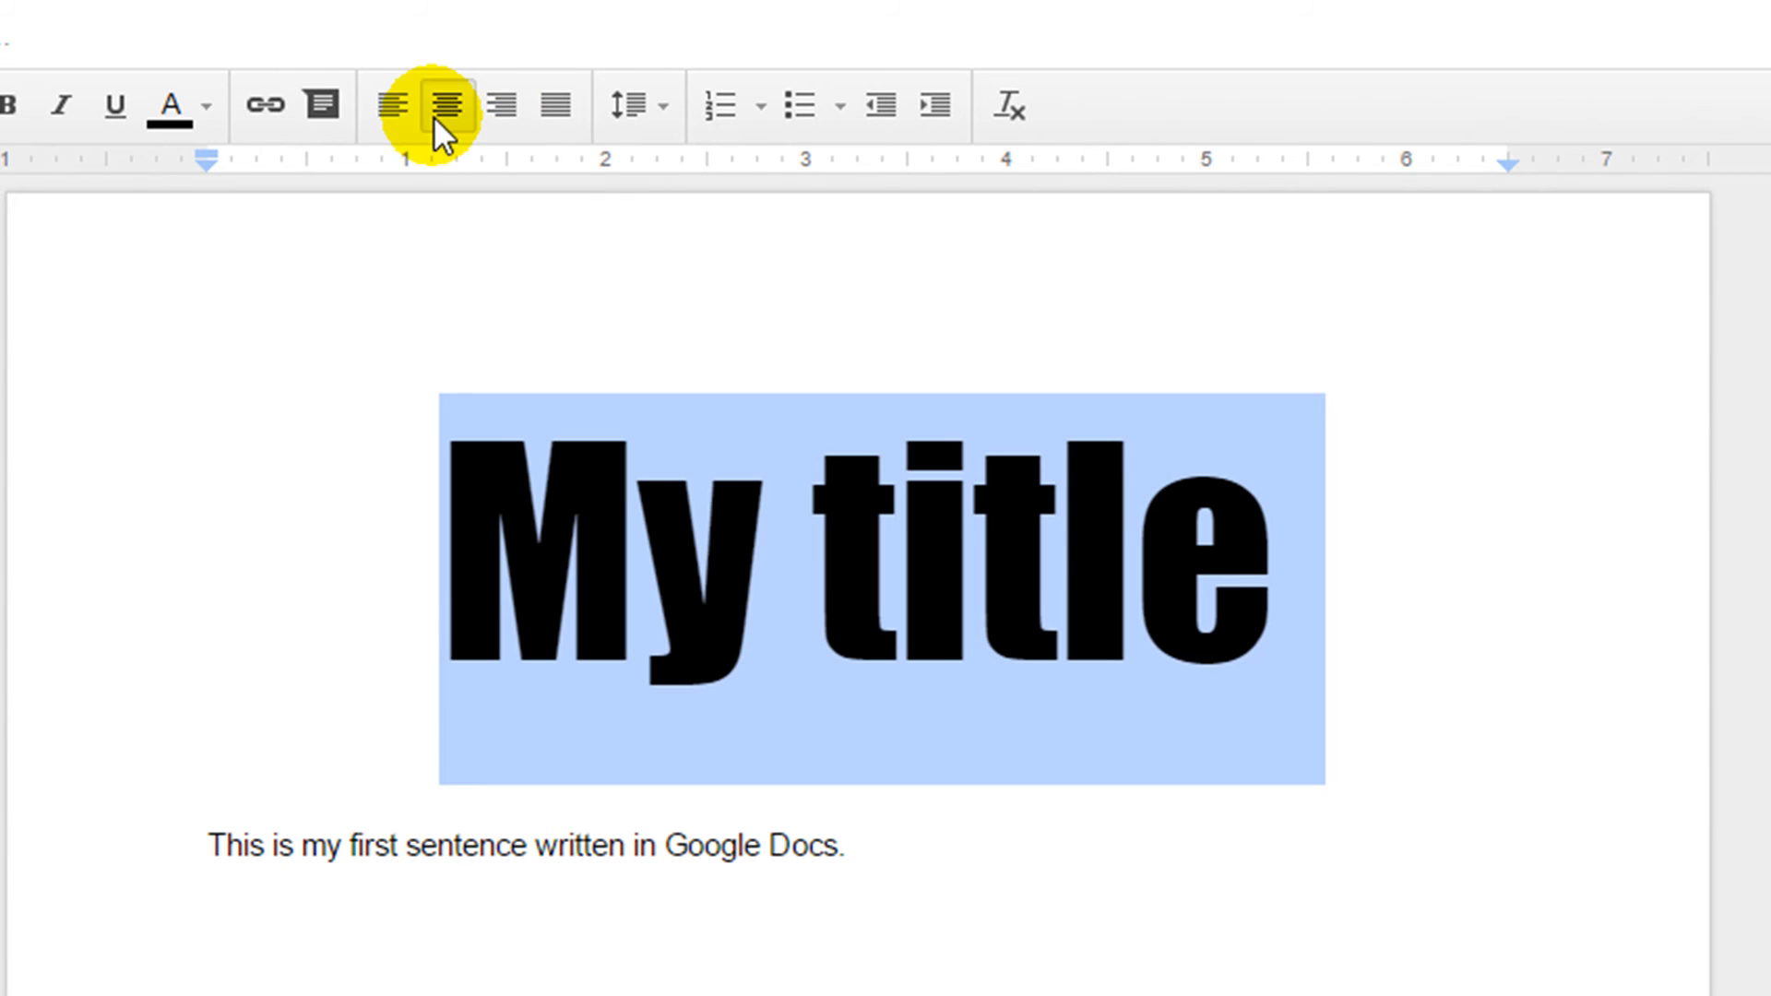
# Step: Try the title centred, then right-aligned, then back toward left alignment
pyautogui.click(496, 107)
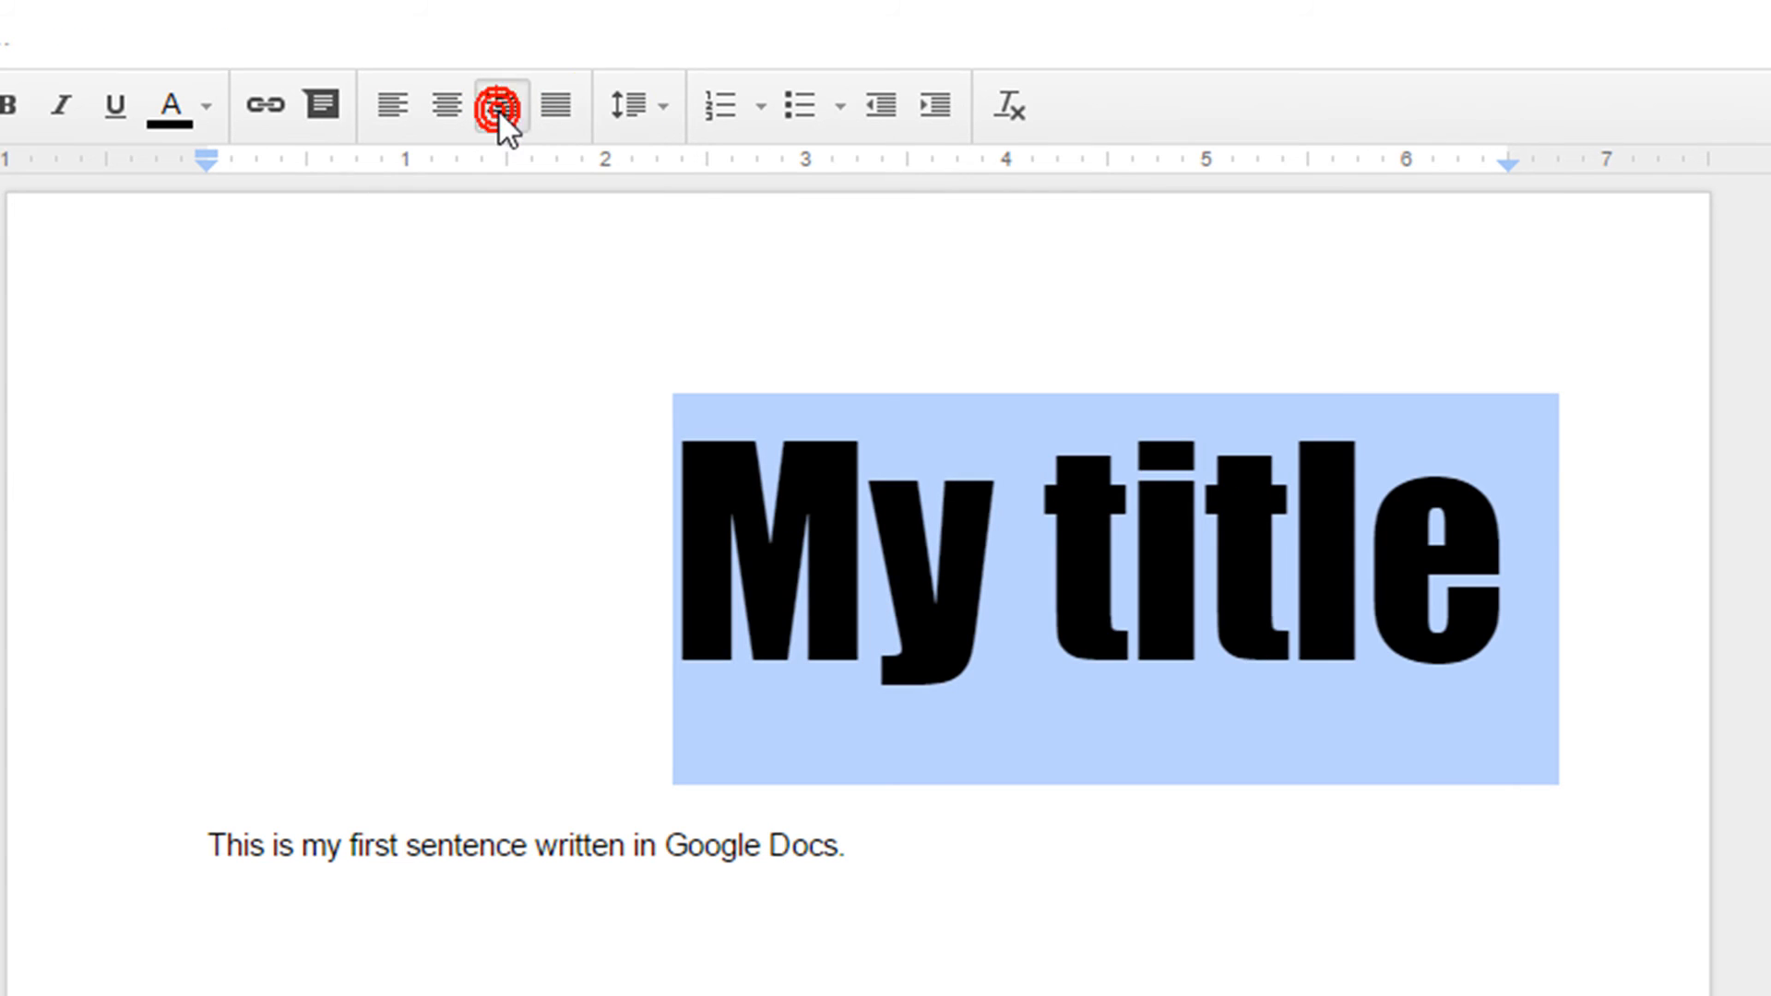
pyautogui.click(500, 107)
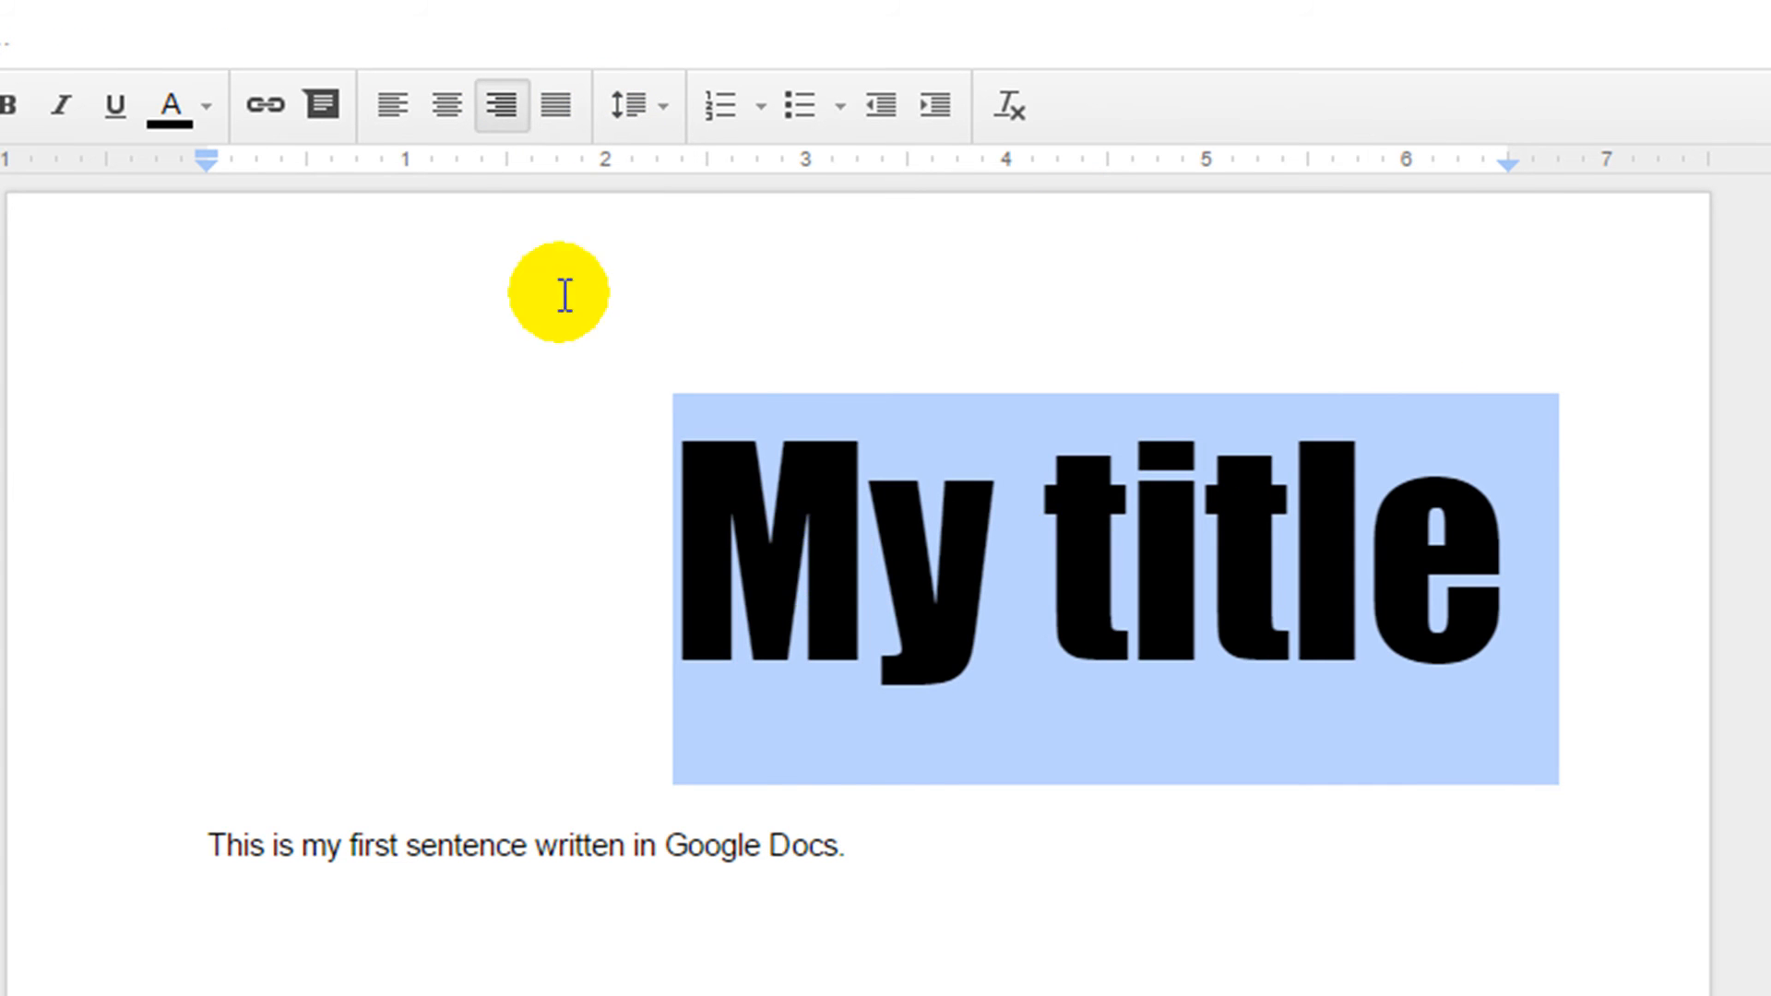
pyautogui.click(445, 105)
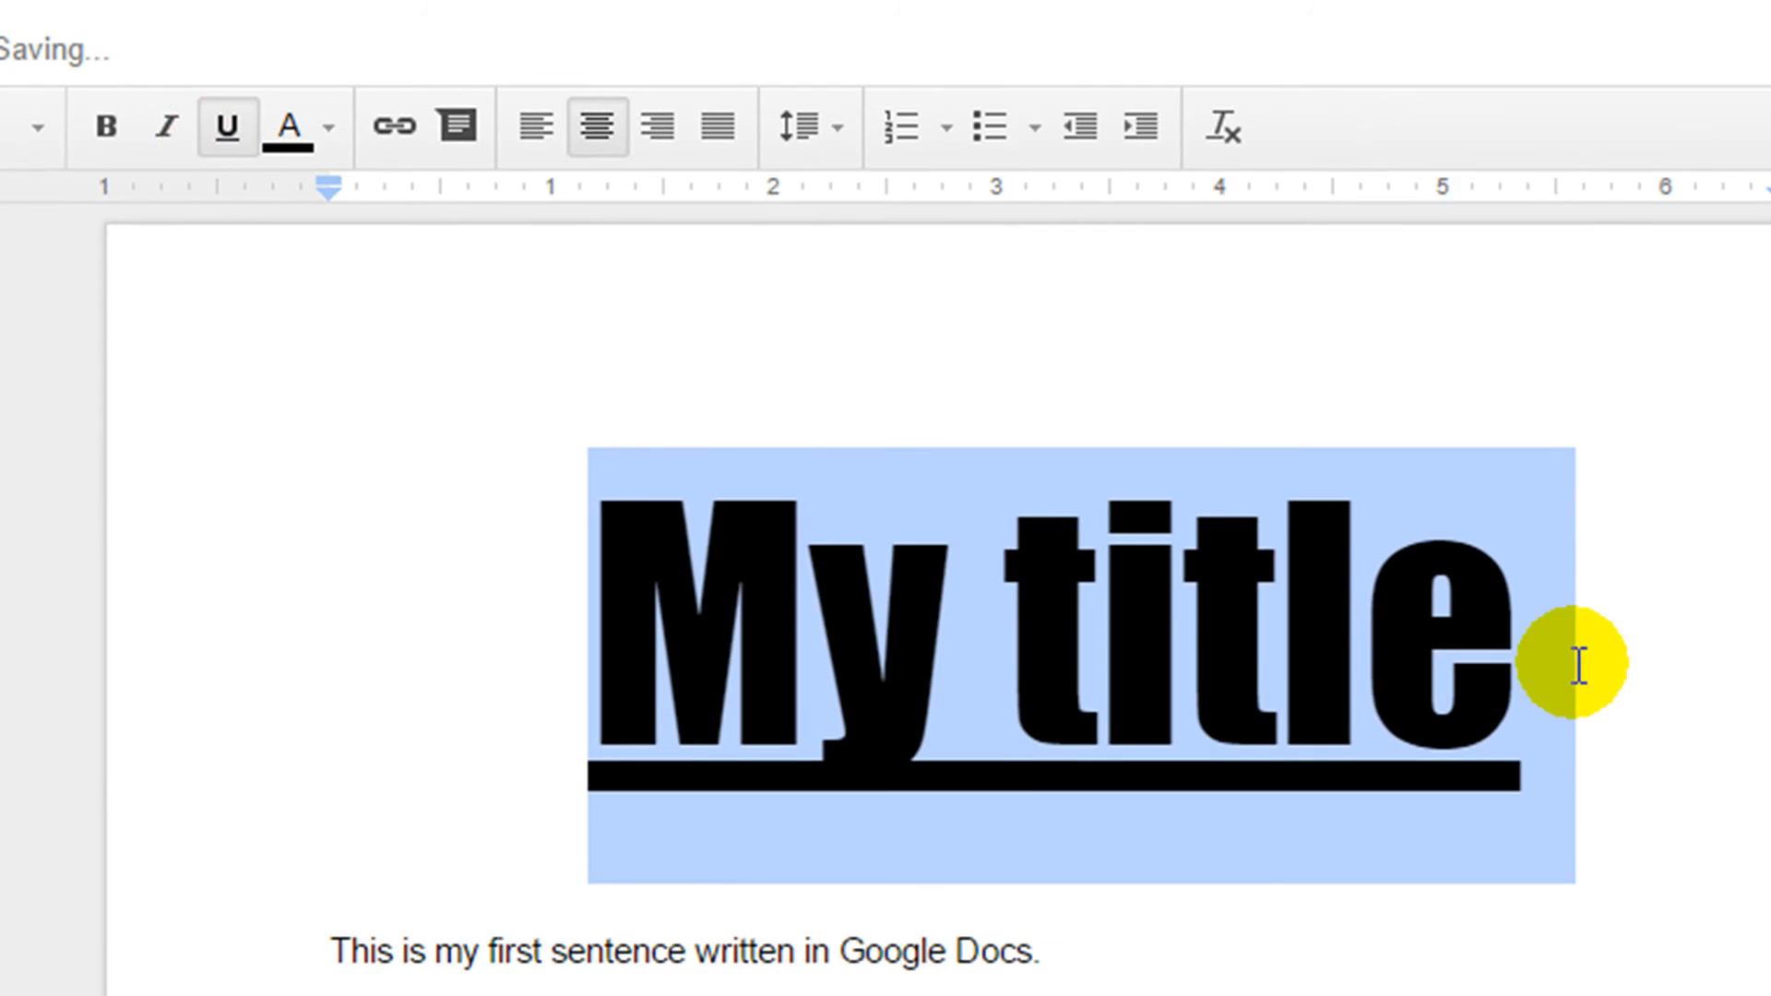
# Step: Select the sentence below the title for formatting
pyautogui.click(1033, 951)
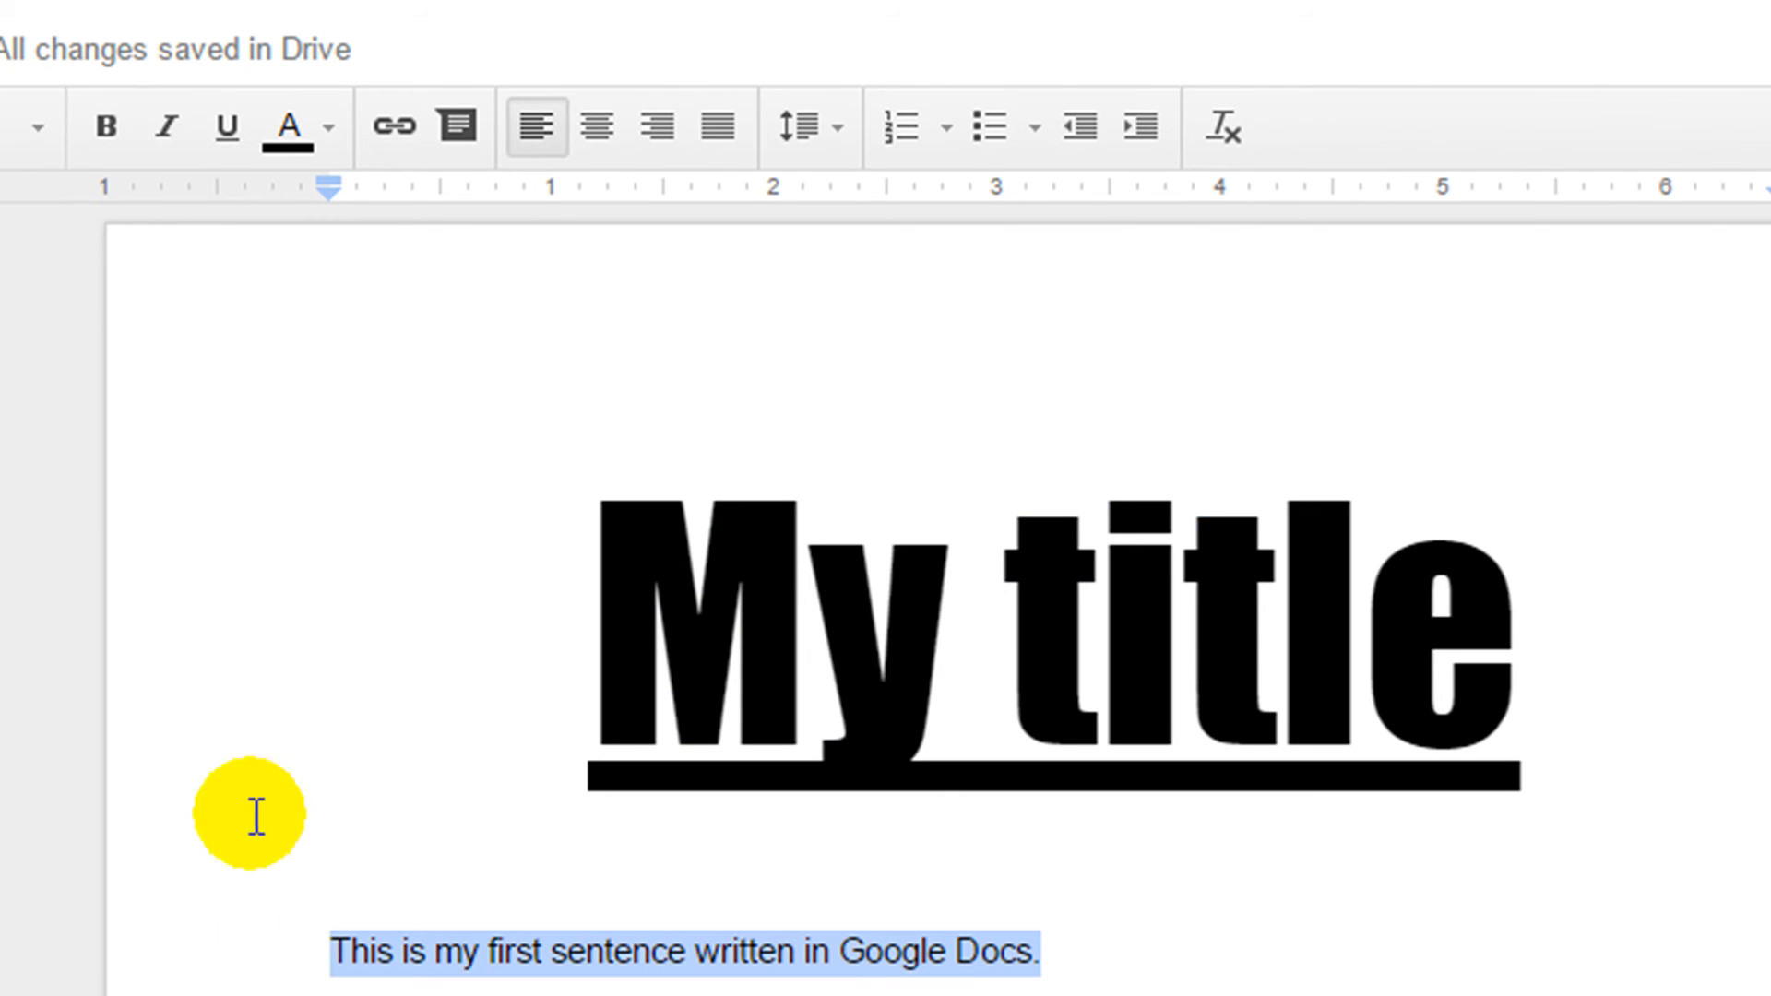
pyautogui.moveTo(107, 129)
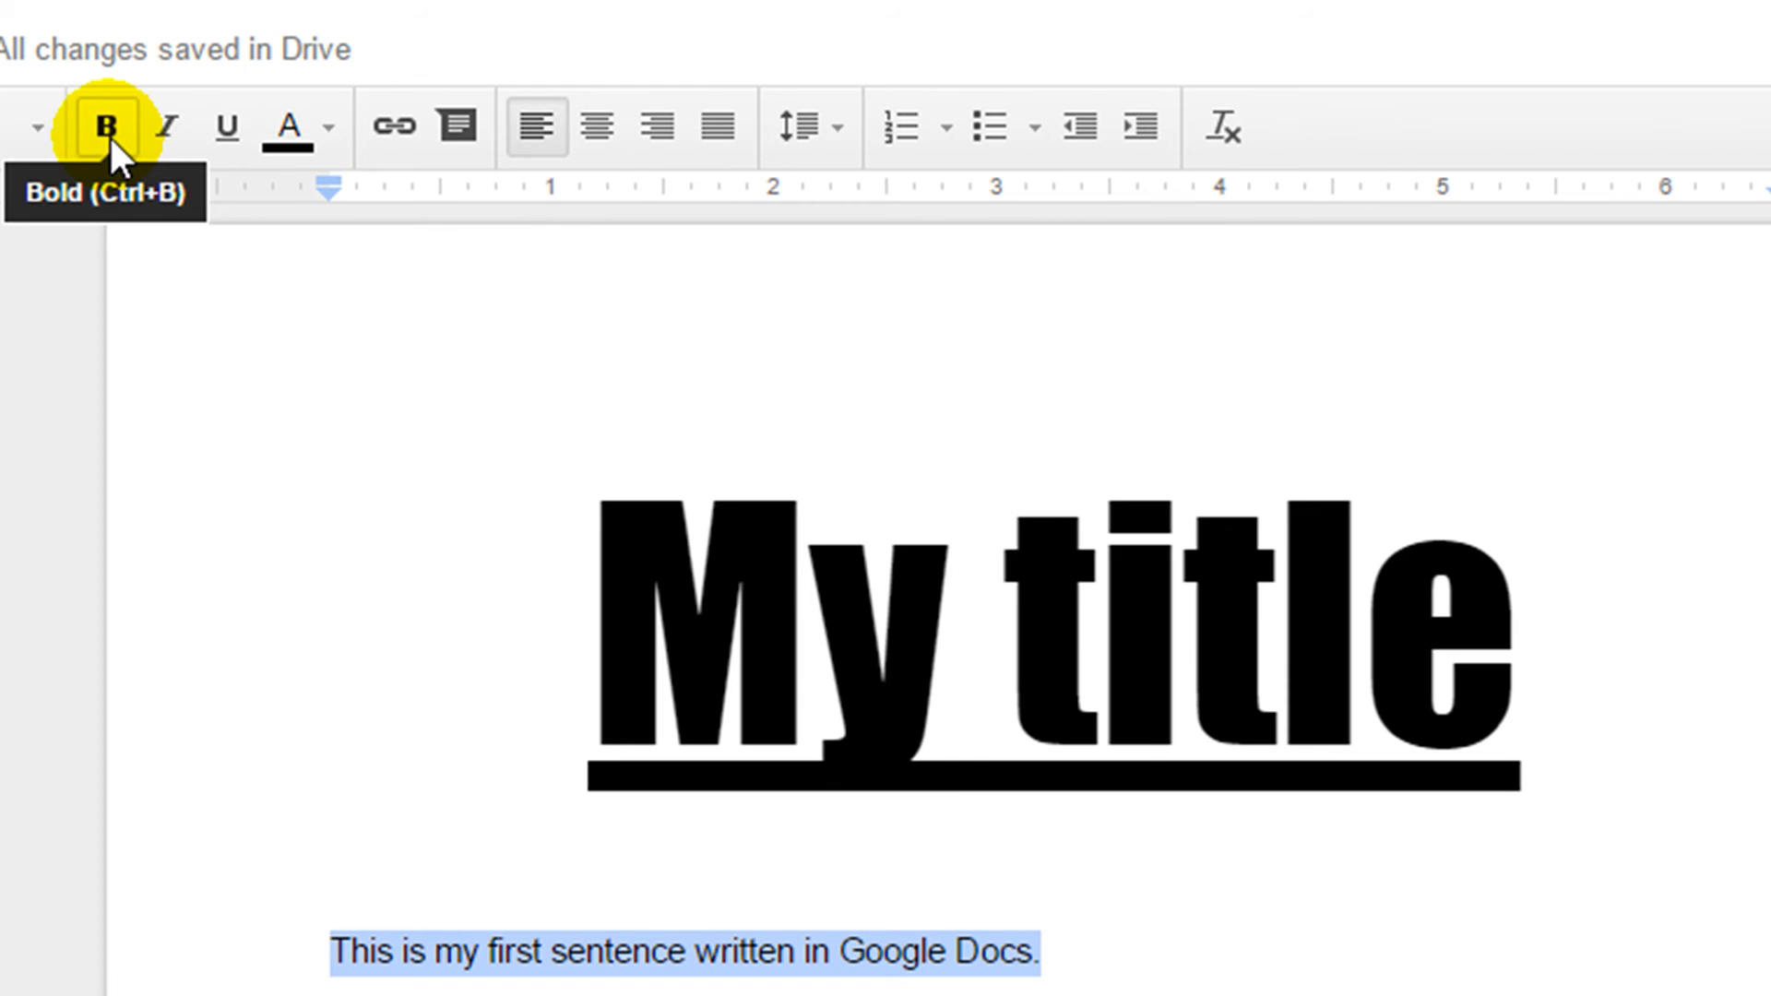
# Step: Make the first sentence bold and italic
pyautogui.click(102, 125)
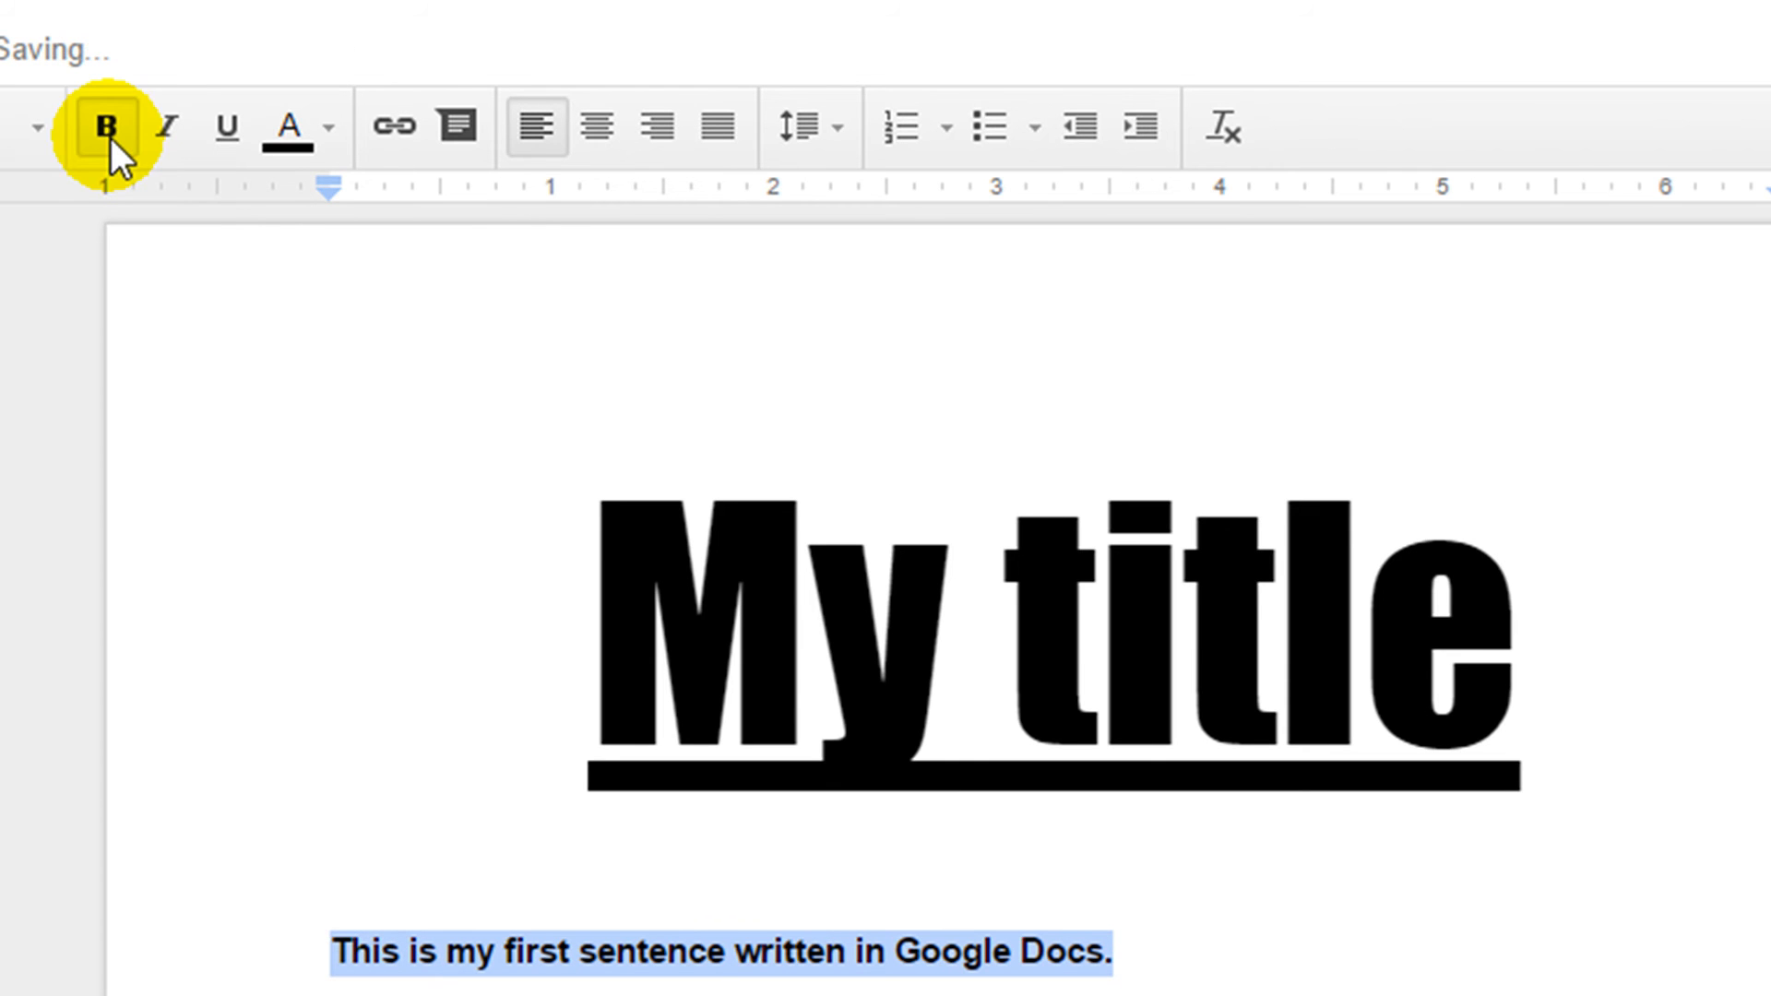
pyautogui.moveTo(164, 140)
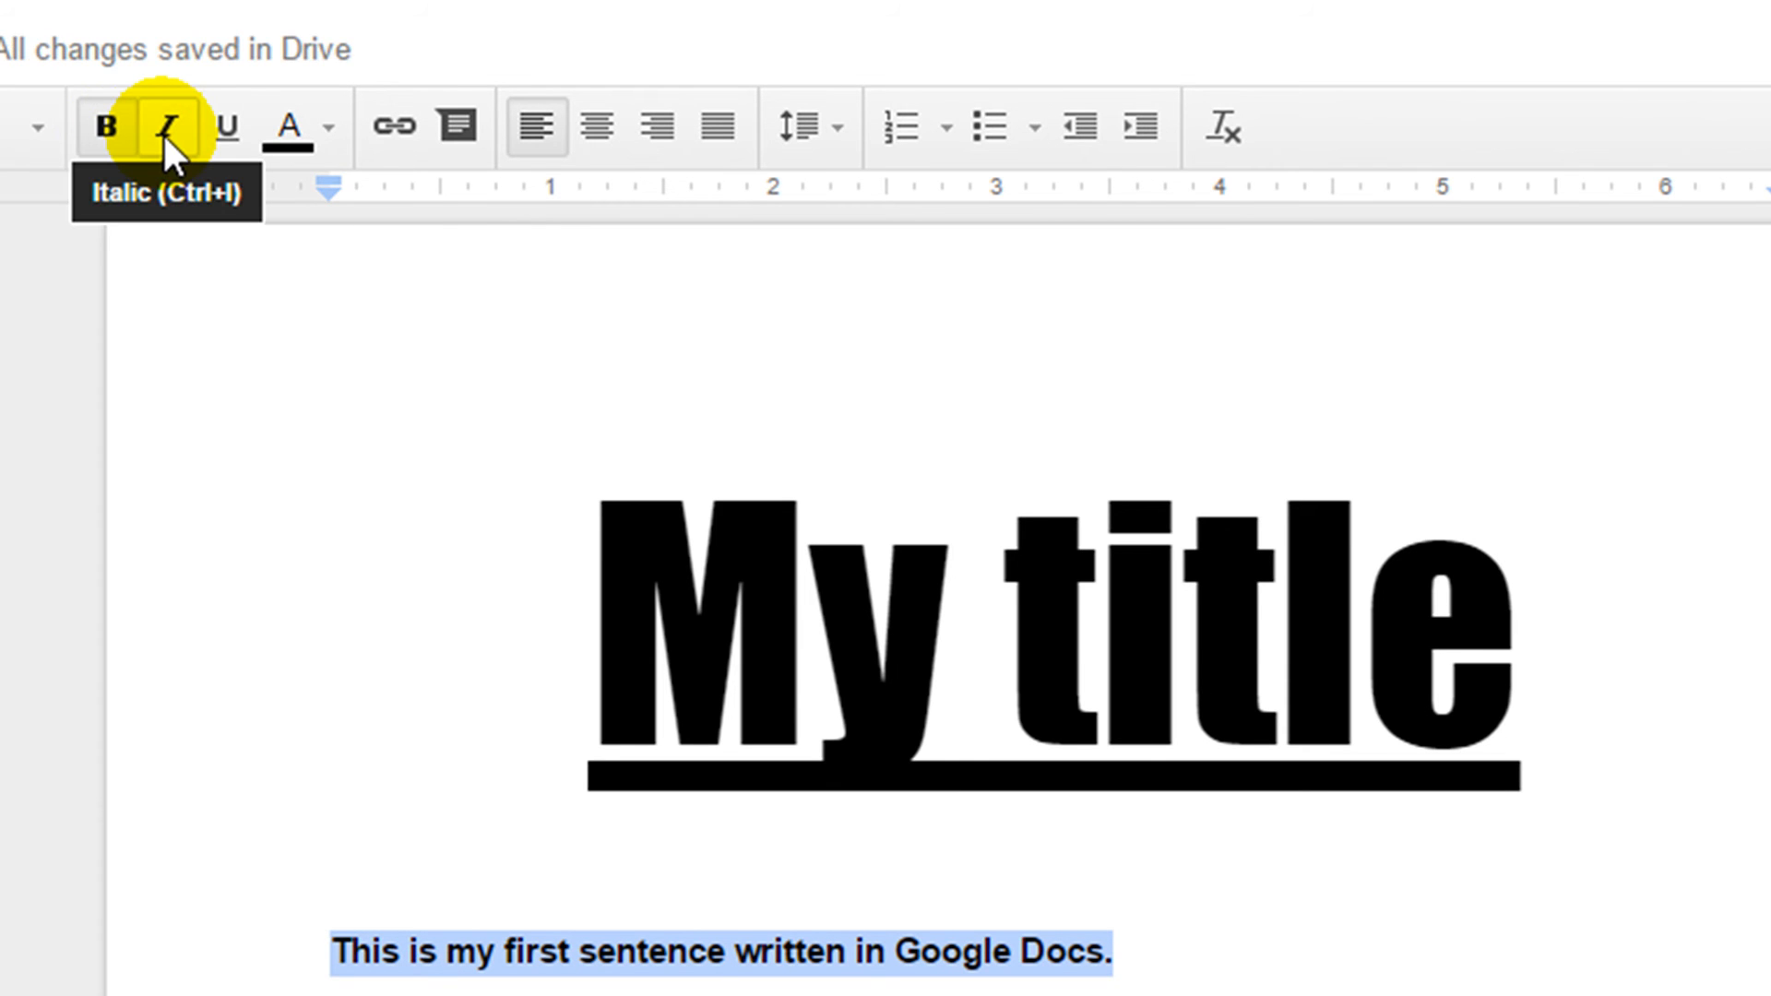
pyautogui.click(160, 129)
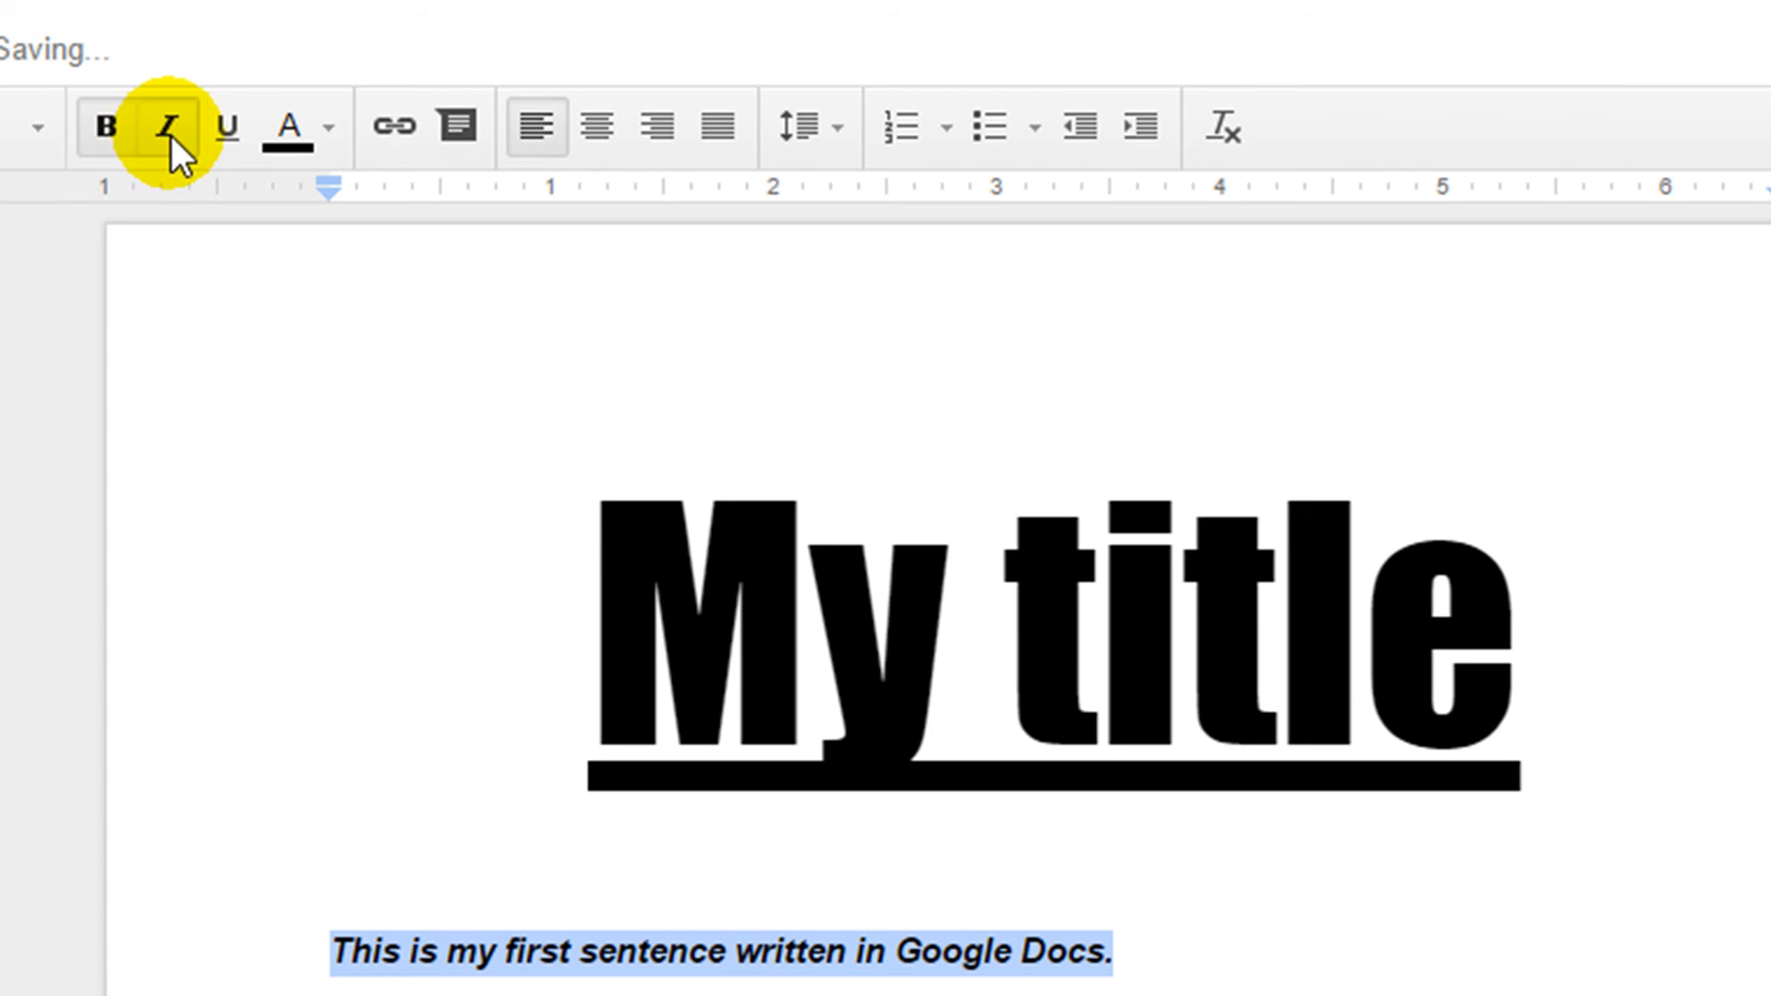
pyautogui.moveTo(304, 129)
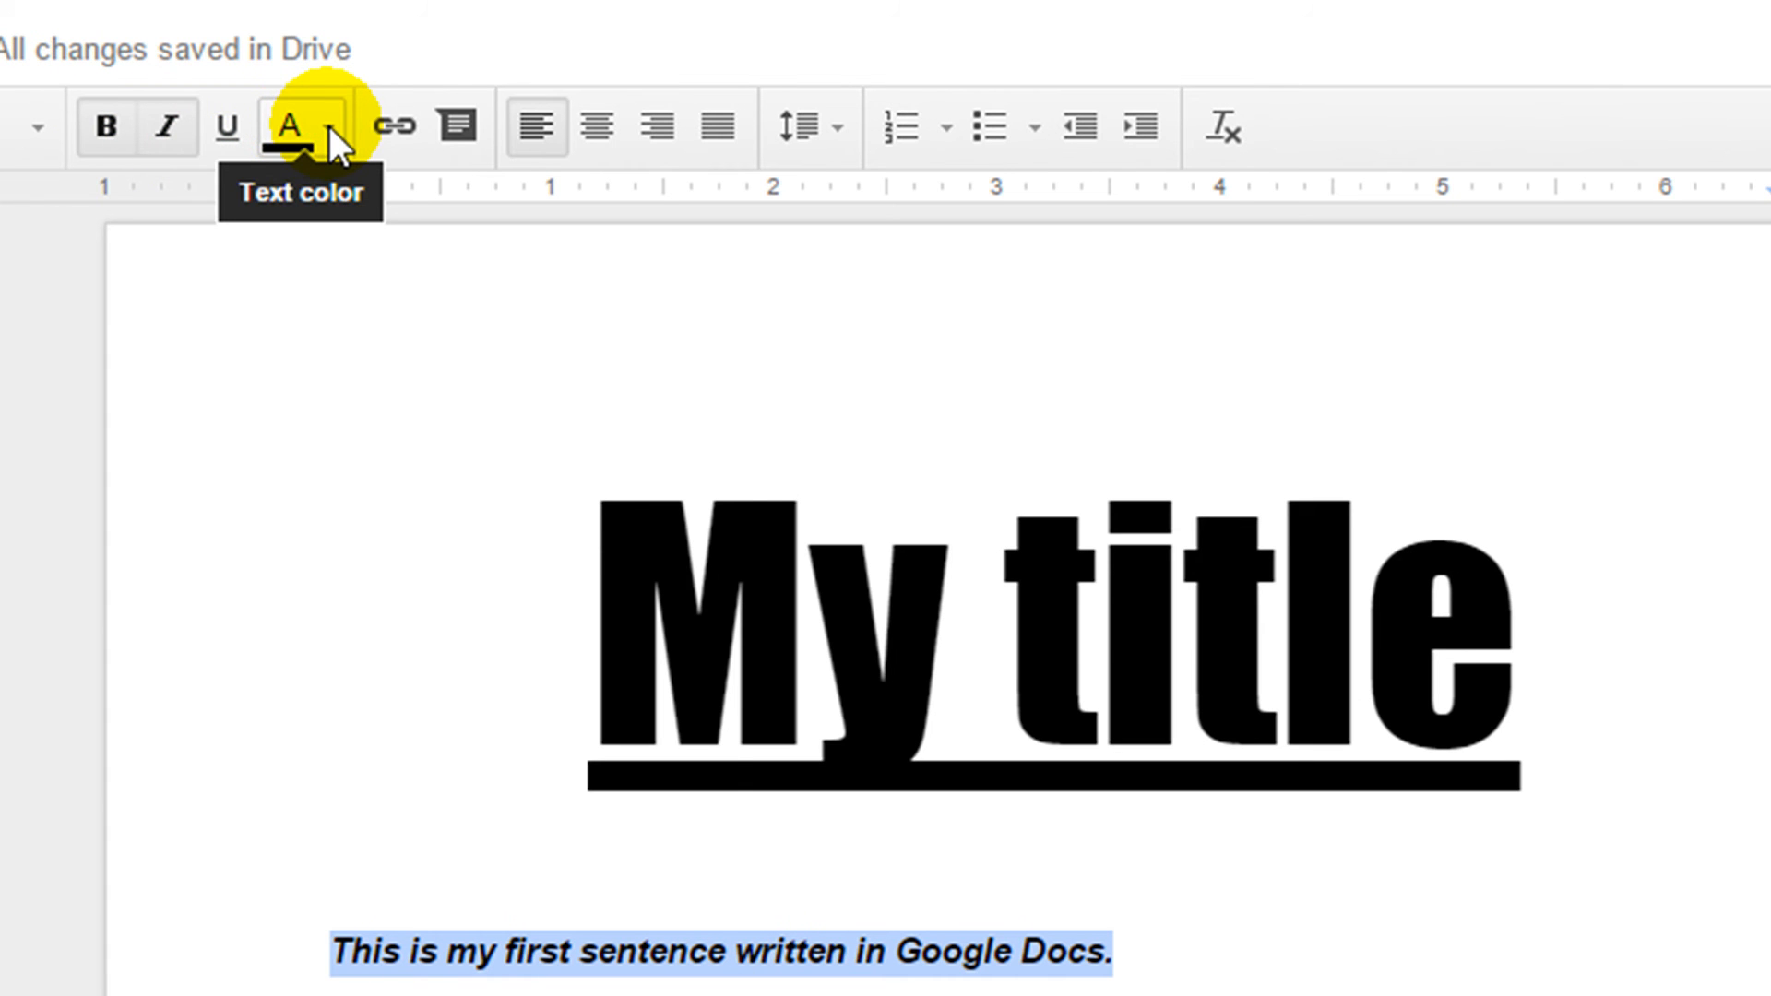
# Step: Colour the first sentence red from the text colour palette
pyautogui.click(328, 127)
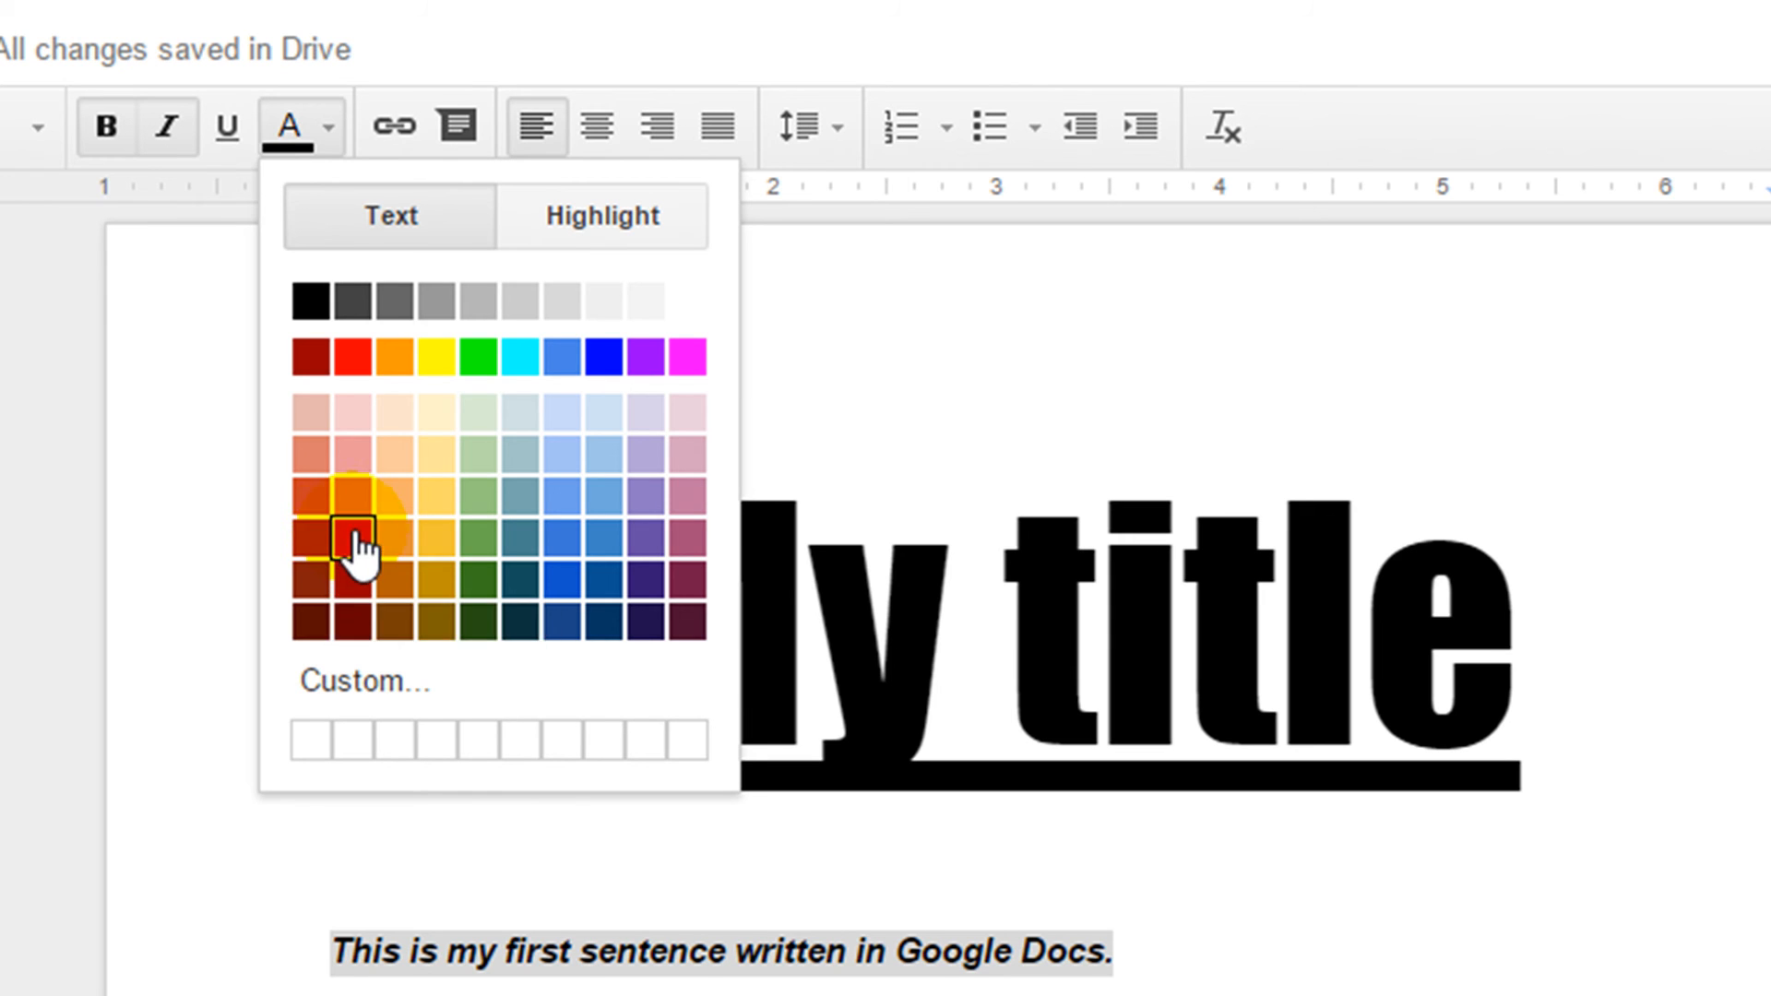
pyautogui.click(352, 542)
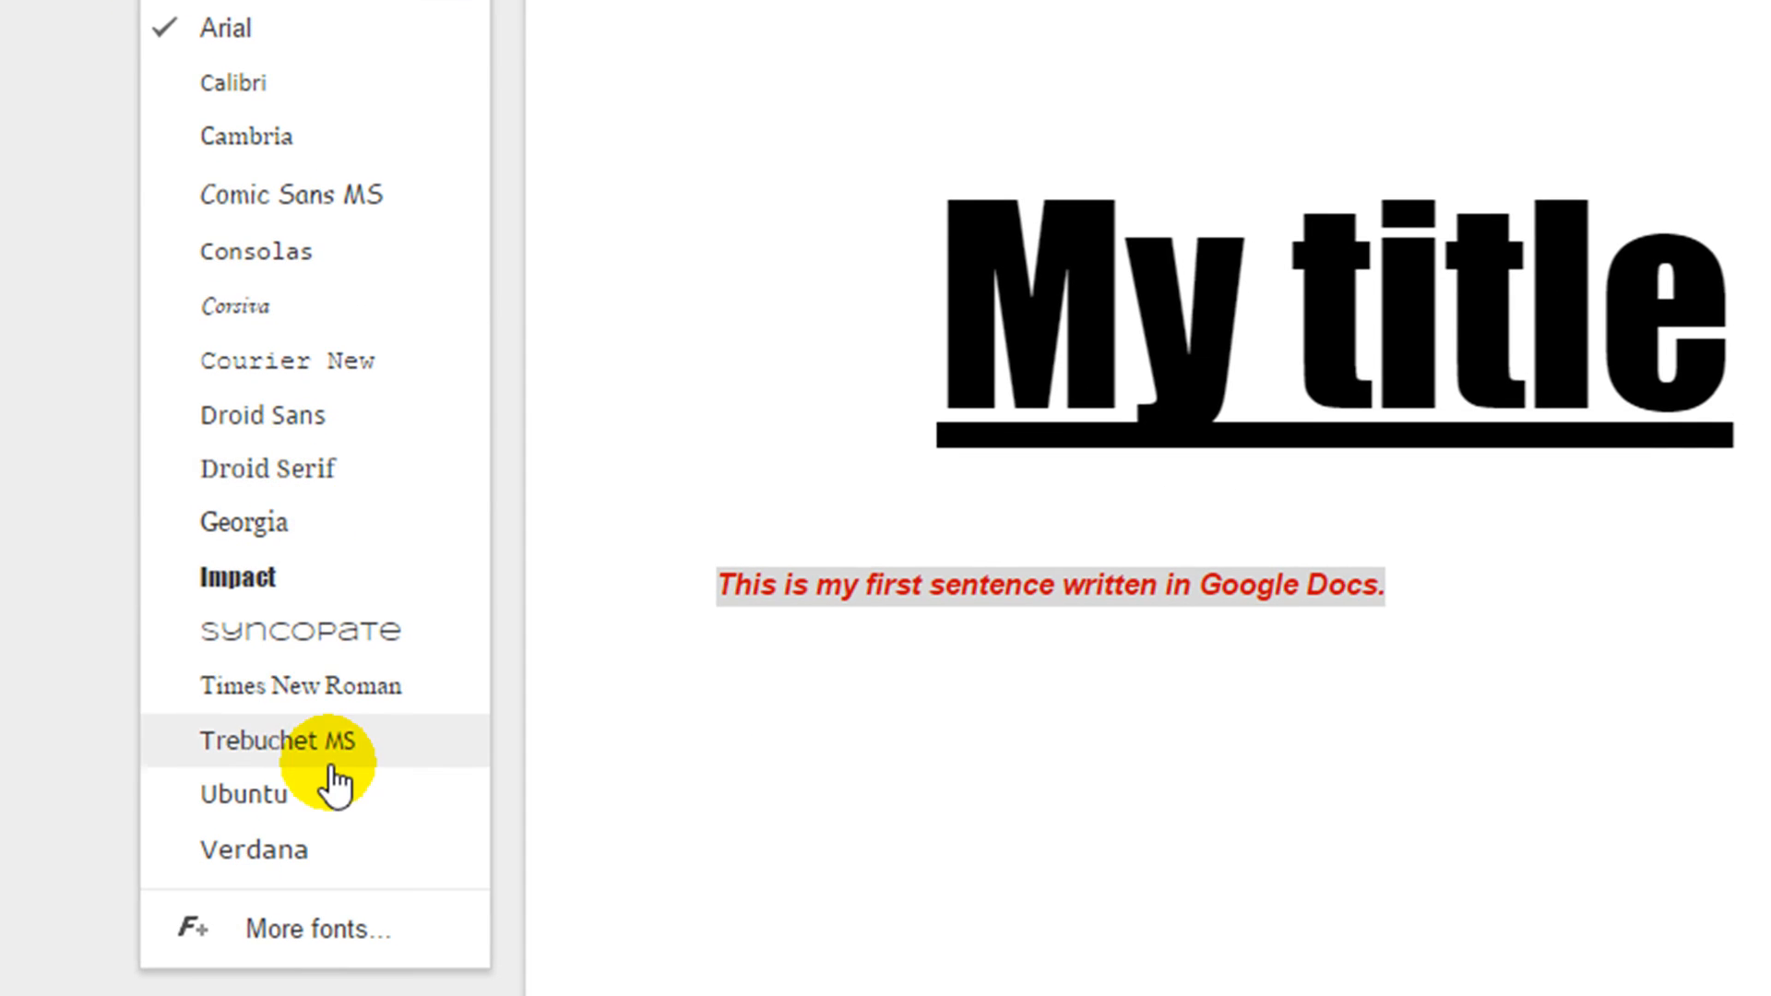
pyautogui.moveTo(273, 41)
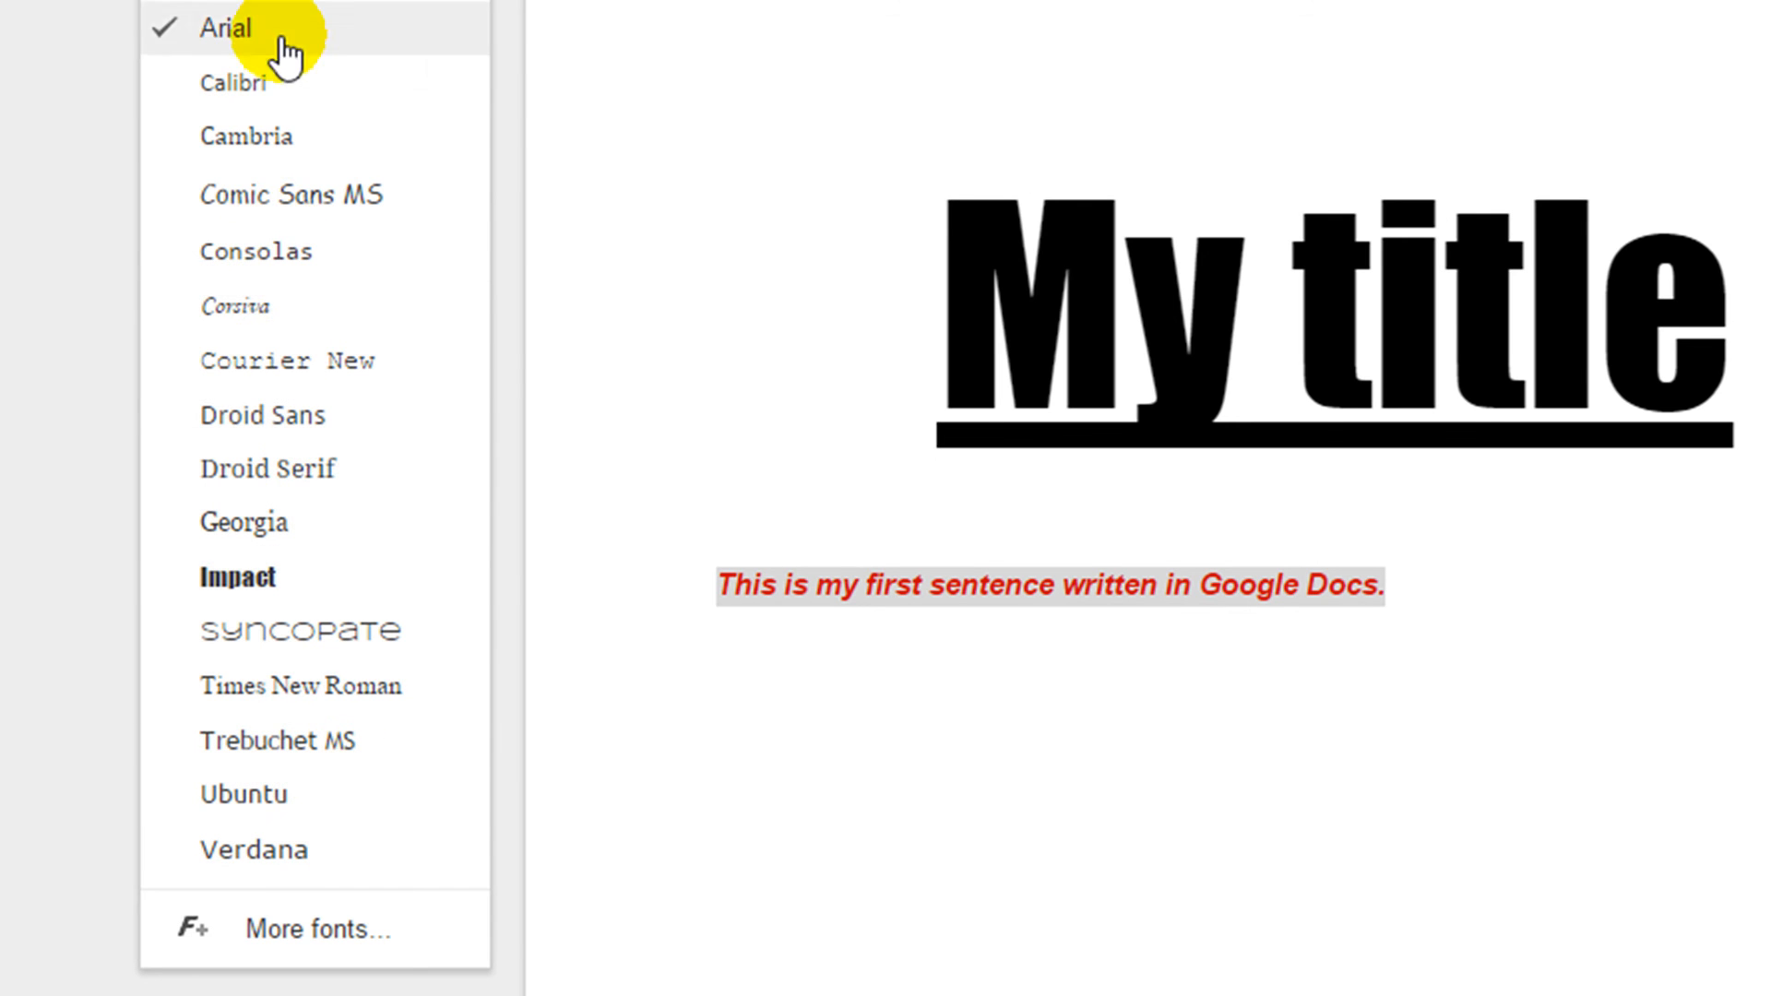
pyautogui.moveTo(285, 939)
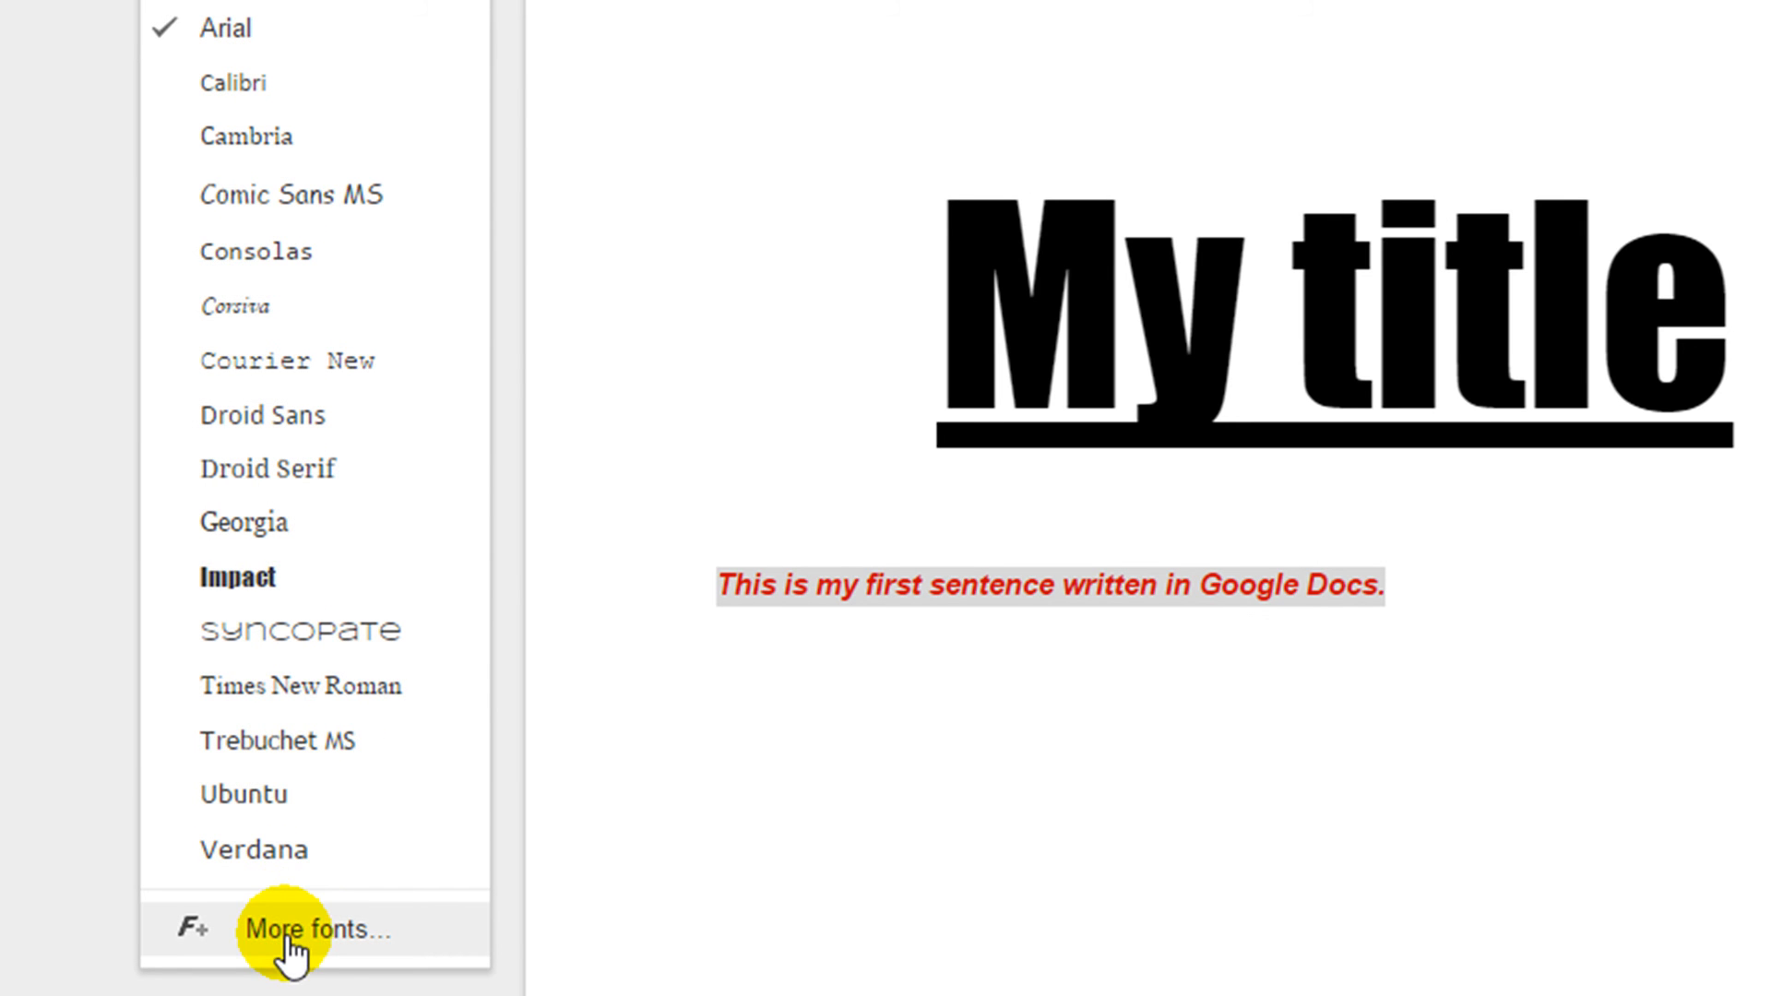
# Step: Open the More fonts library from the font list
pyautogui.click(310, 929)
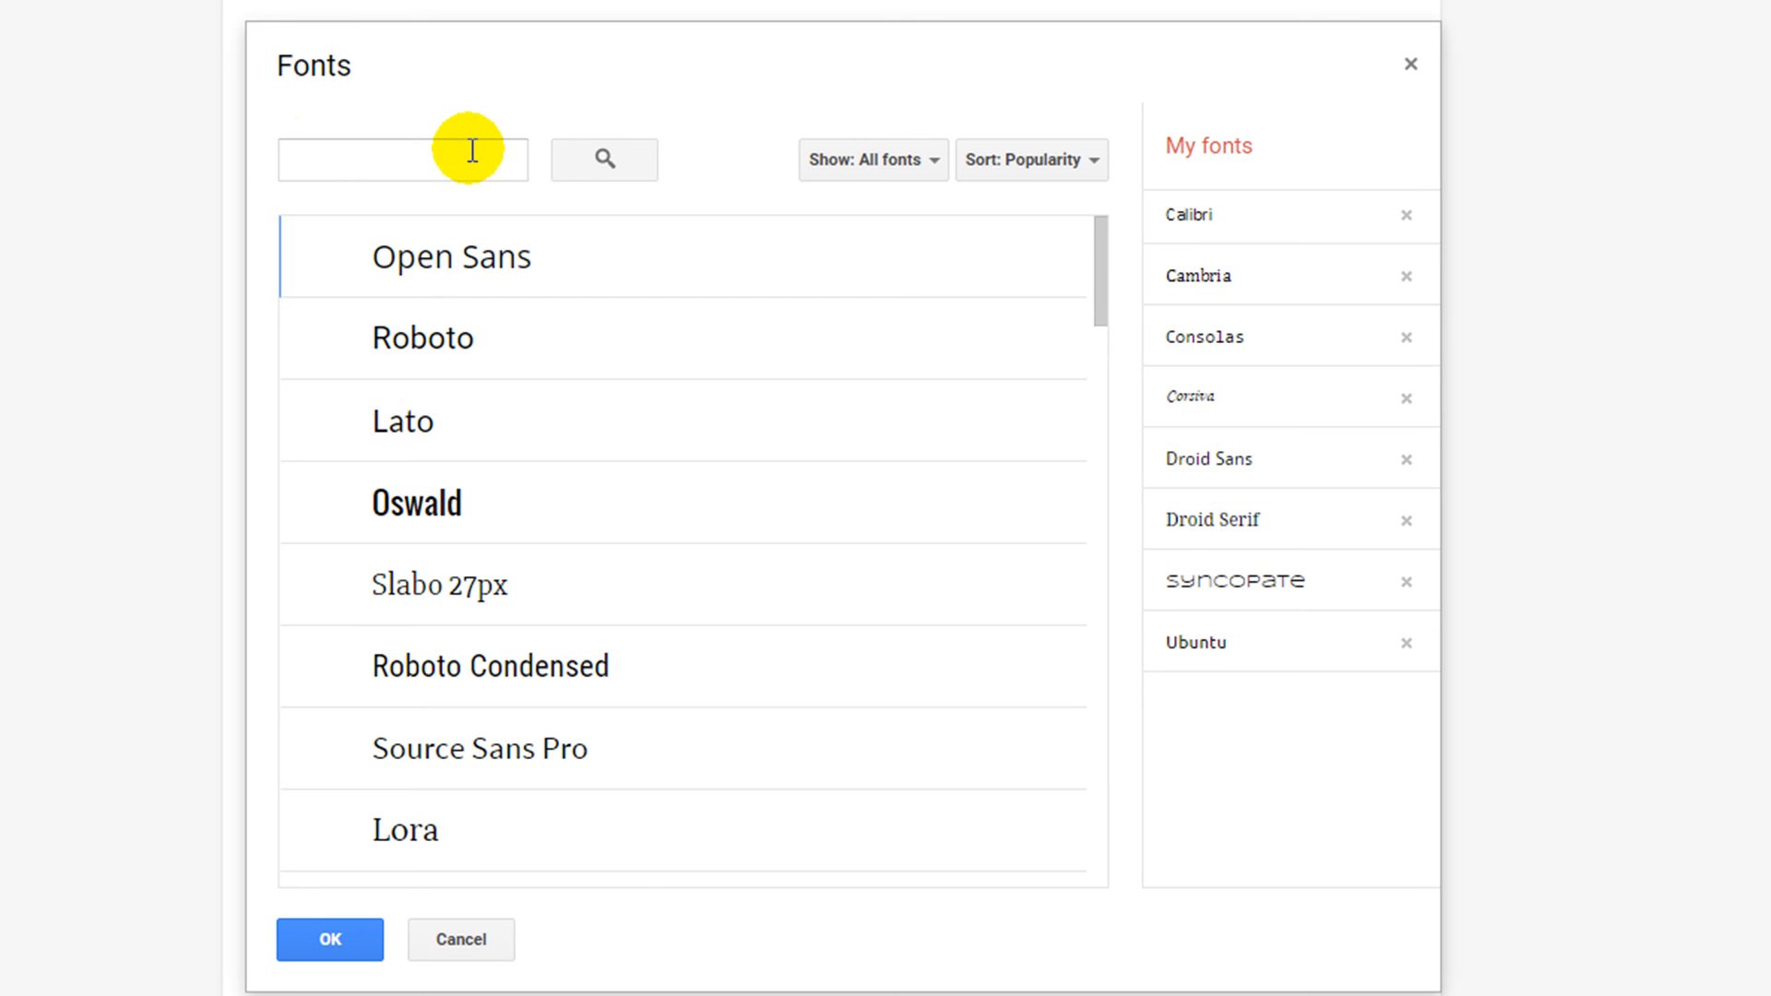
# Step: Filter to Display fonts and apply Alfa Slab One to the sentence
pyautogui.click(874, 159)
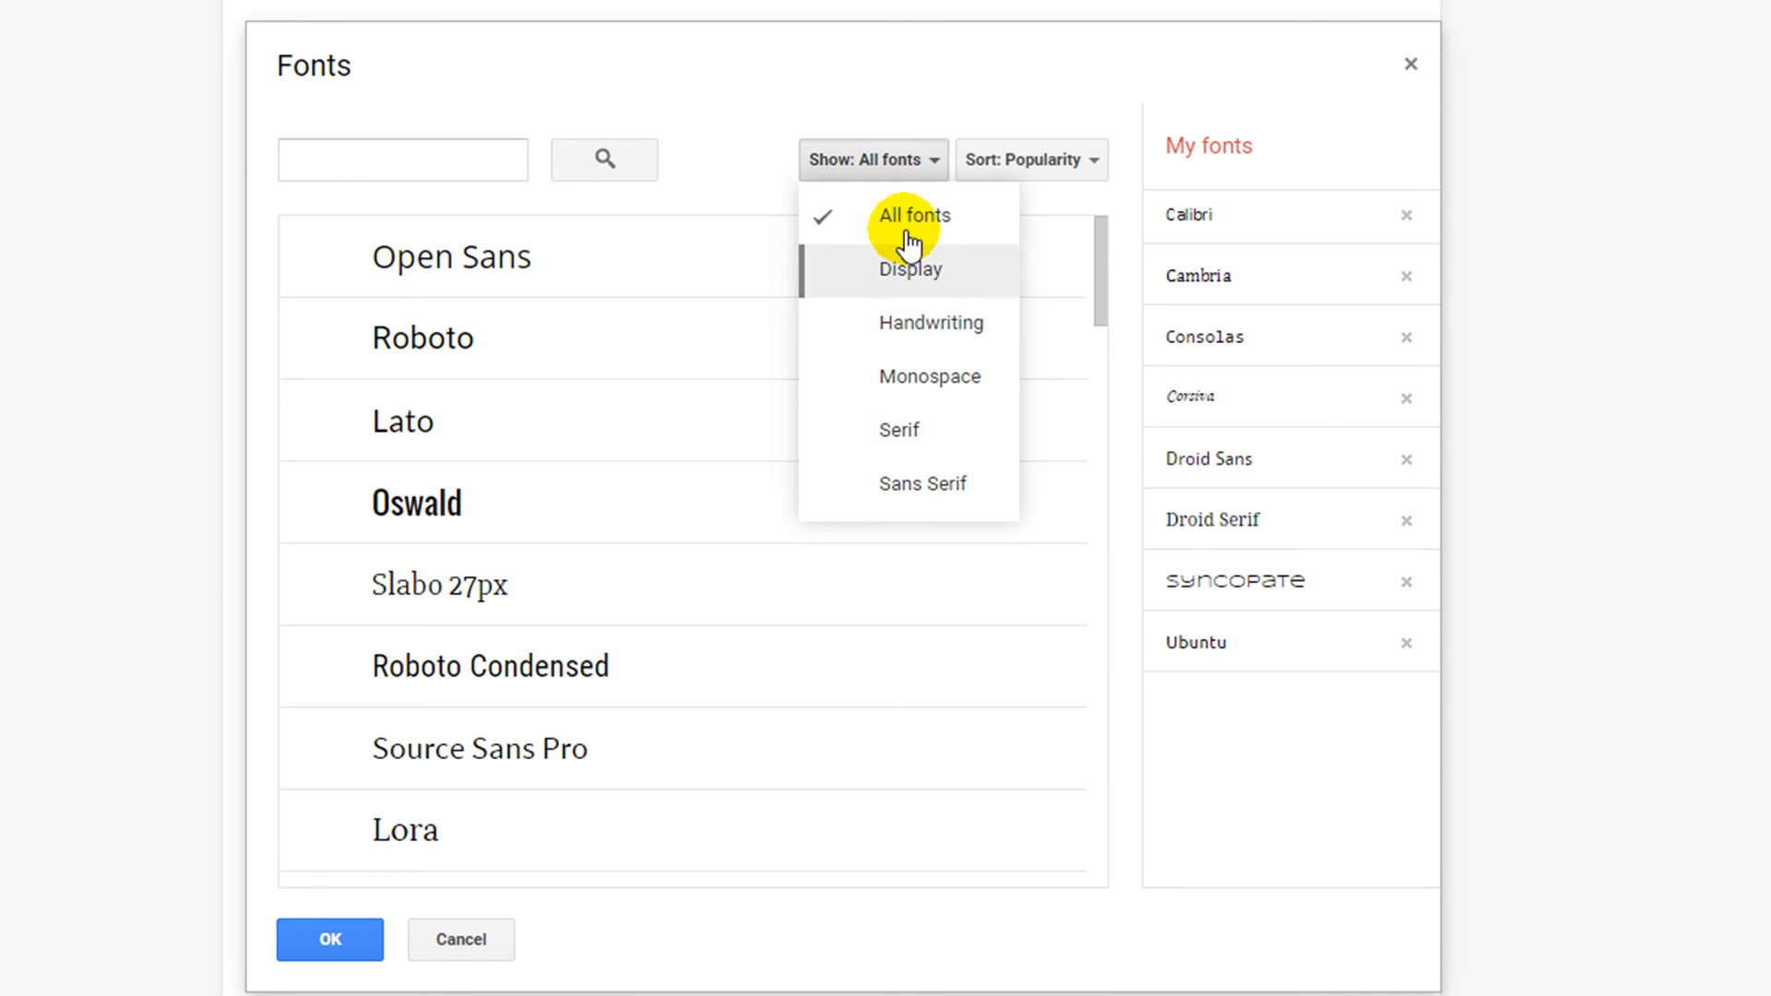
pyautogui.moveTo(911, 273)
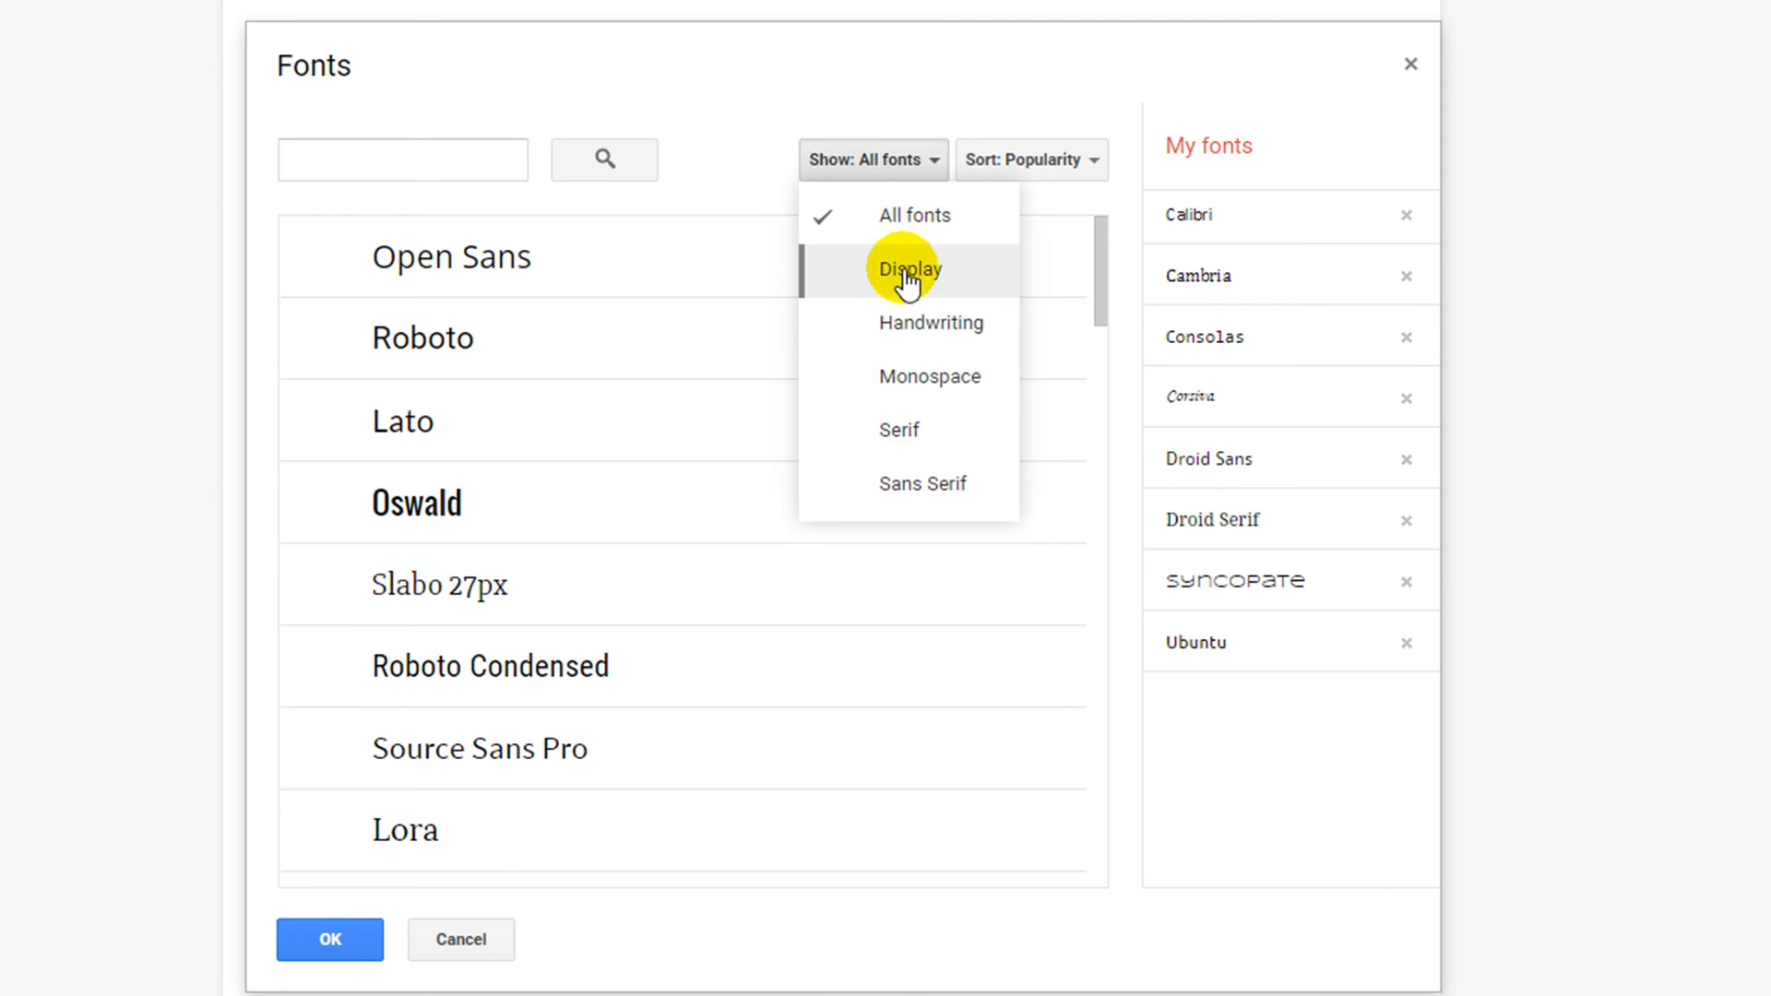
pyautogui.click(909, 269)
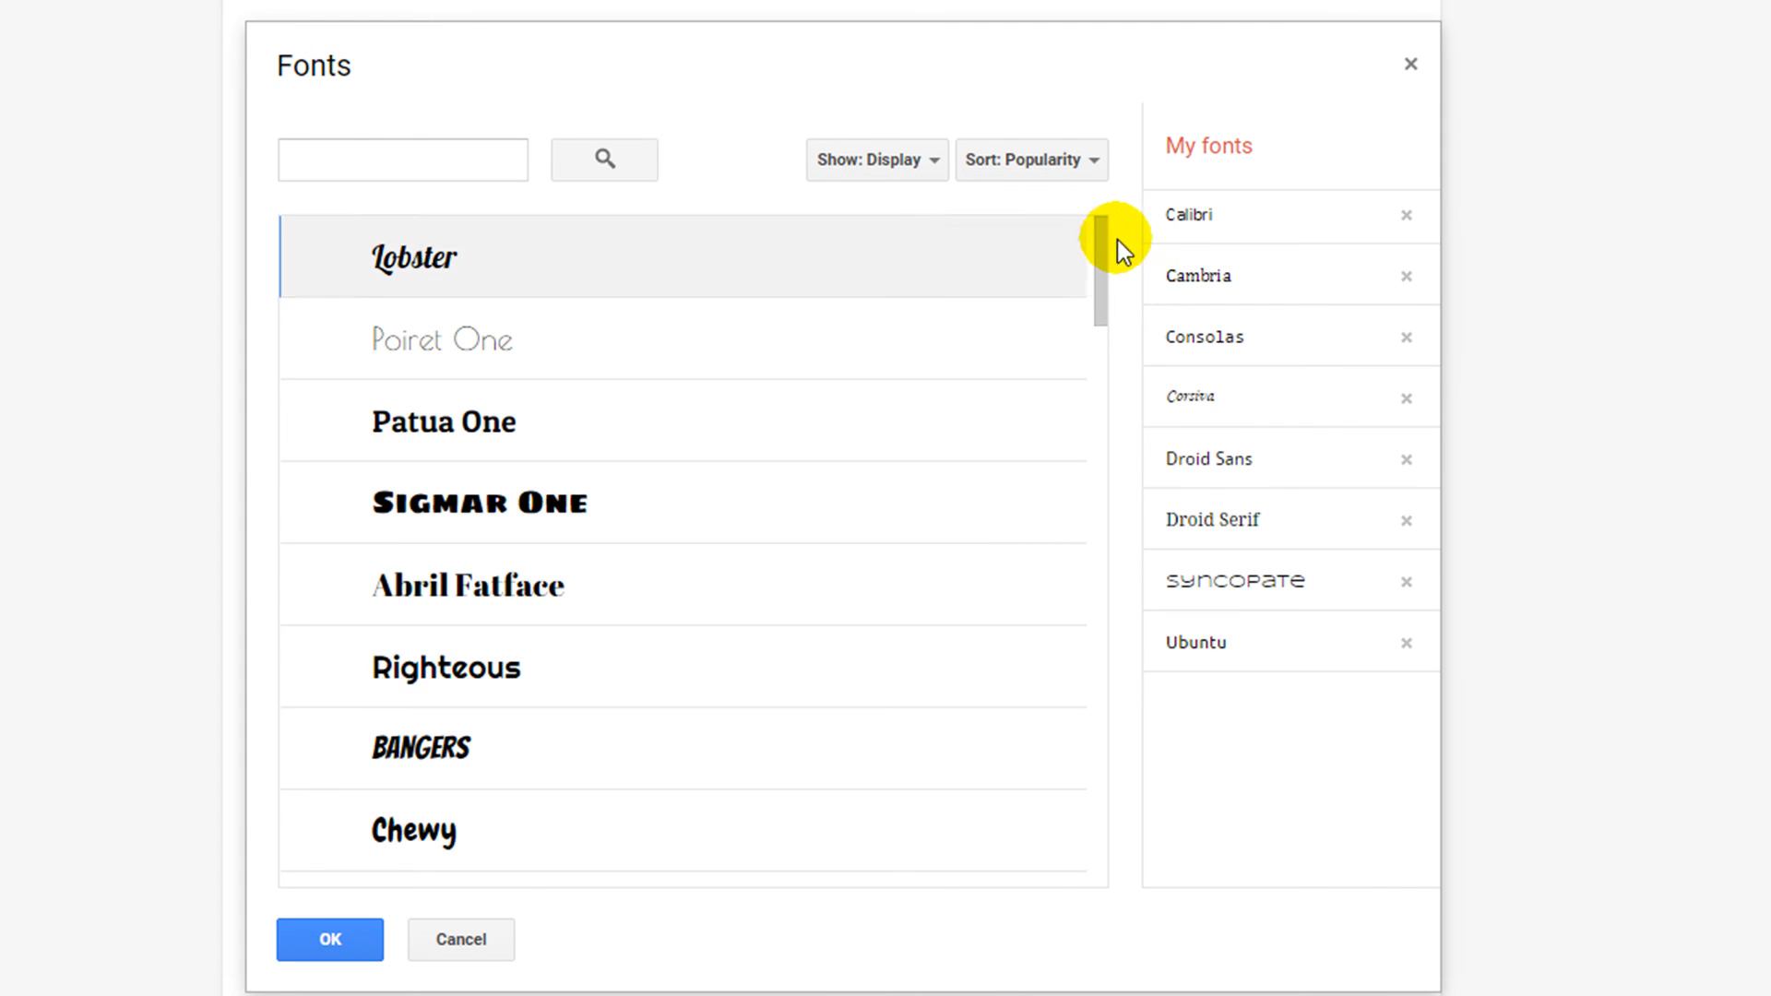
pyautogui.scroll(-3)
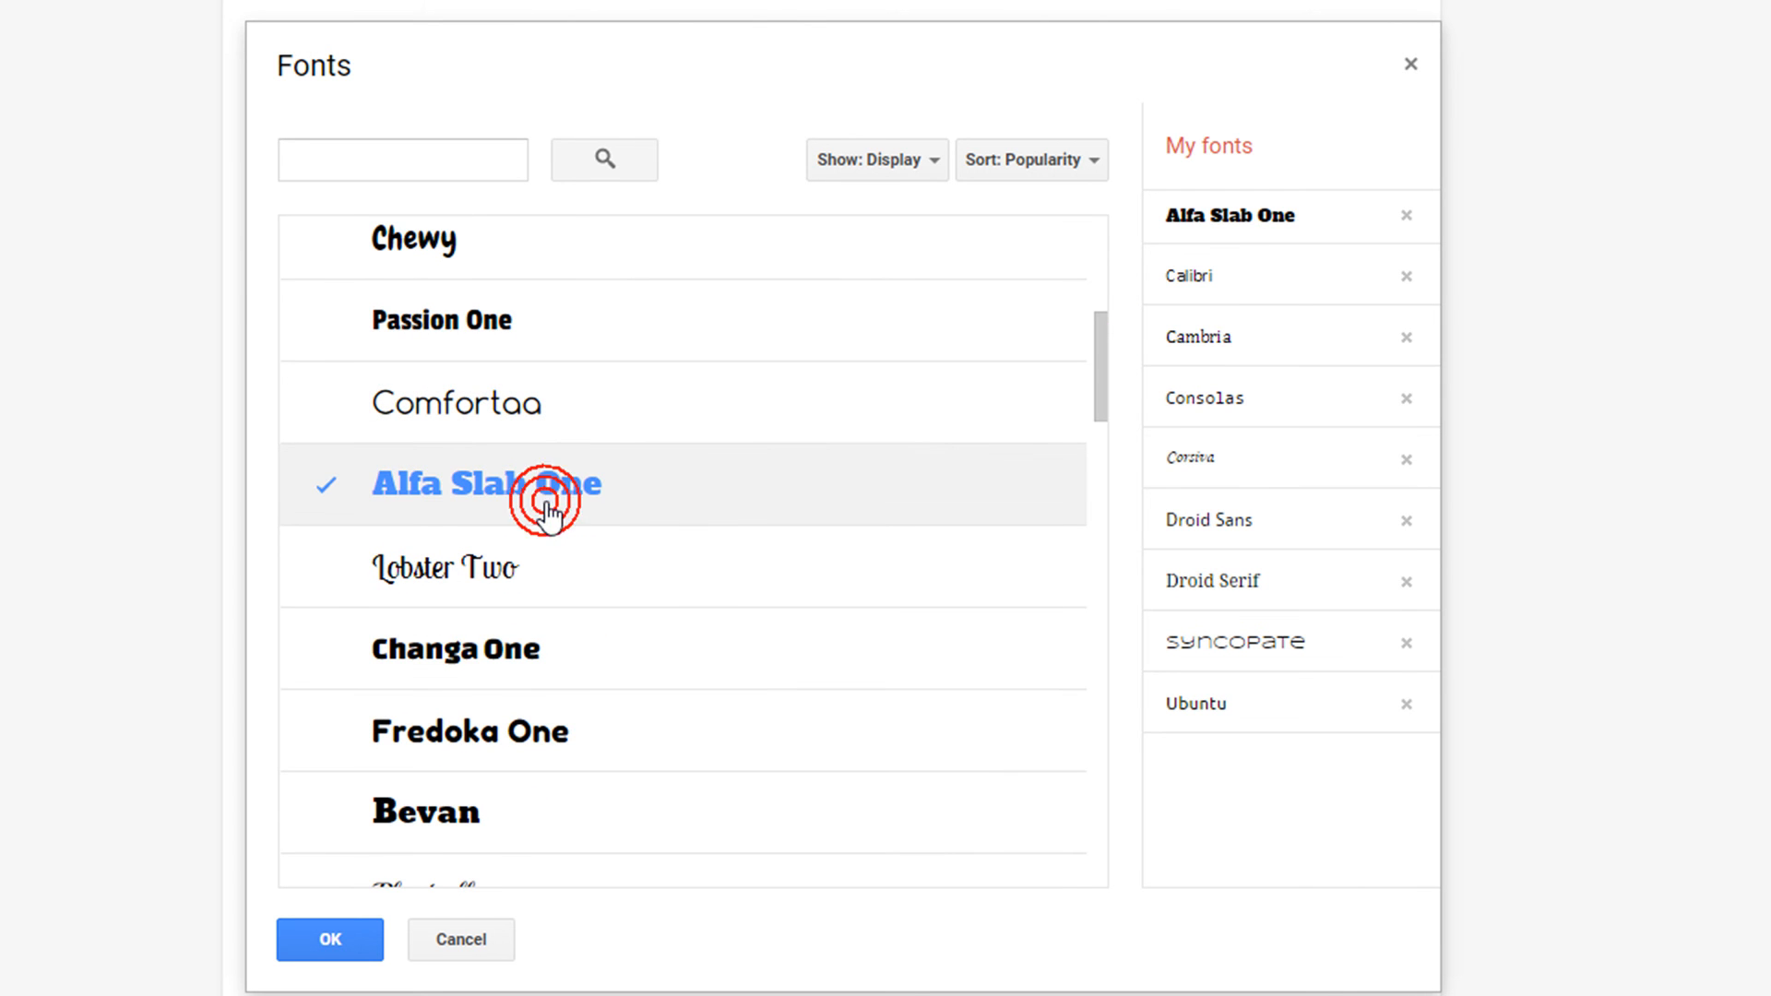
pyautogui.click(330, 967)
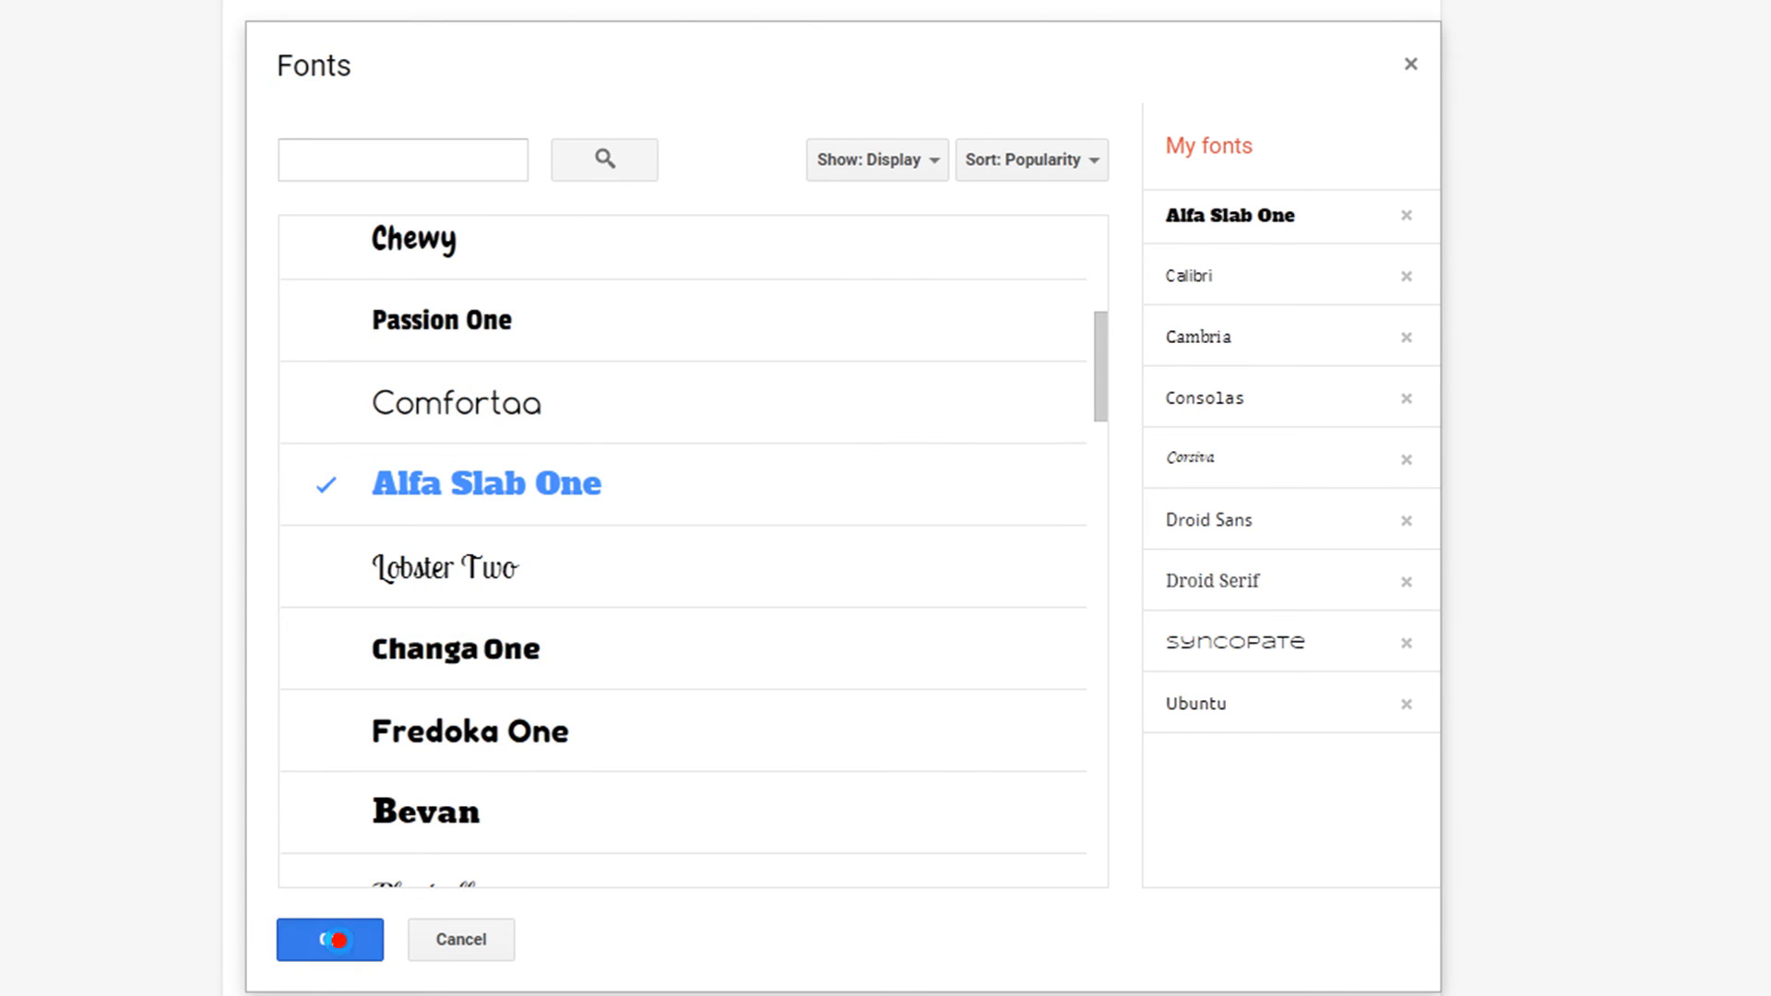
pyautogui.click(329, 939)
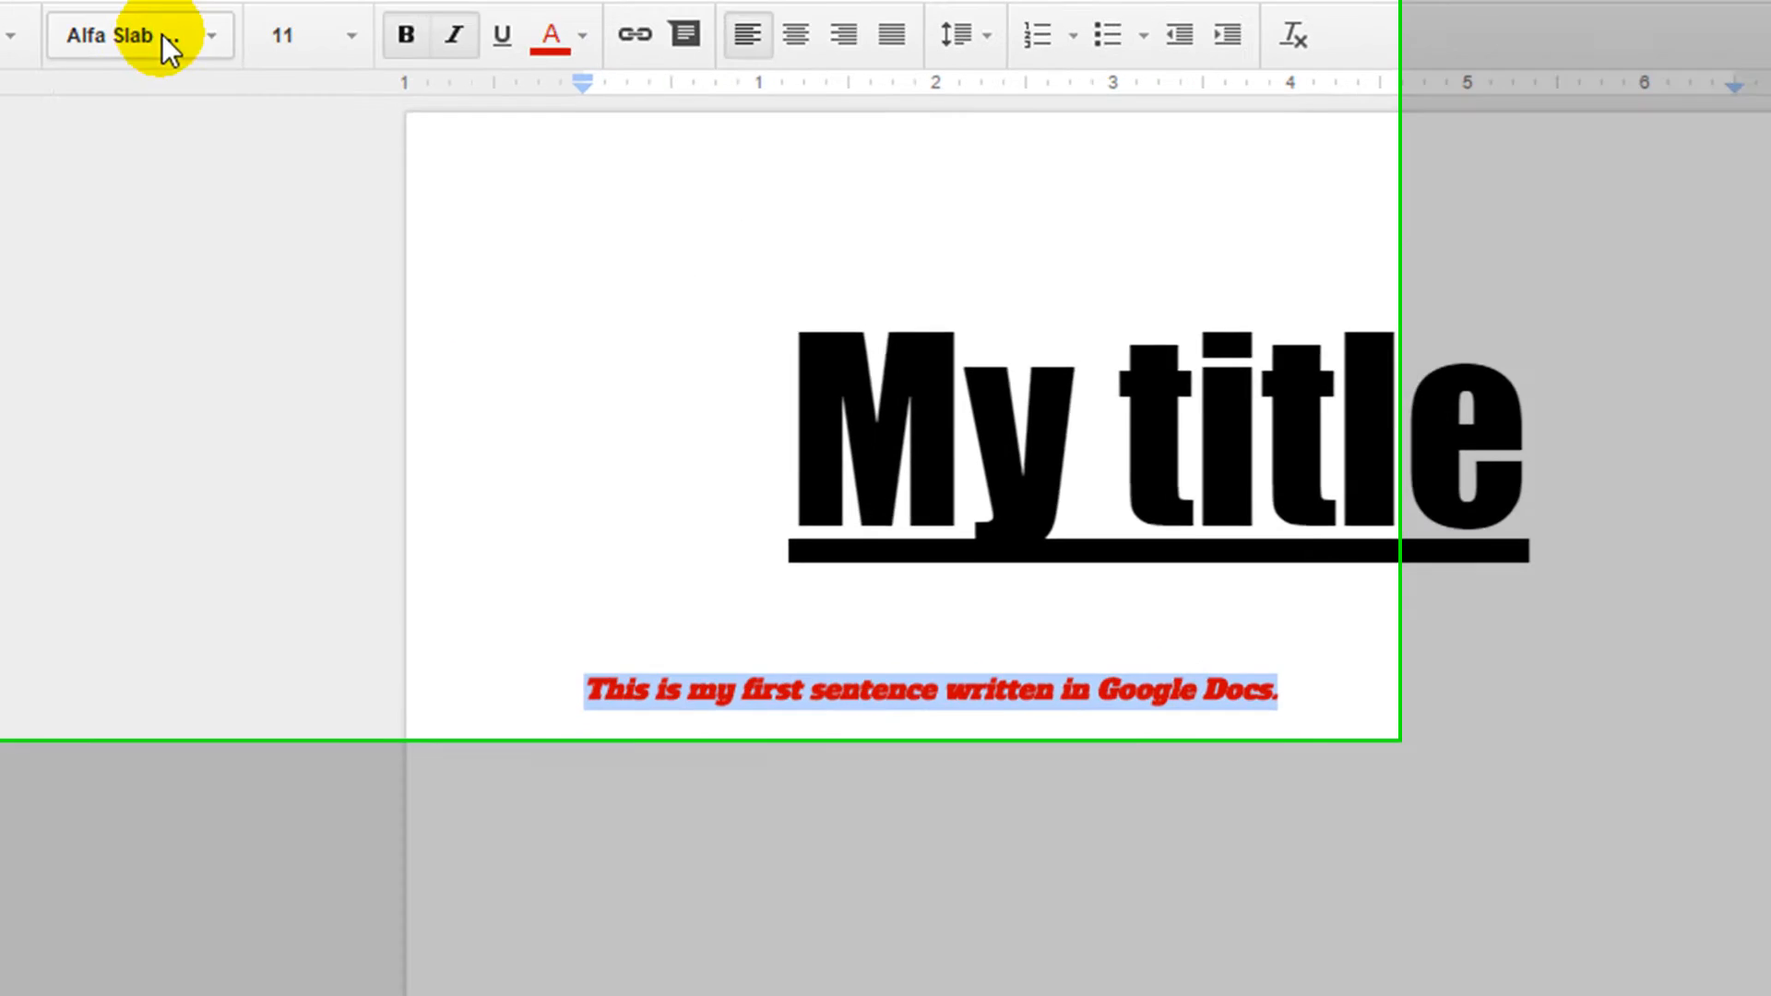
pyautogui.click(138, 35)
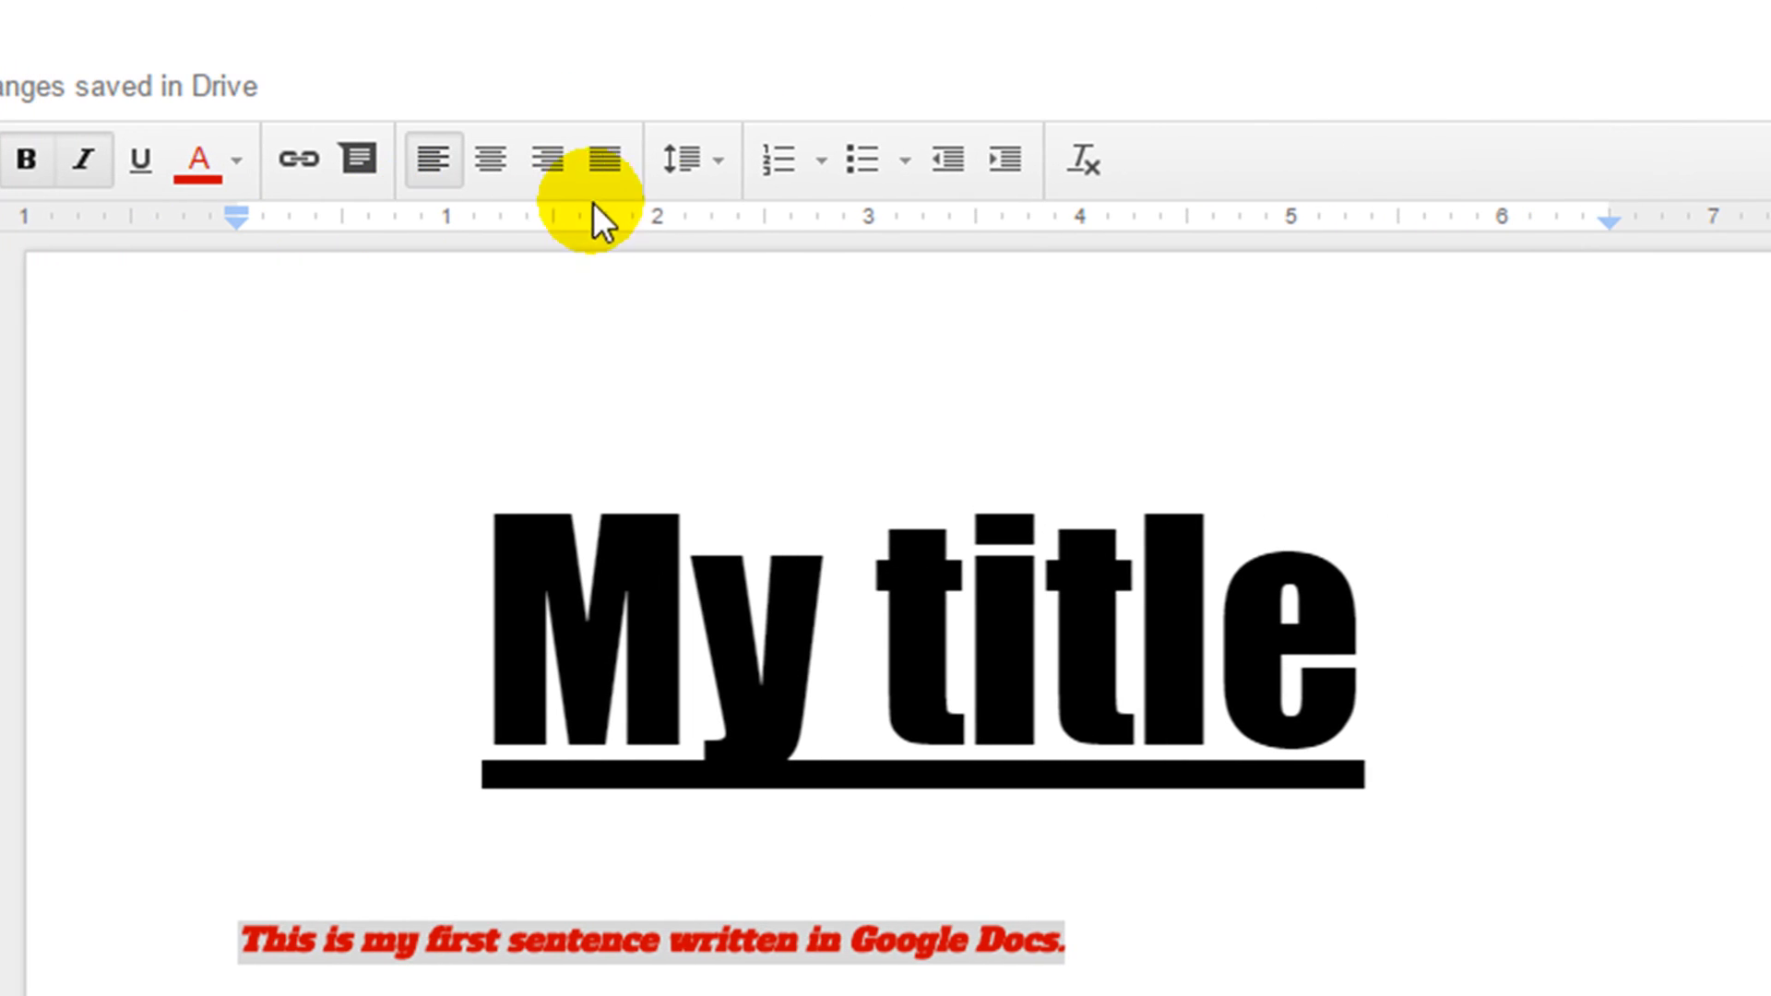
pyautogui.moveTo(858, 162)
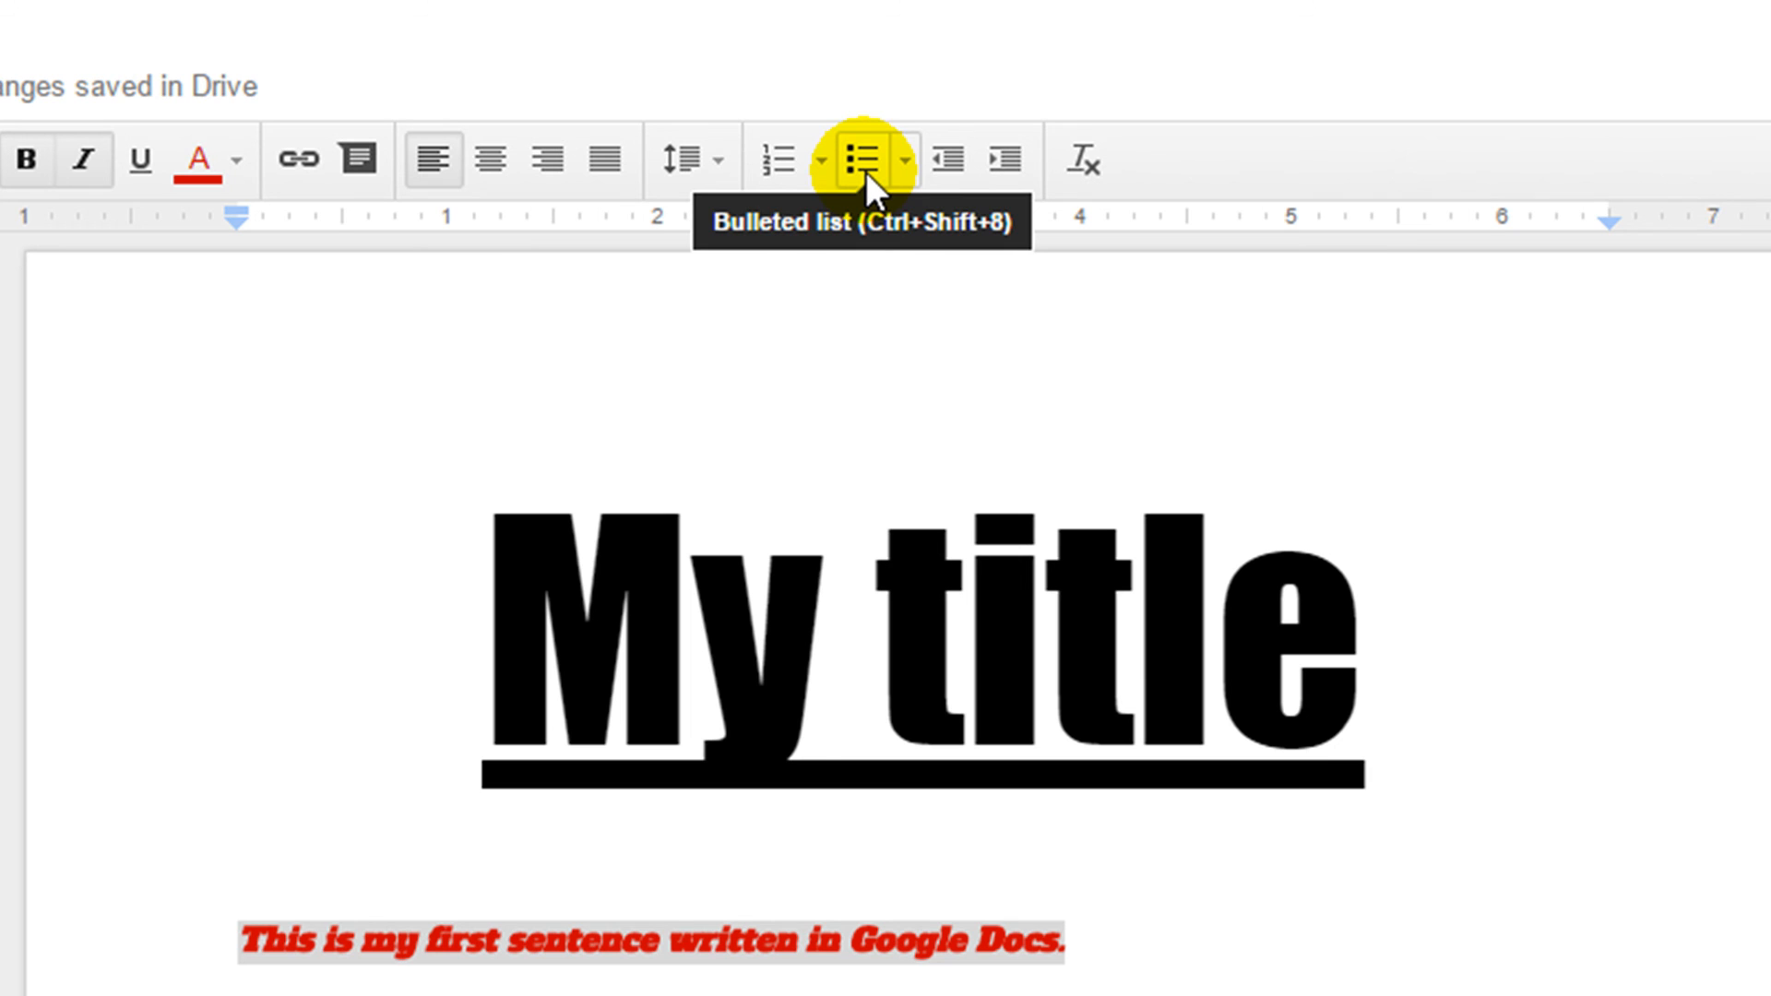
# Step: Make the red sentence a bulleted list item using the square bullet style
pyautogui.click(855, 159)
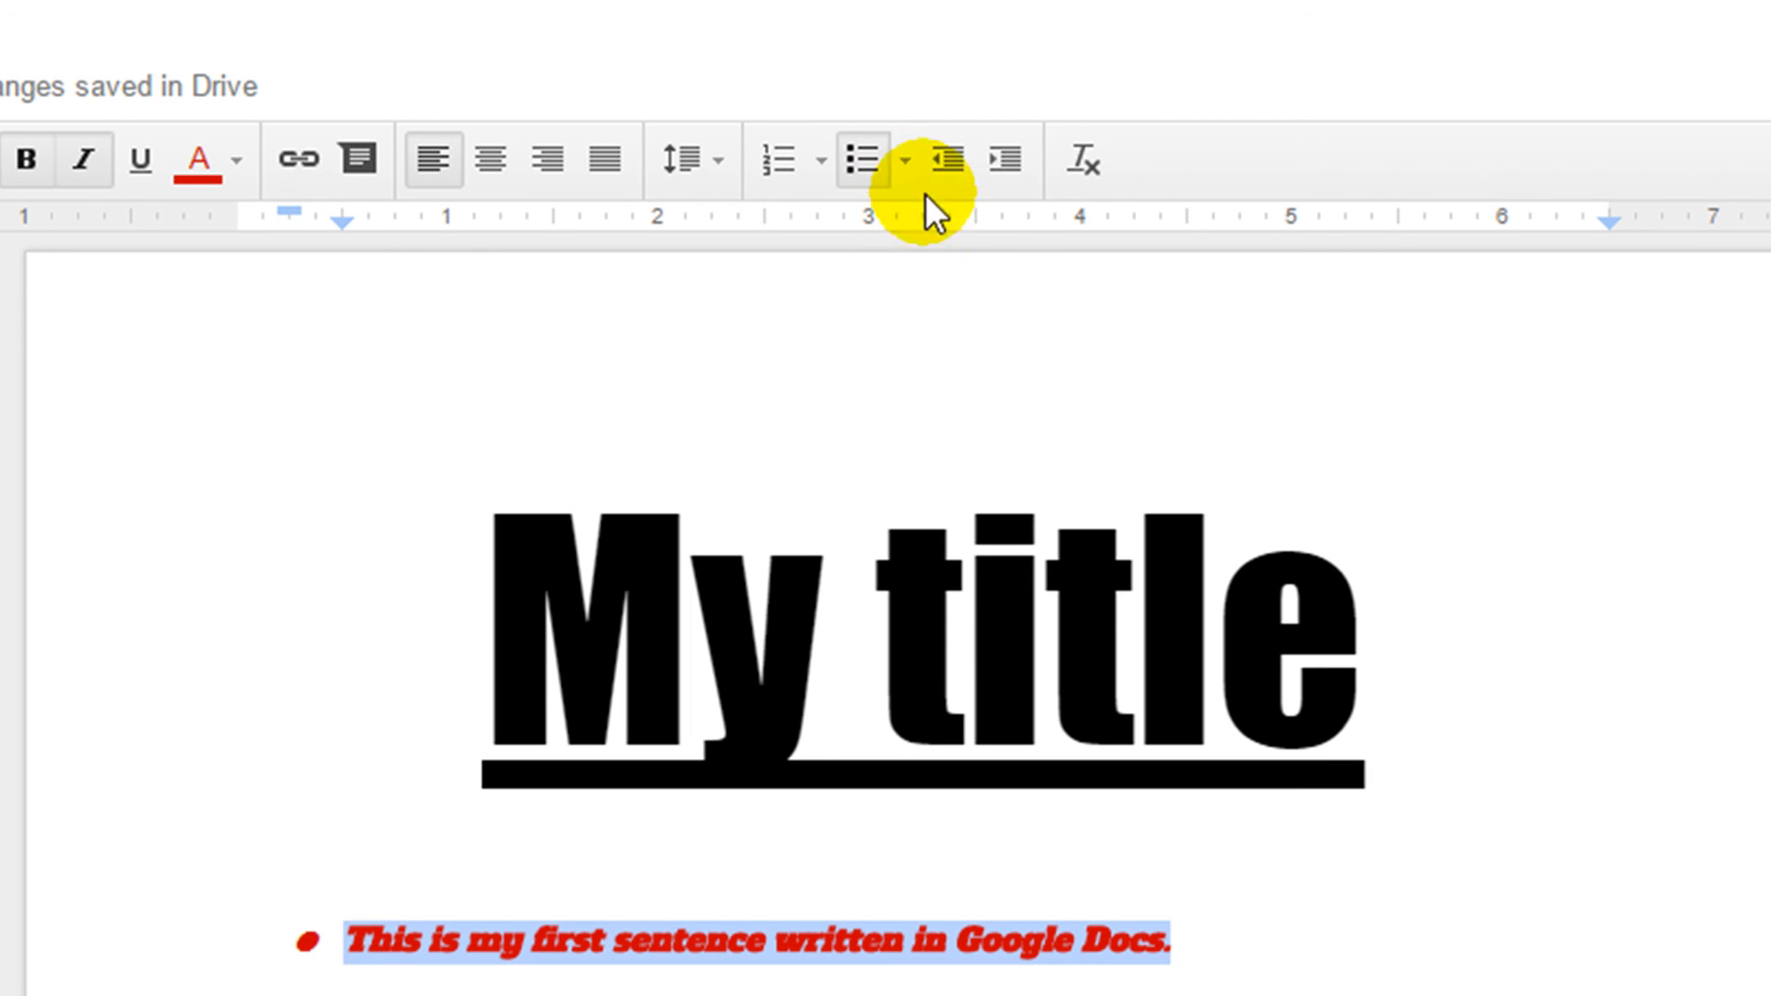
pyautogui.moveTo(903, 169)
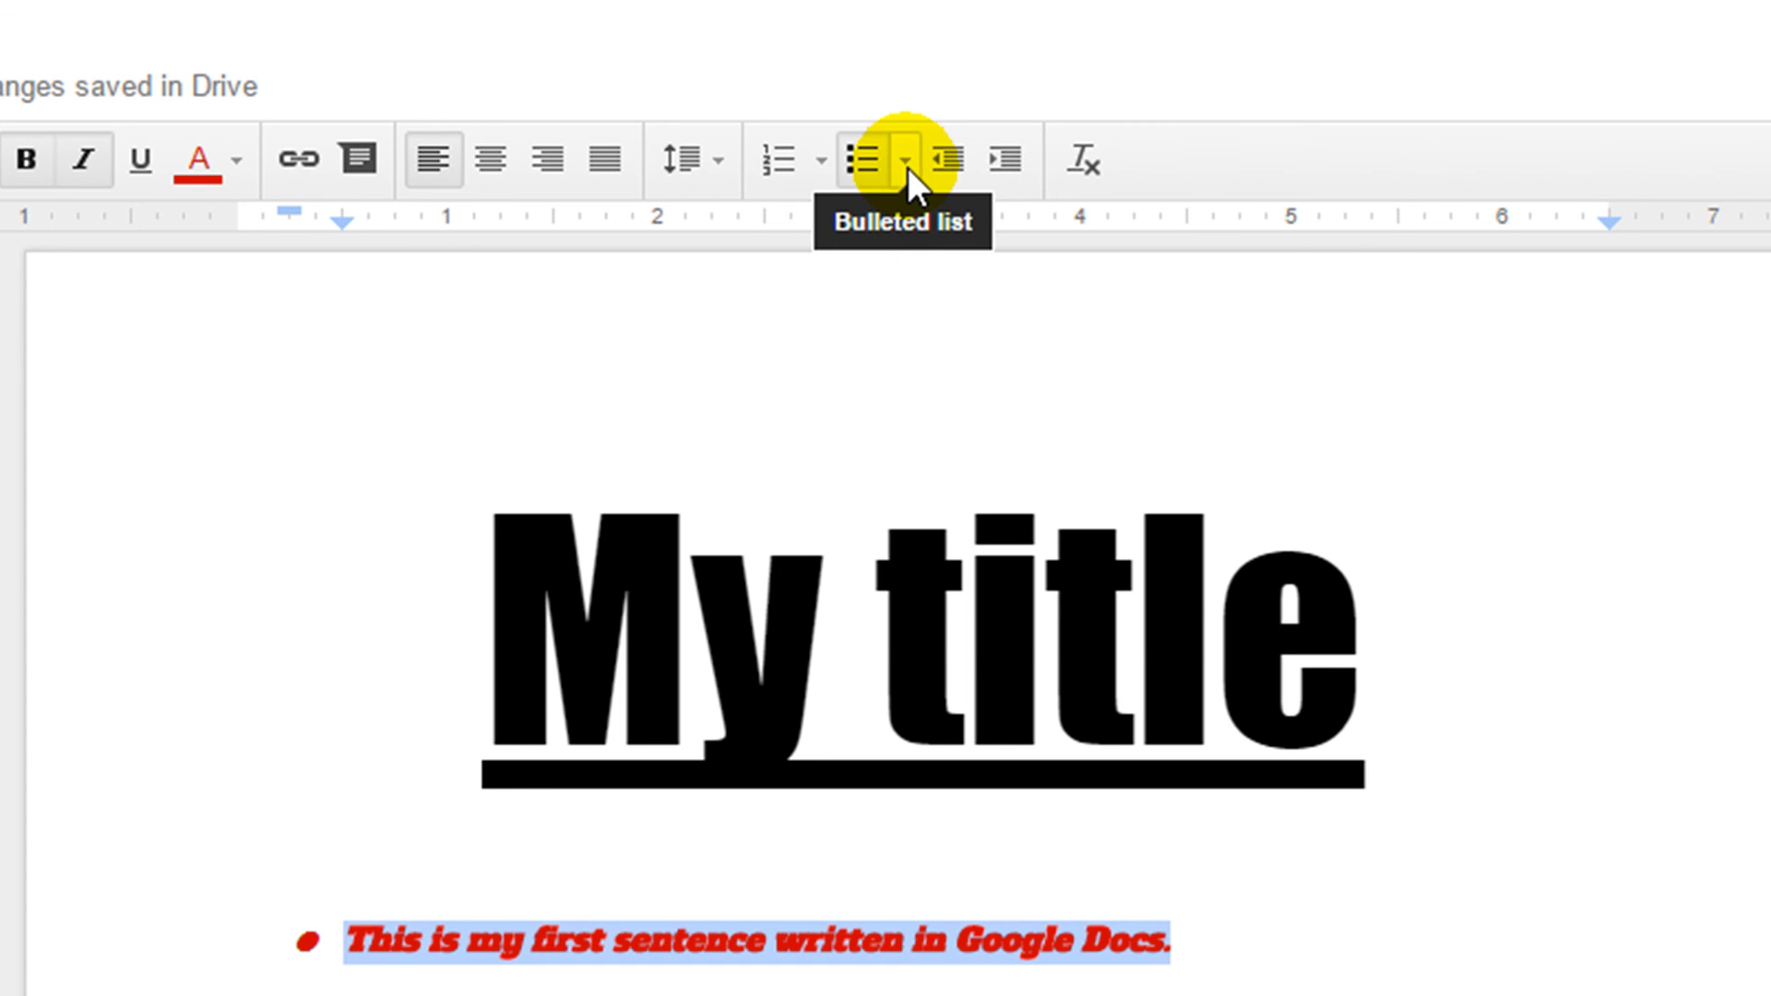
pyautogui.click(904, 158)
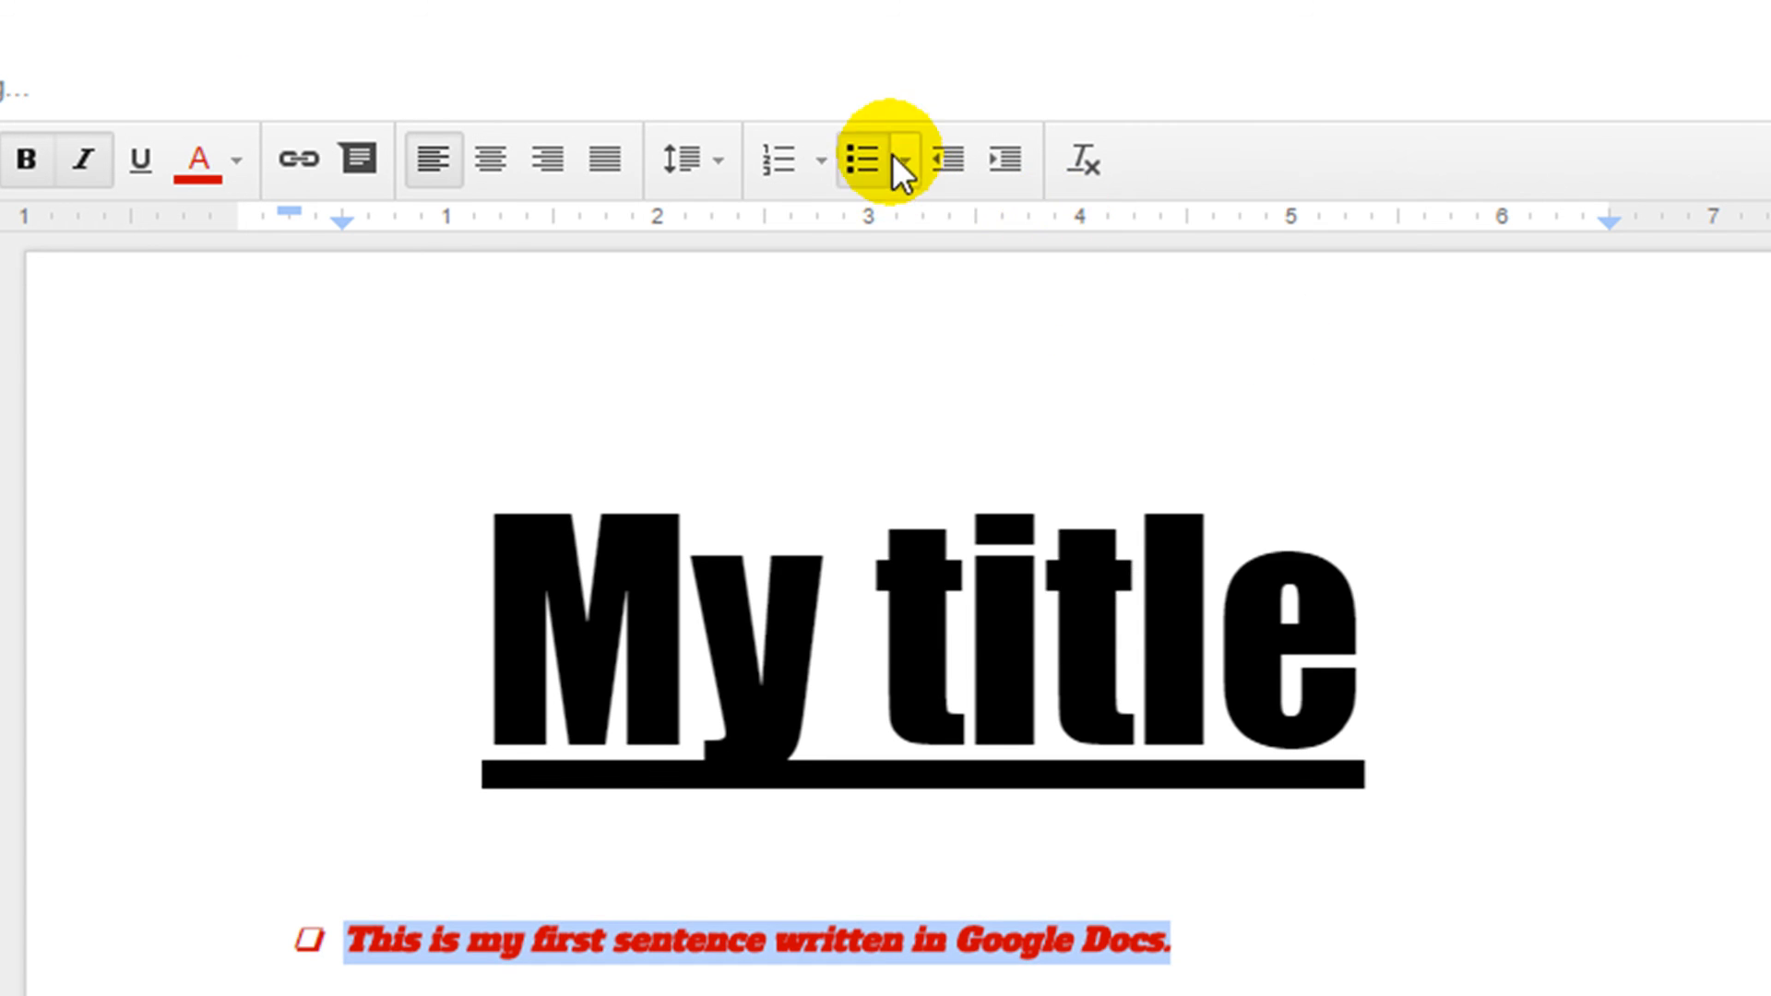
pyautogui.click(863, 161)
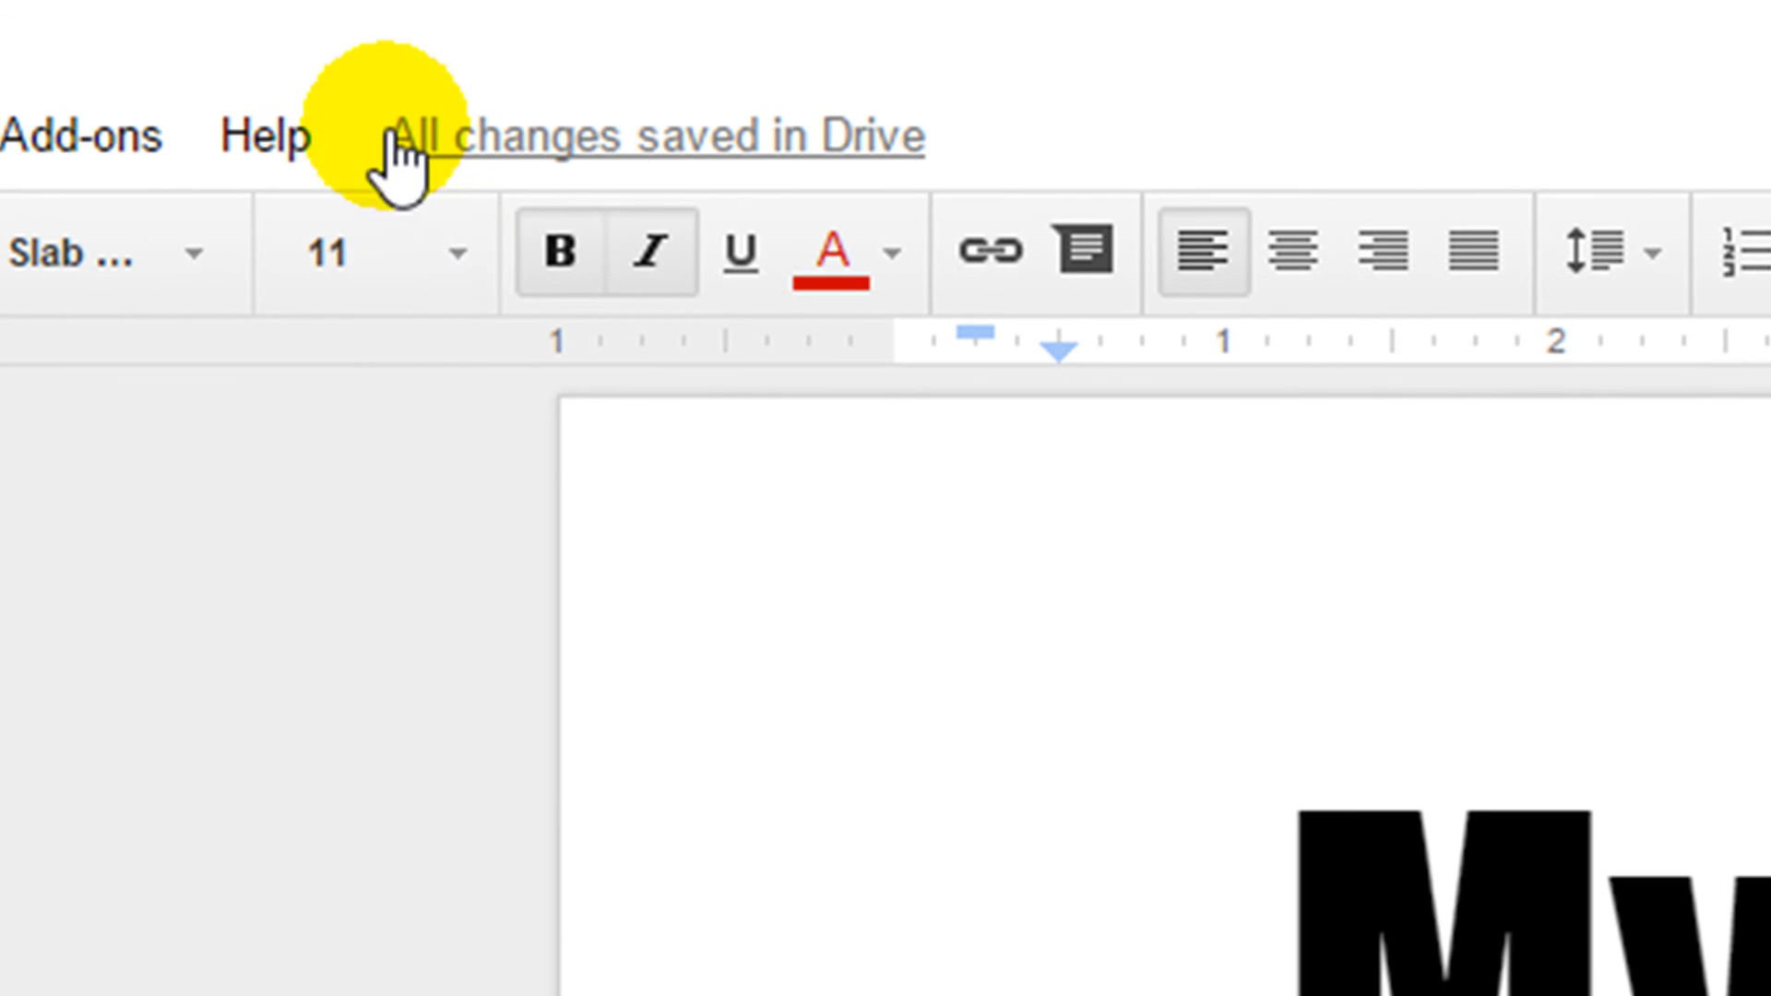
pyautogui.moveTo(583, 157)
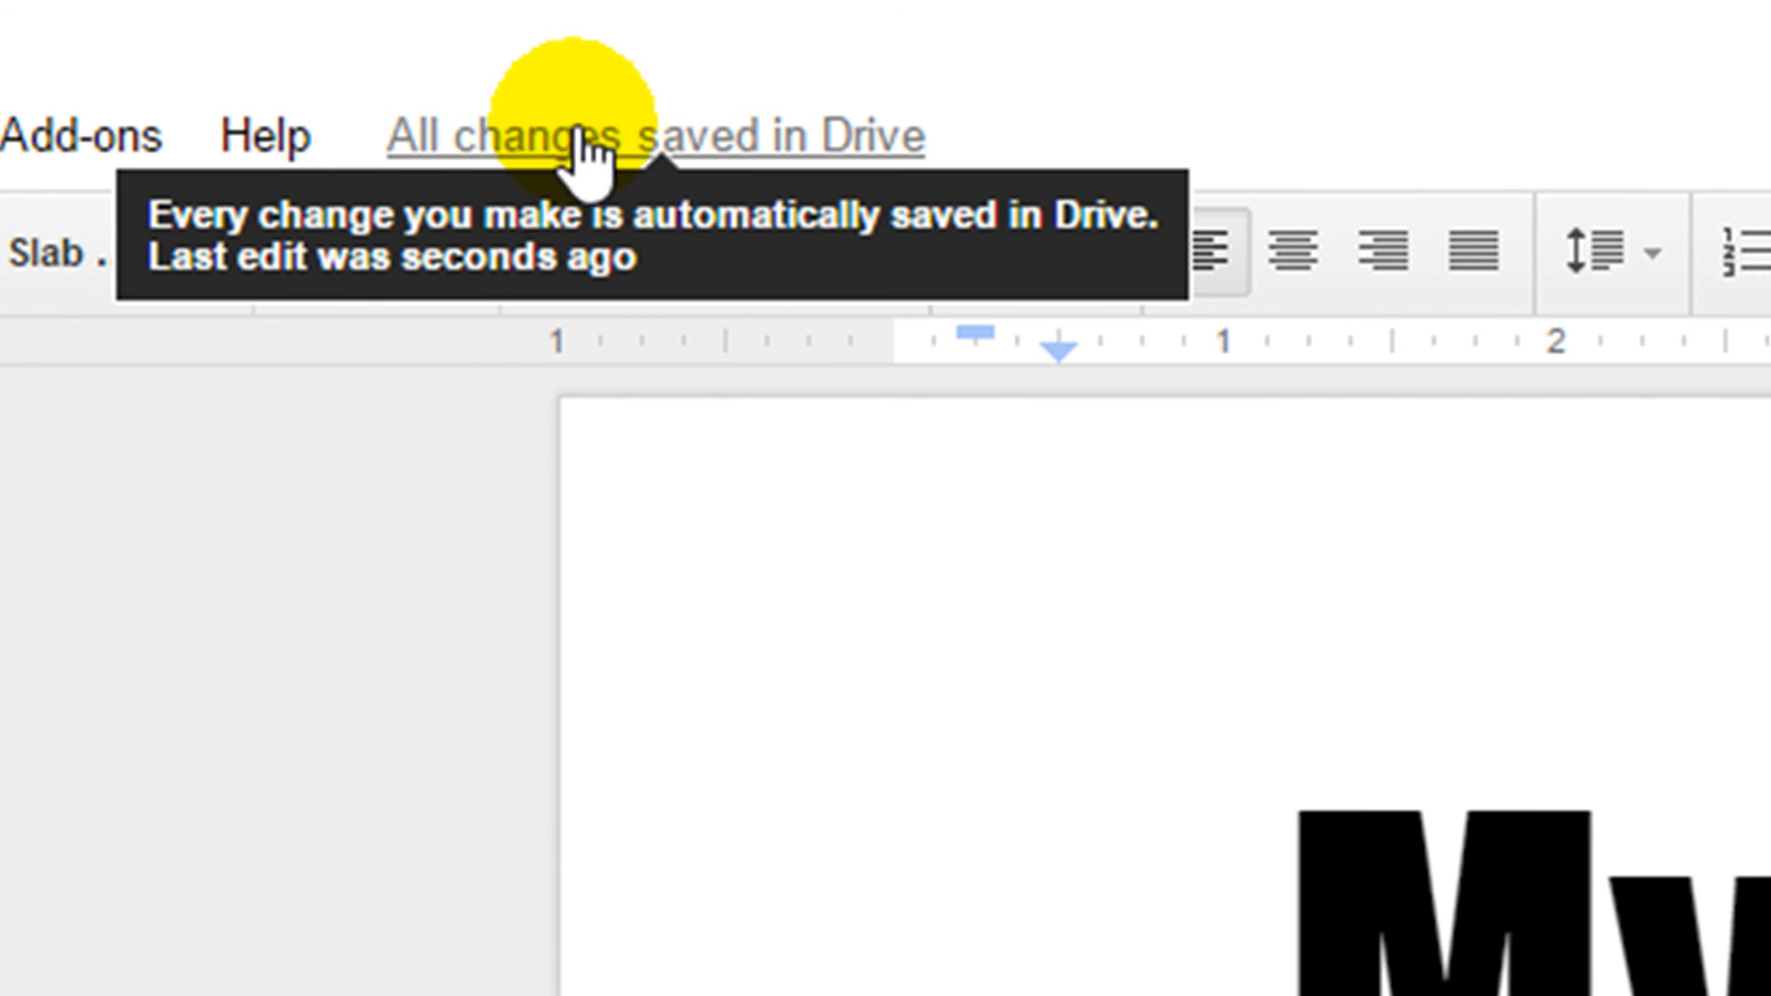
pyautogui.moveTo(860, 181)
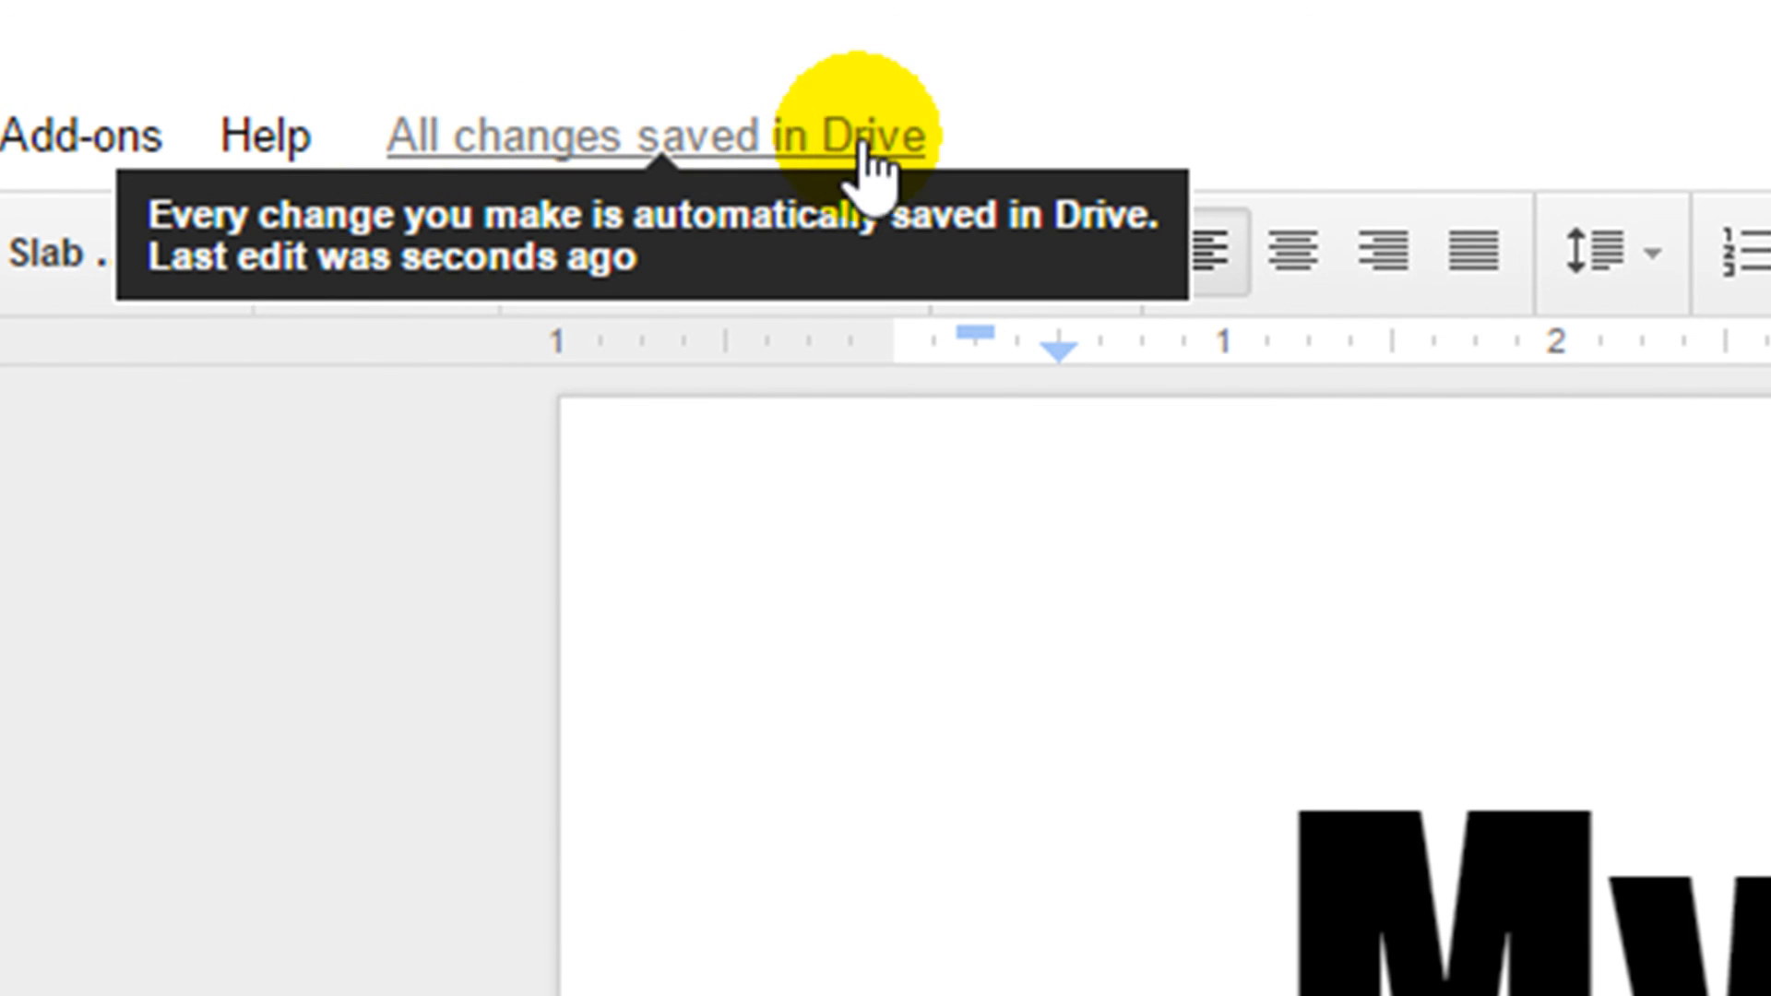
pyautogui.moveTo(993, 166)
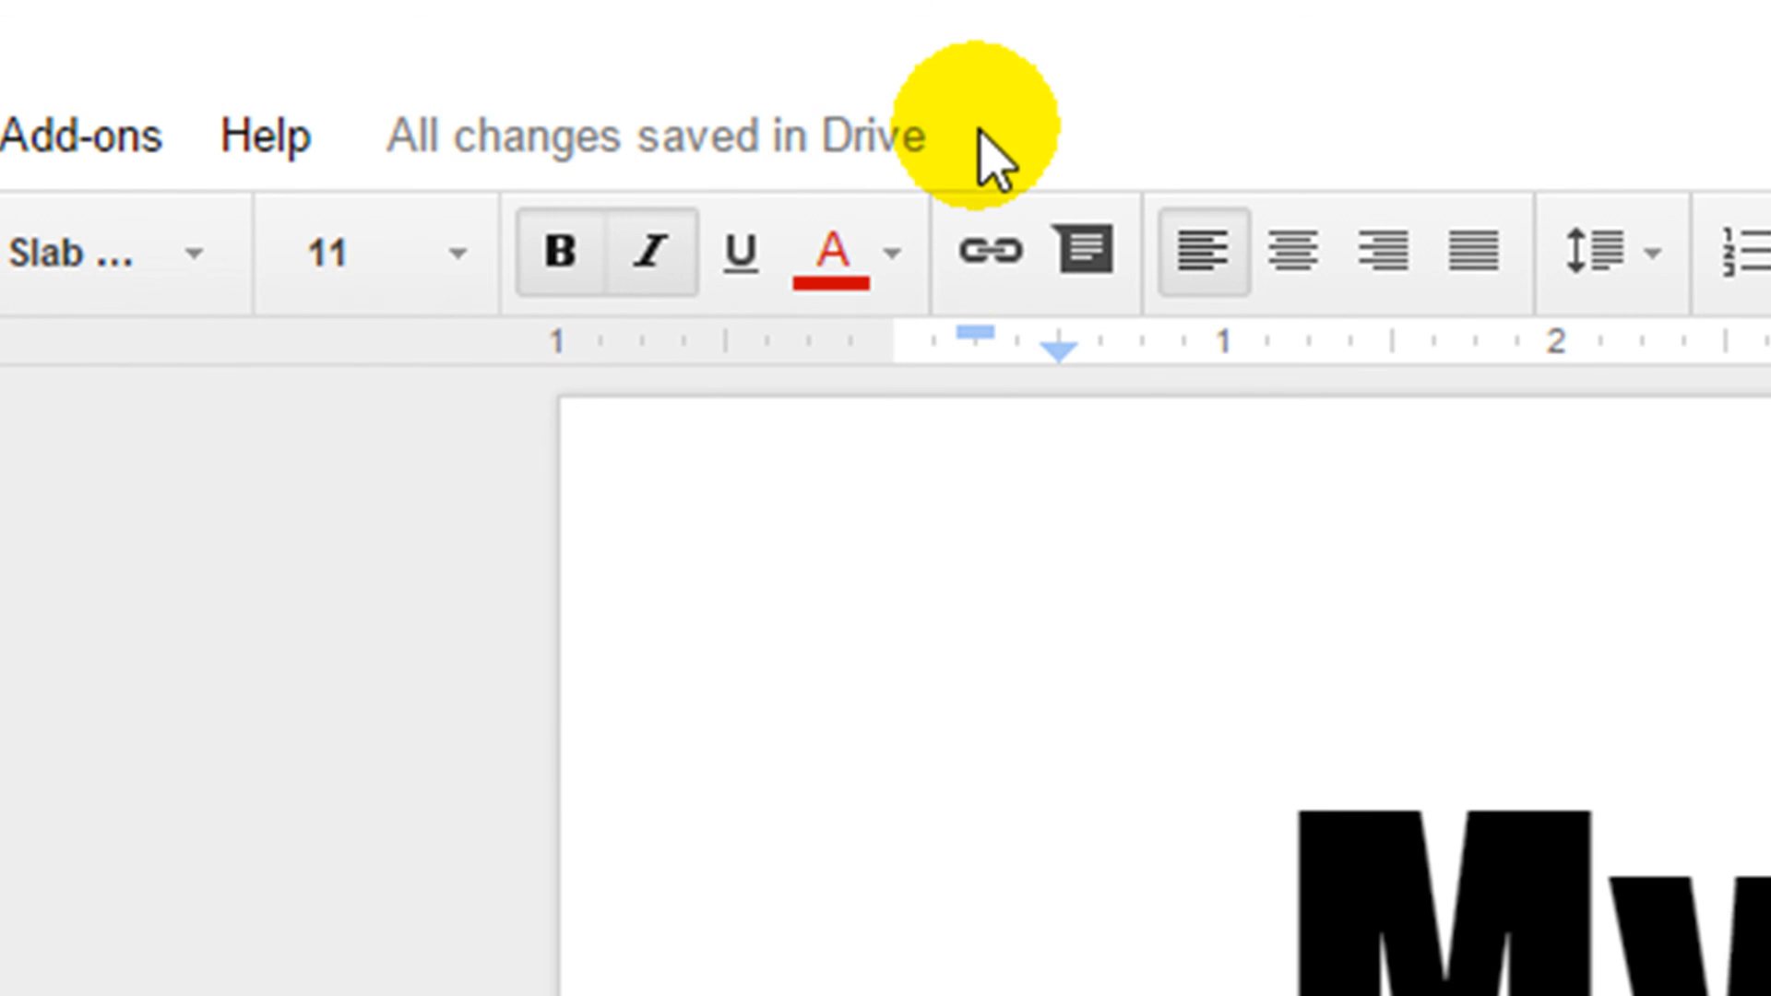